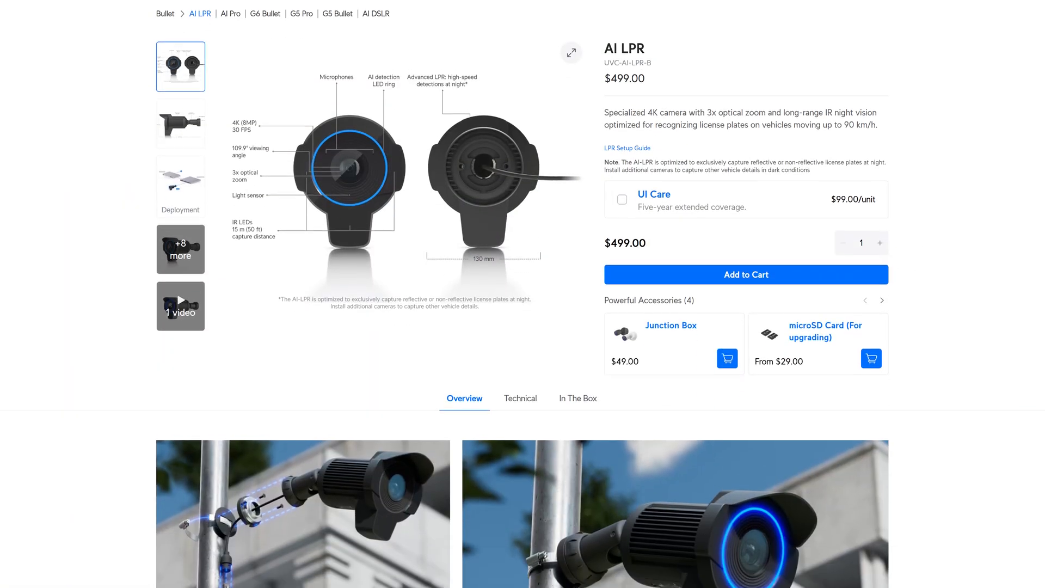
# - Select the AI LPR camera in the Devices list to show its side panel details
pyautogui.scroll(-3)
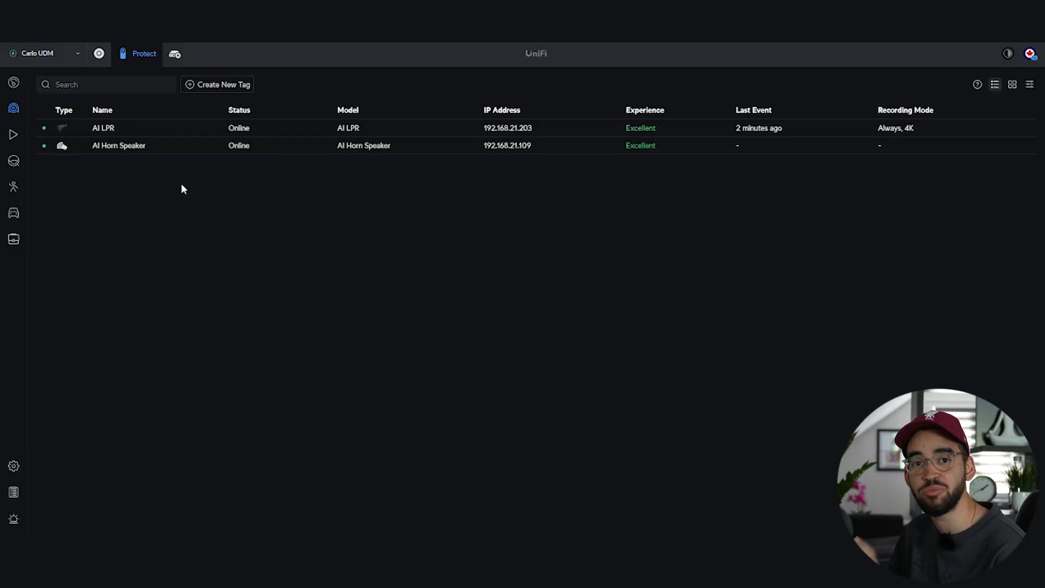
pyautogui.moveTo(103, 128)
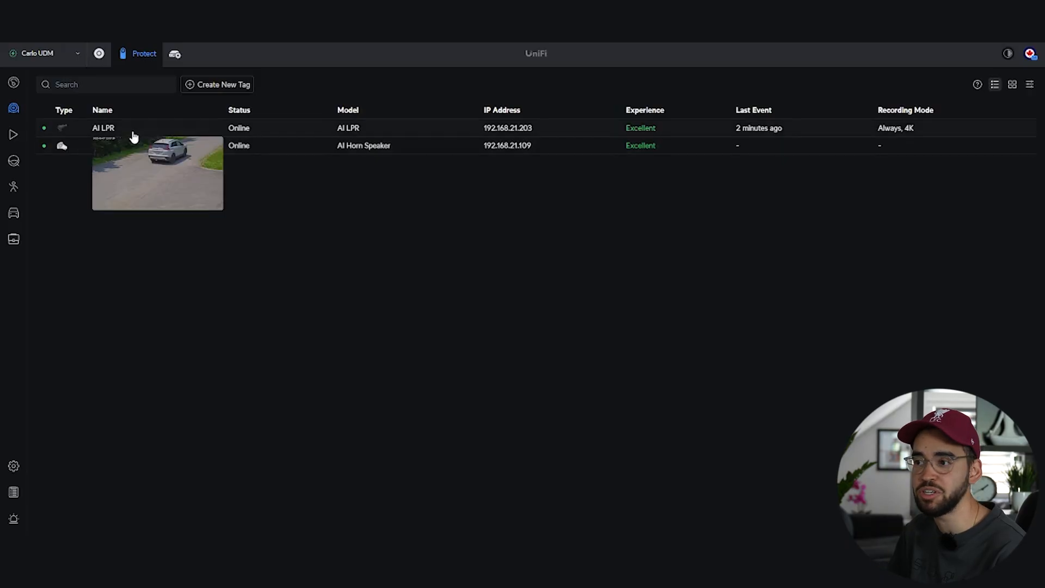
pyautogui.moveTo(137, 129)
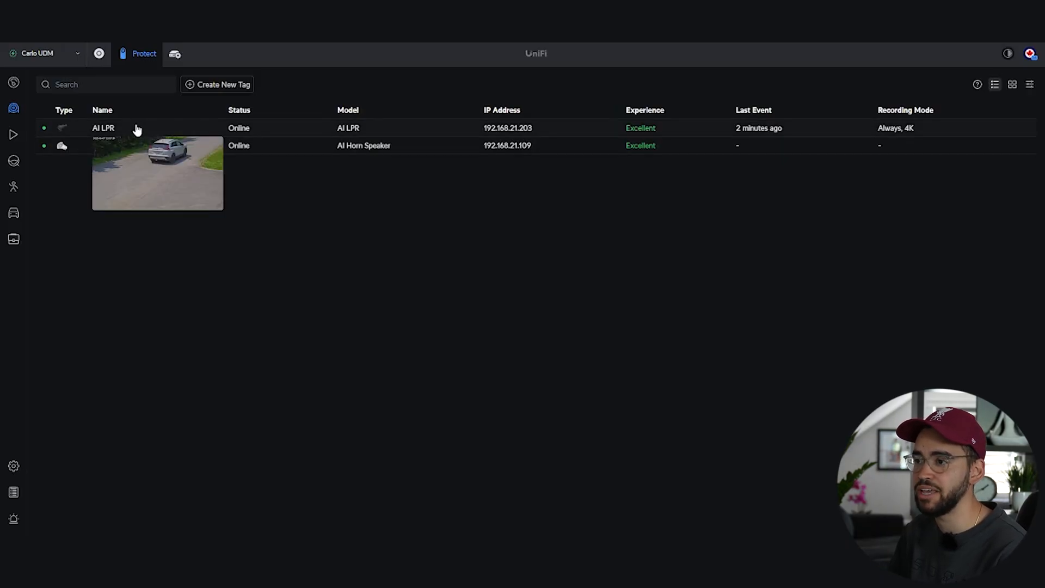
pyautogui.click(103, 128)
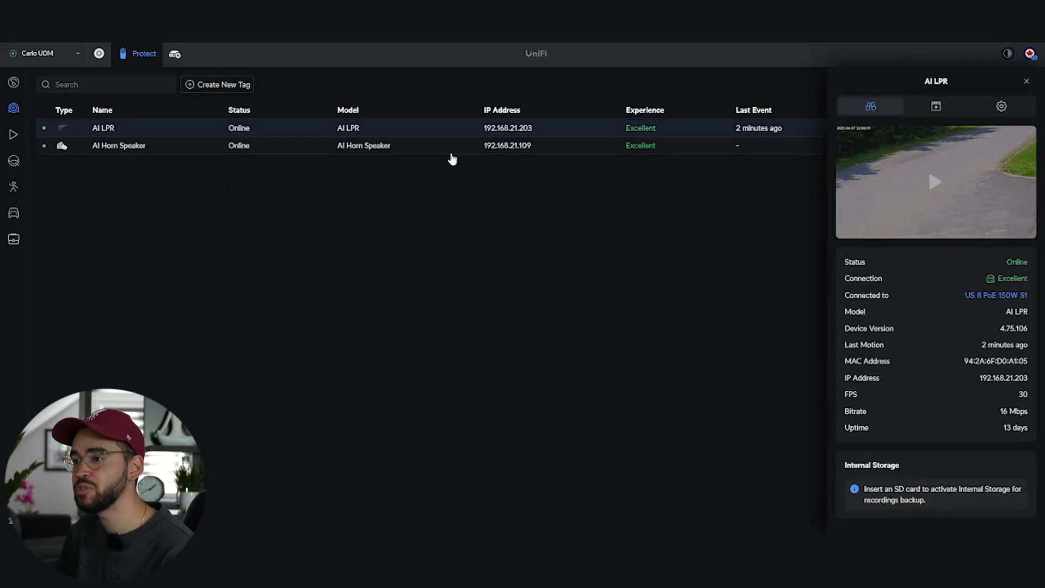
pyautogui.moveTo(749, 164)
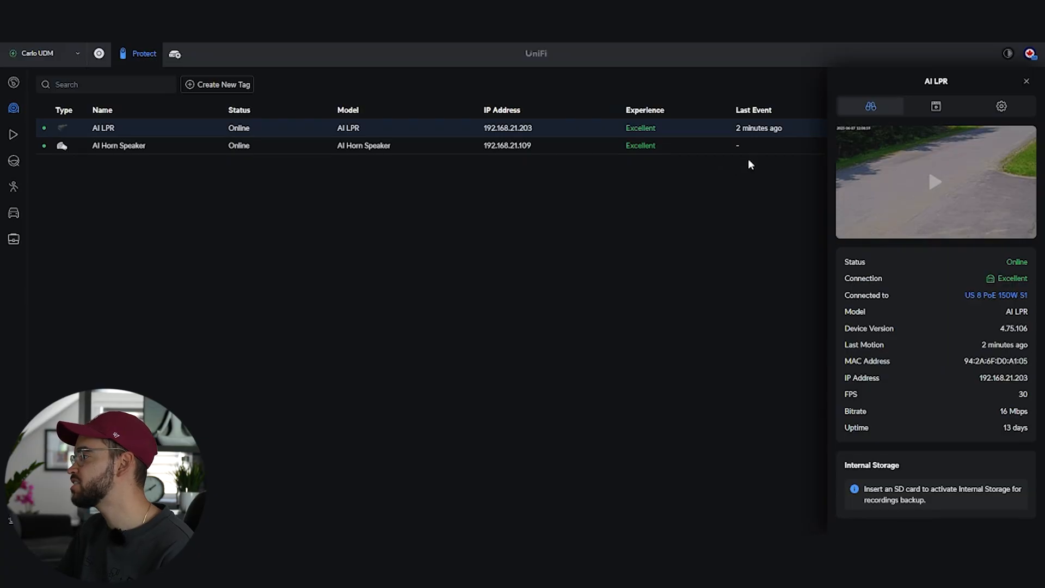
pyautogui.moveTo(863, 138)
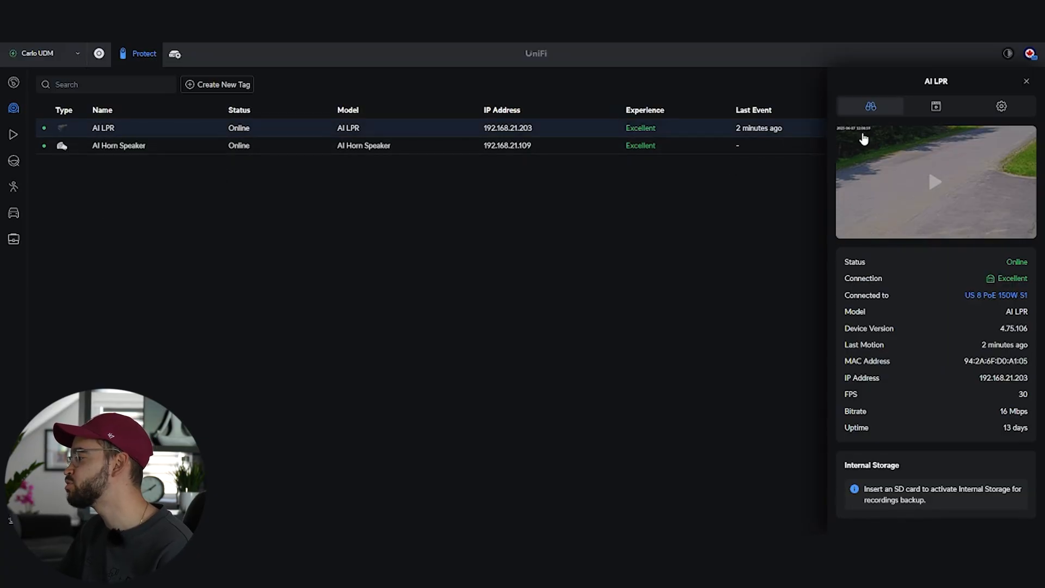
pyautogui.moveTo(936, 106)
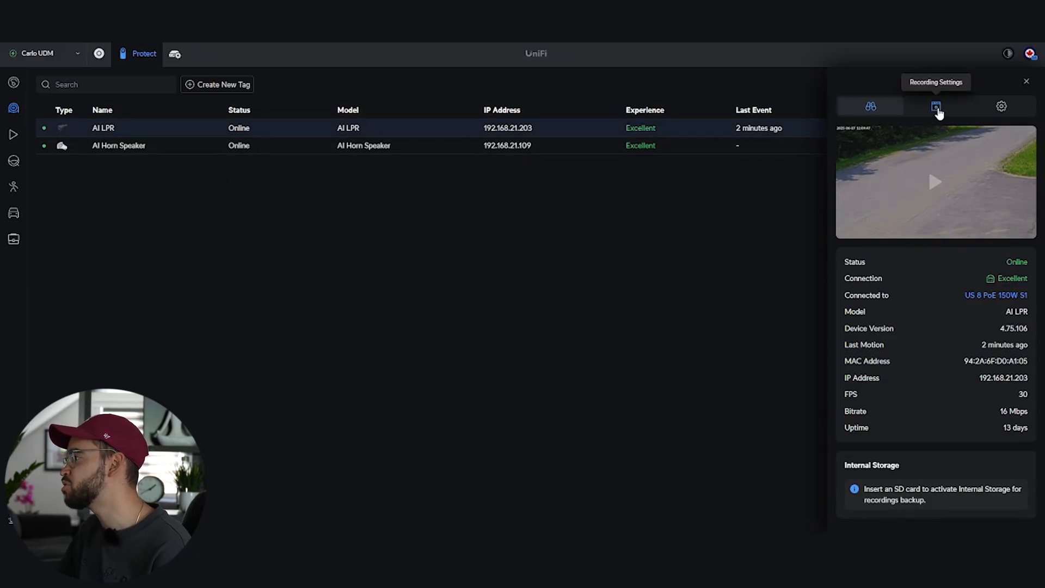
# - In Recording Settings, toggle Create Motion Events on then off, and uncheck Create AI Events
pyautogui.click(936, 106)
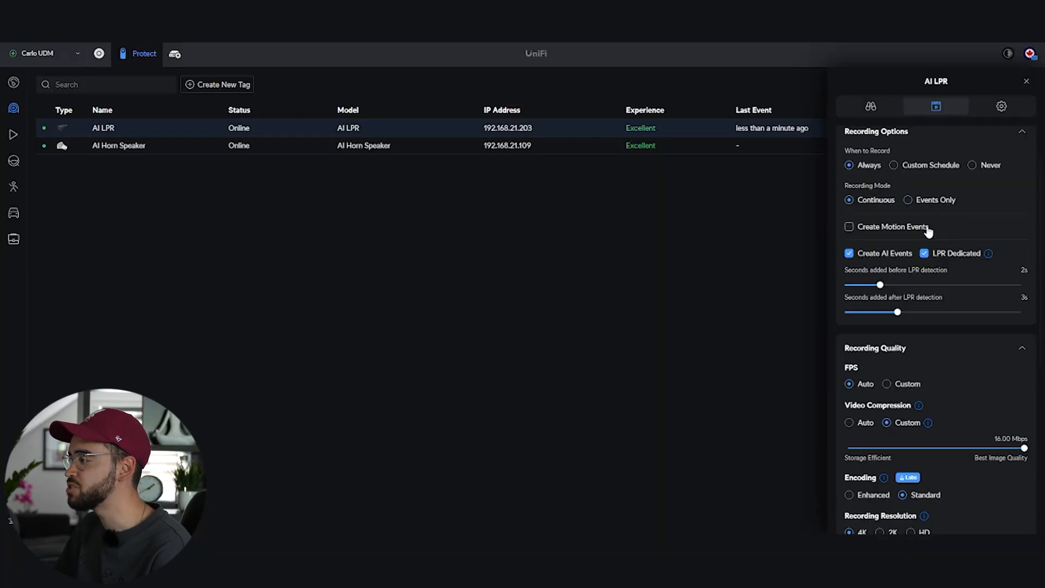
pyautogui.click(849, 226)
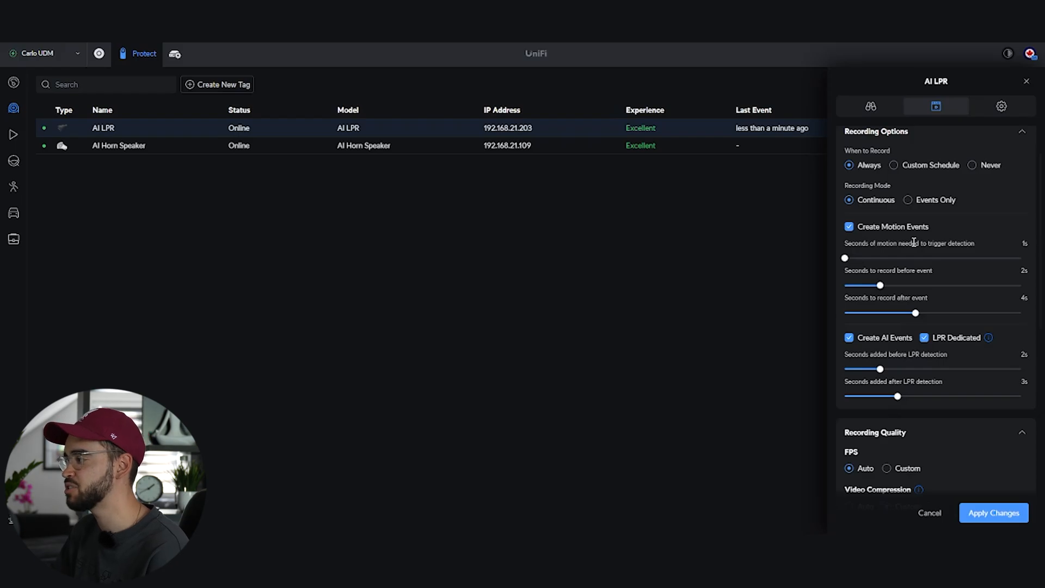
pyautogui.click(848, 226)
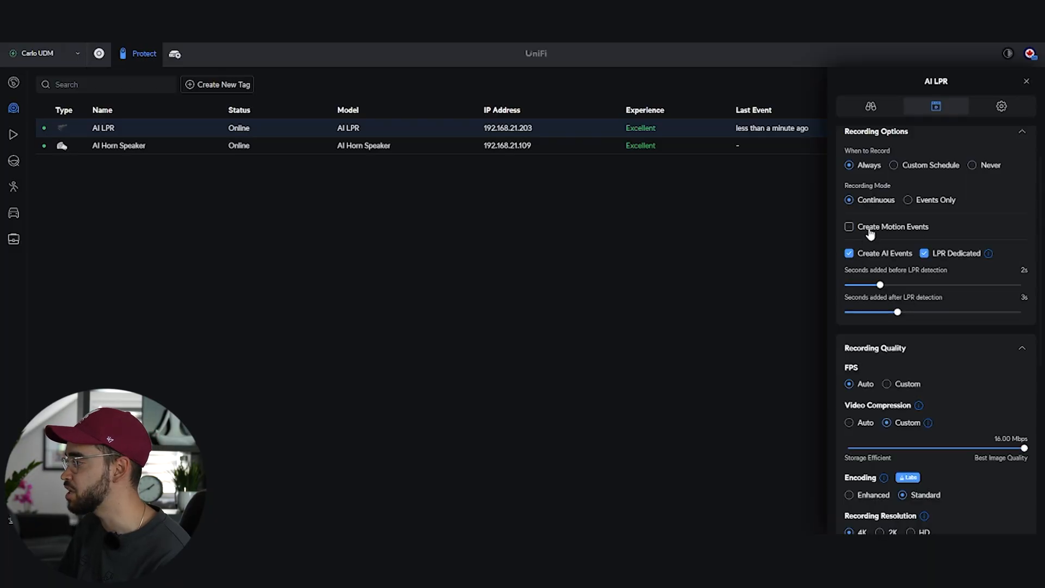
pyautogui.scroll(-3)
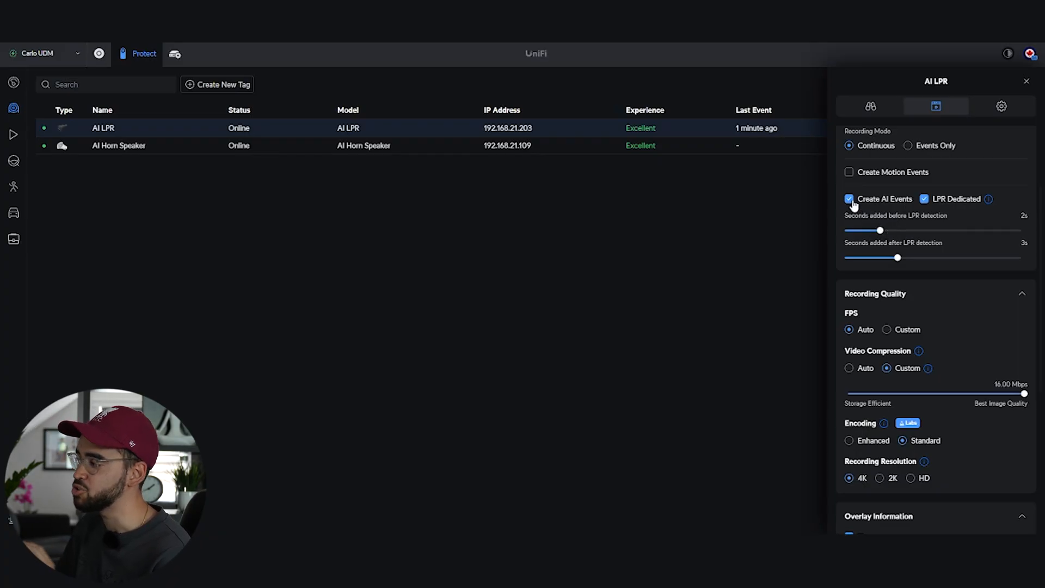
pyautogui.click(849, 198)
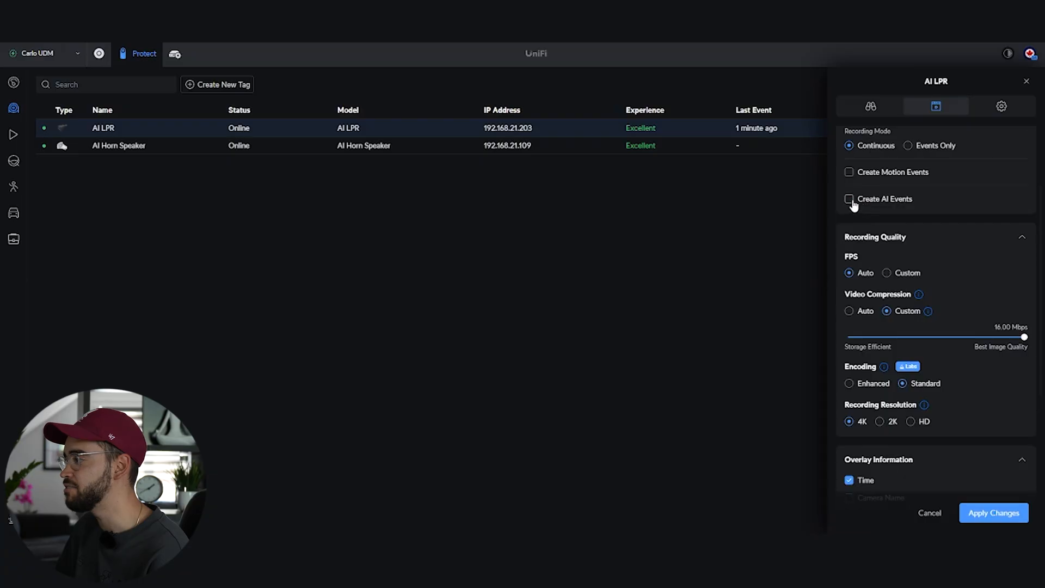
# - Re-enable Create AI Events and check LPR Dedicated detection
pyautogui.click(848, 198)
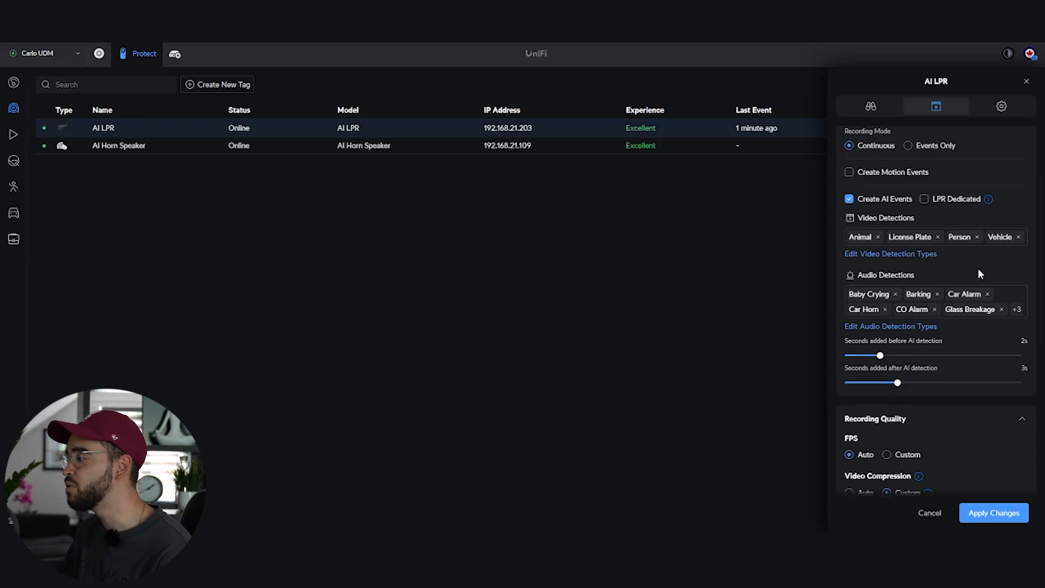
pyautogui.moveTo(949, 243)
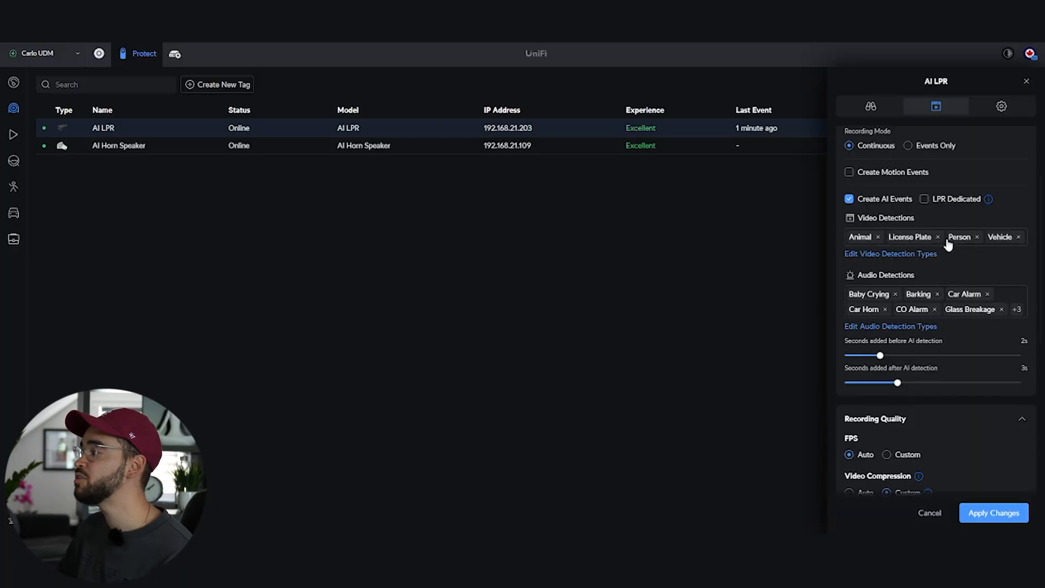
pyautogui.click(924, 198)
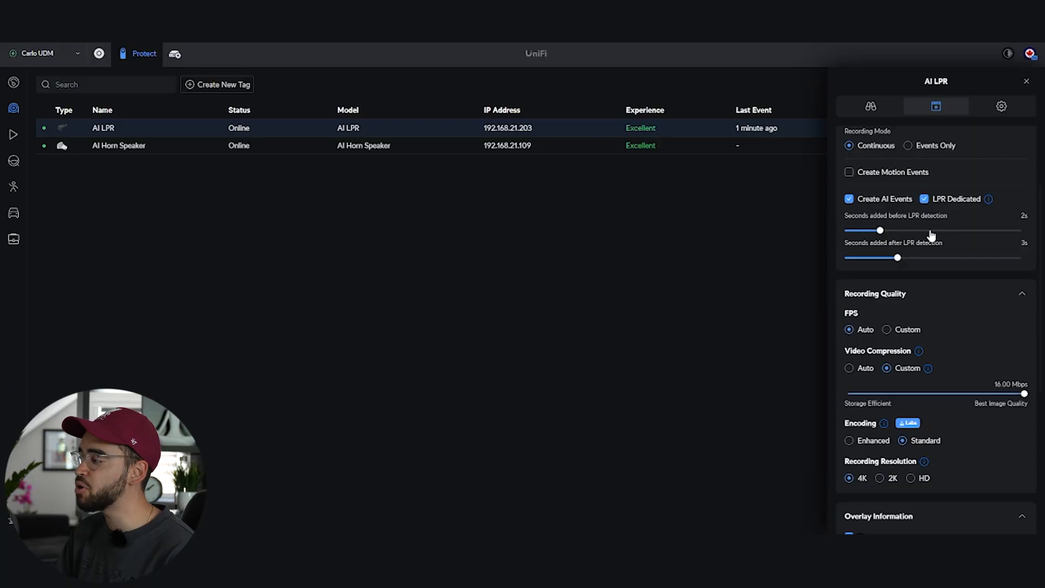
pyautogui.scroll(-3)
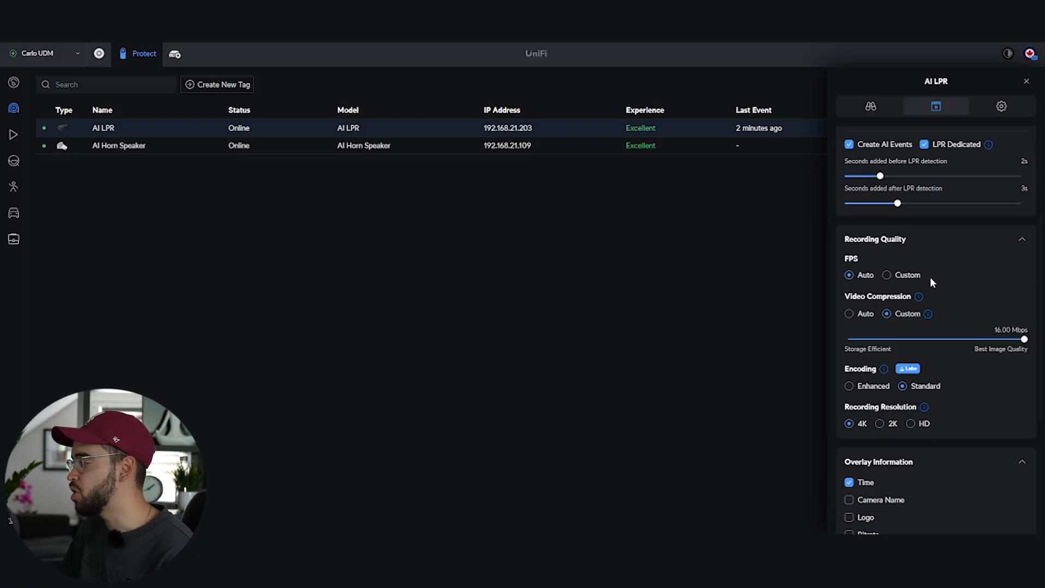
pyautogui.scroll(-3)
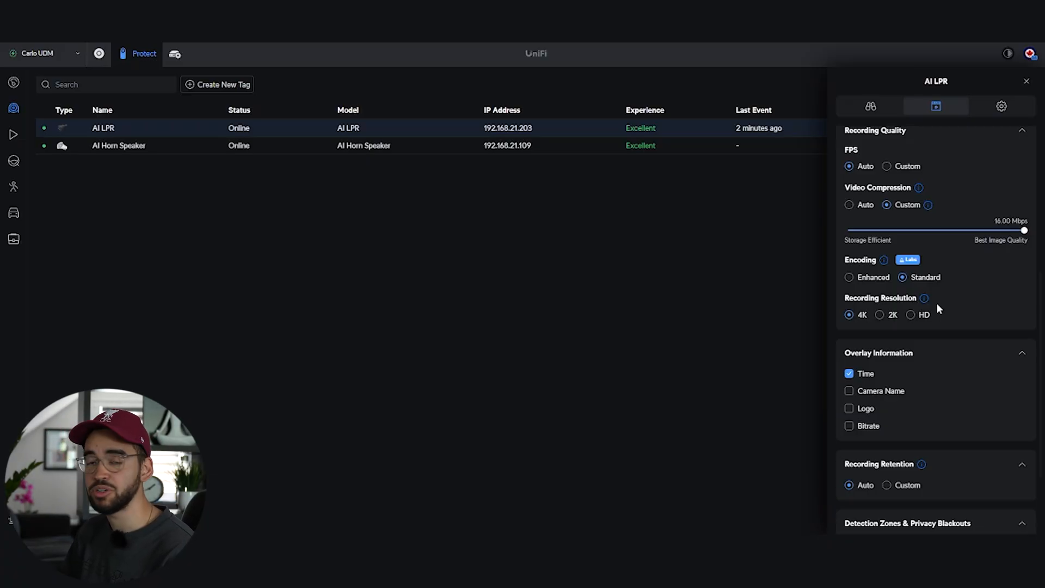
pyautogui.moveTo(924, 299)
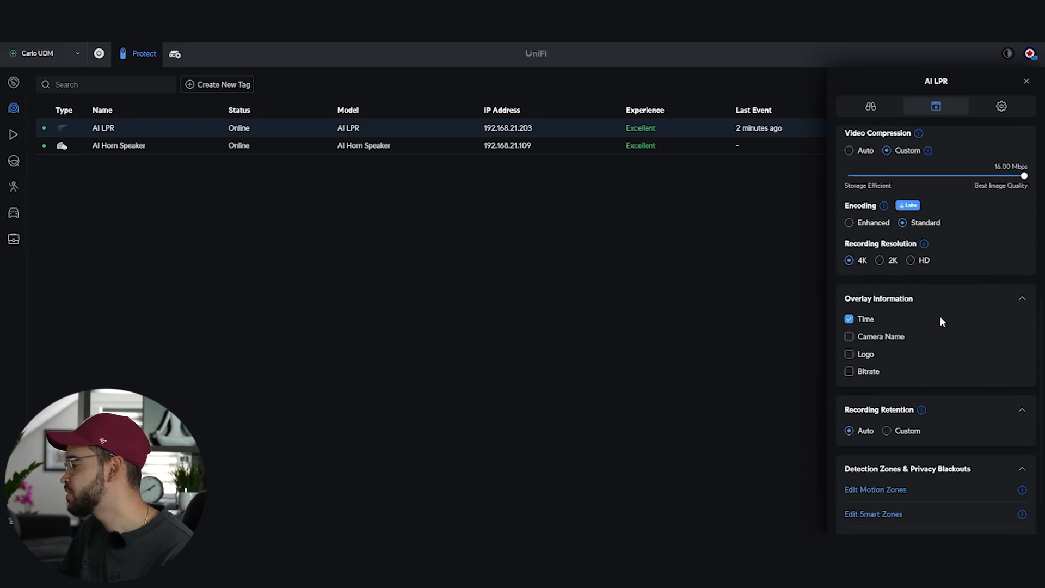
pyautogui.scroll(-3)
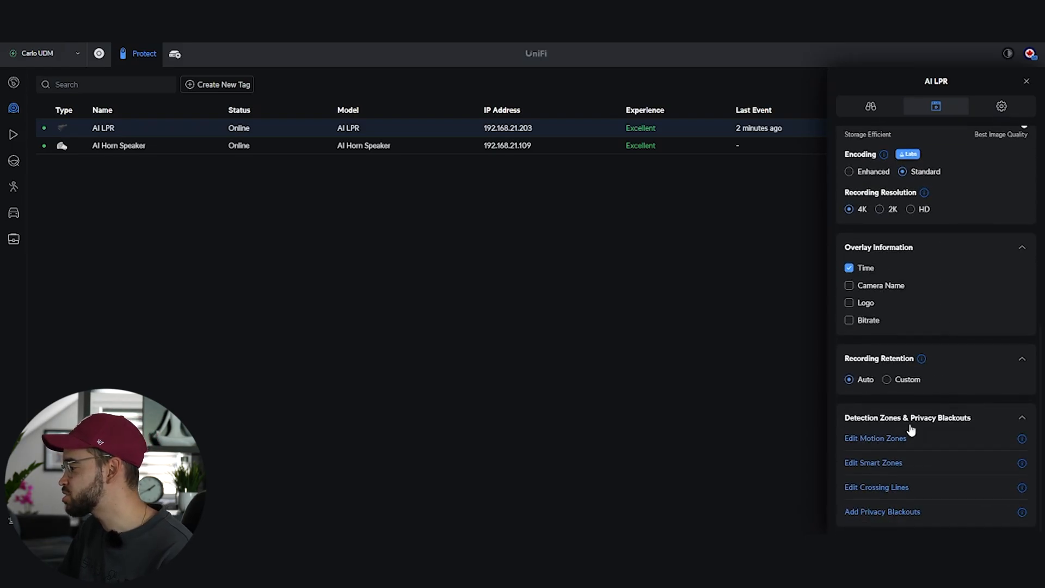
pyautogui.moveTo(888, 435)
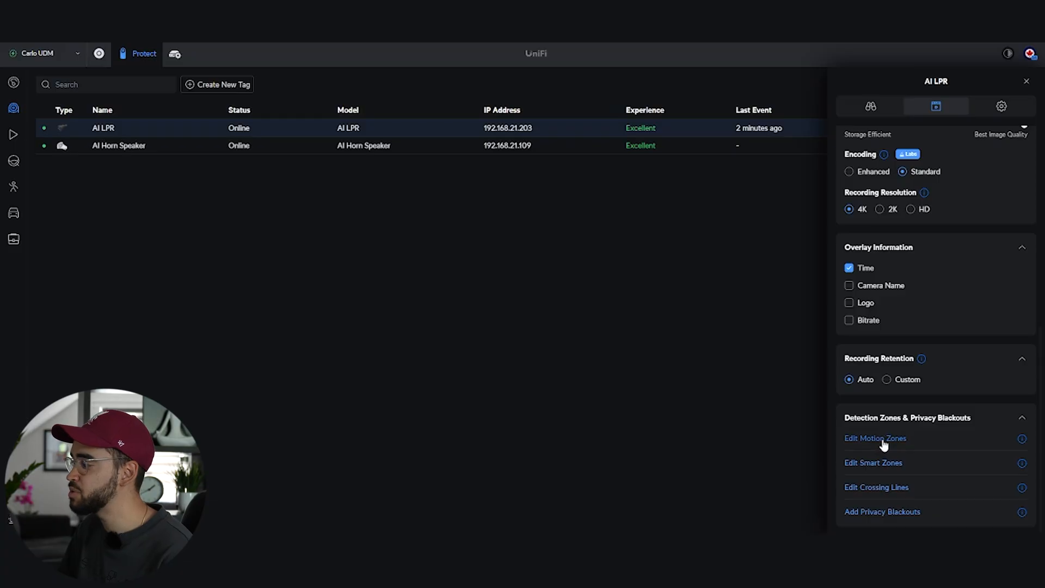
# - View the motion zone editor and General zone overview, then close the preview without saving
pyautogui.click(874, 438)
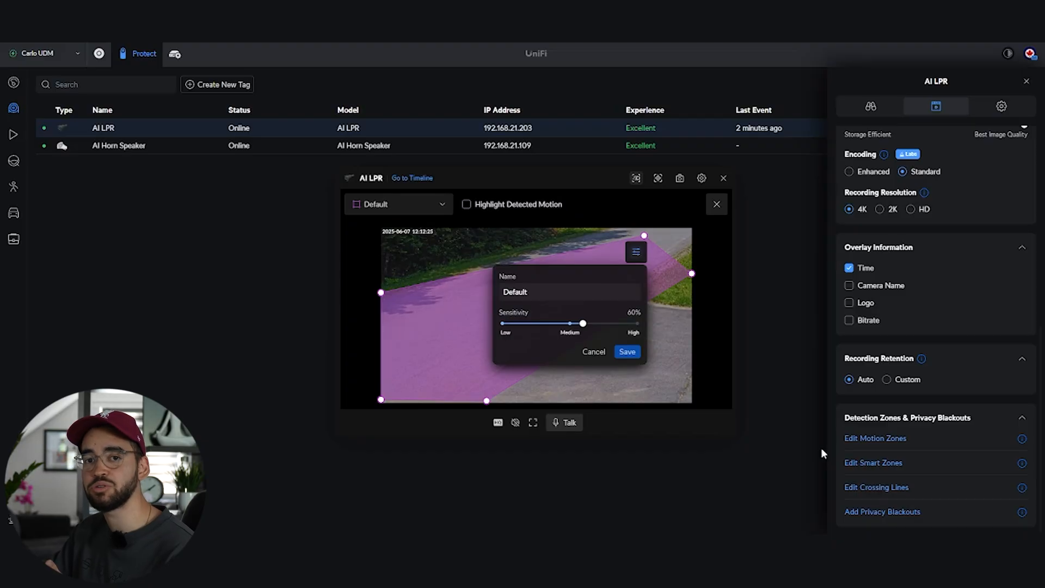
pyautogui.moveTo(809, 470)
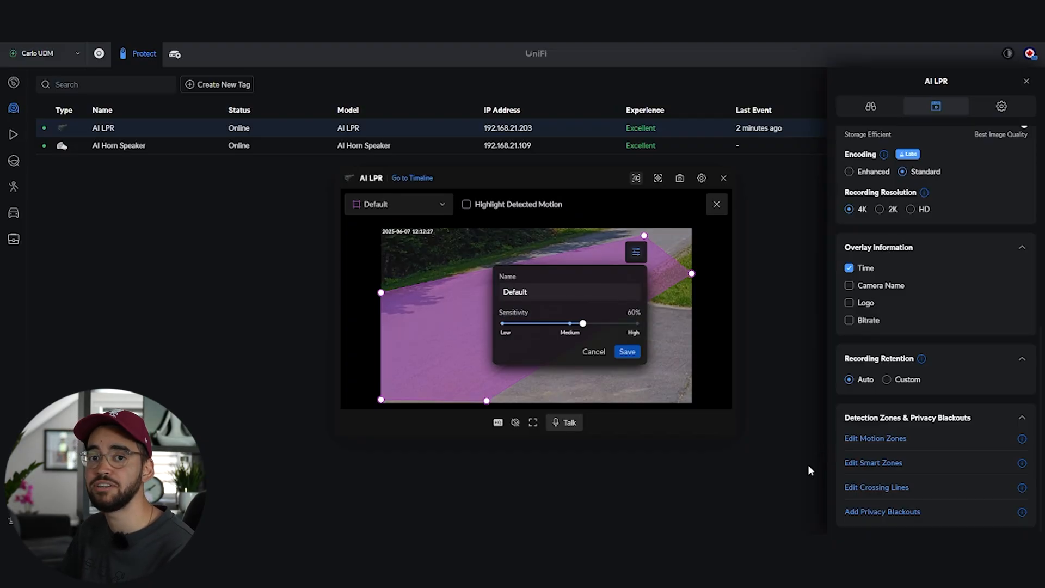
pyautogui.moveTo(724, 177)
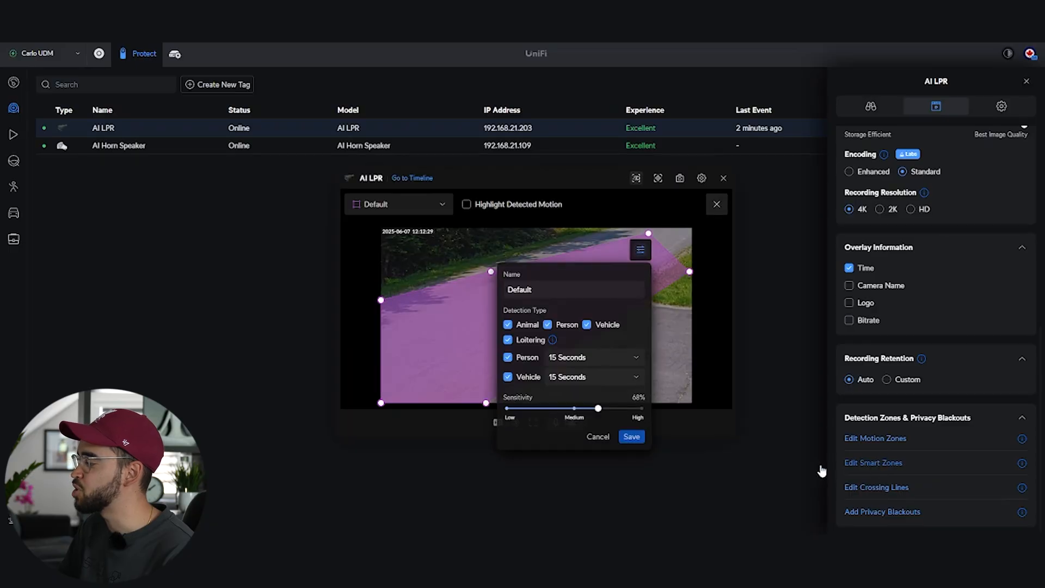
pyautogui.moveTo(803, 452)
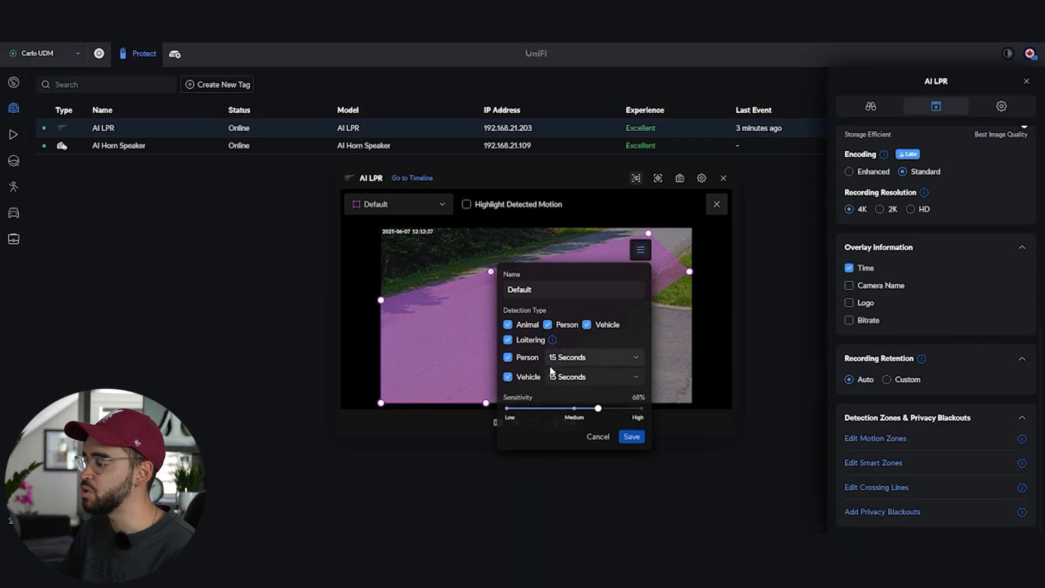
pyautogui.click(507, 324)
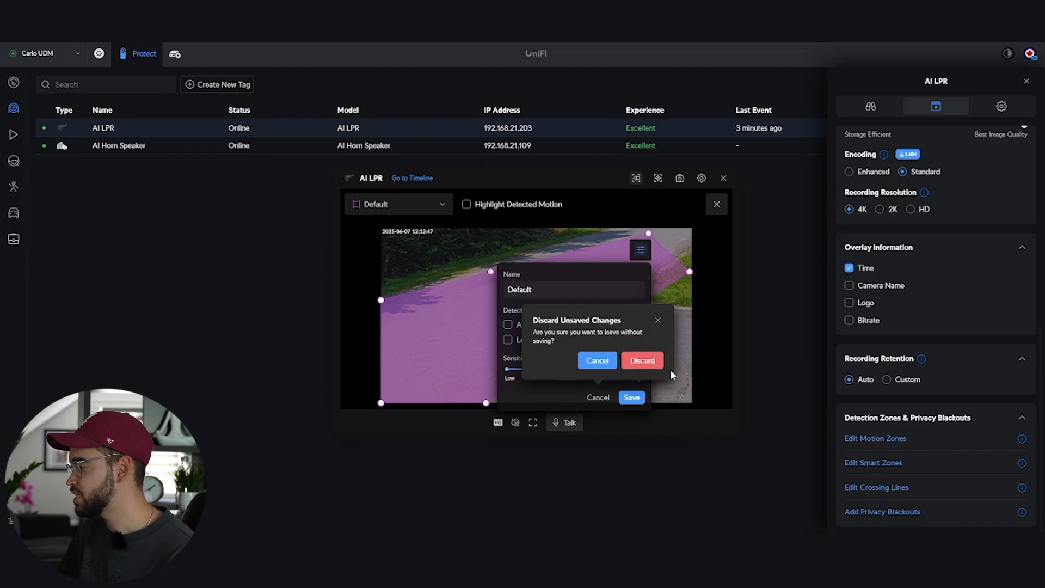
pyautogui.click(642, 360)
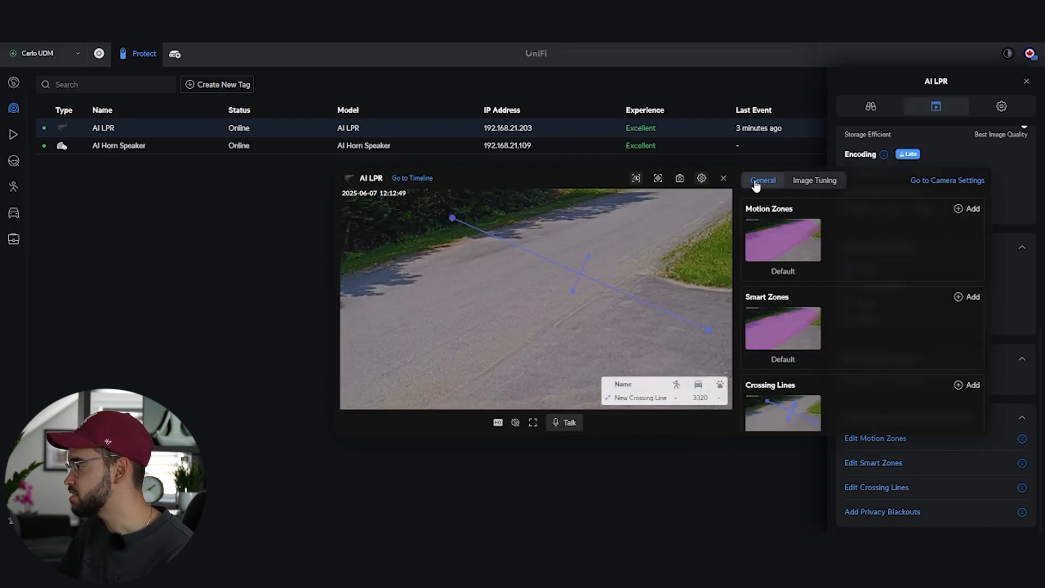
pyautogui.click(723, 178)
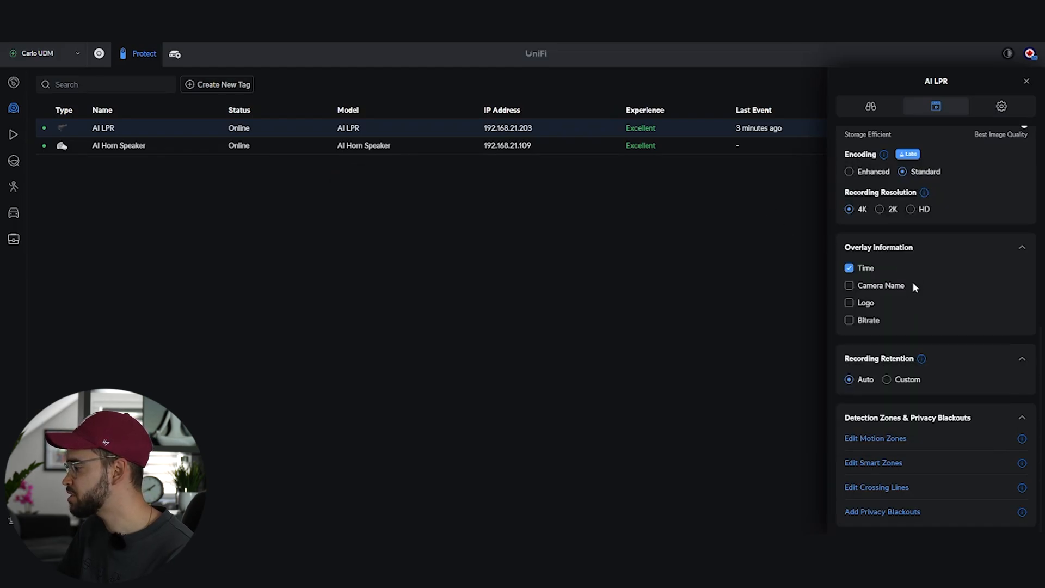
pyautogui.click(875, 488)
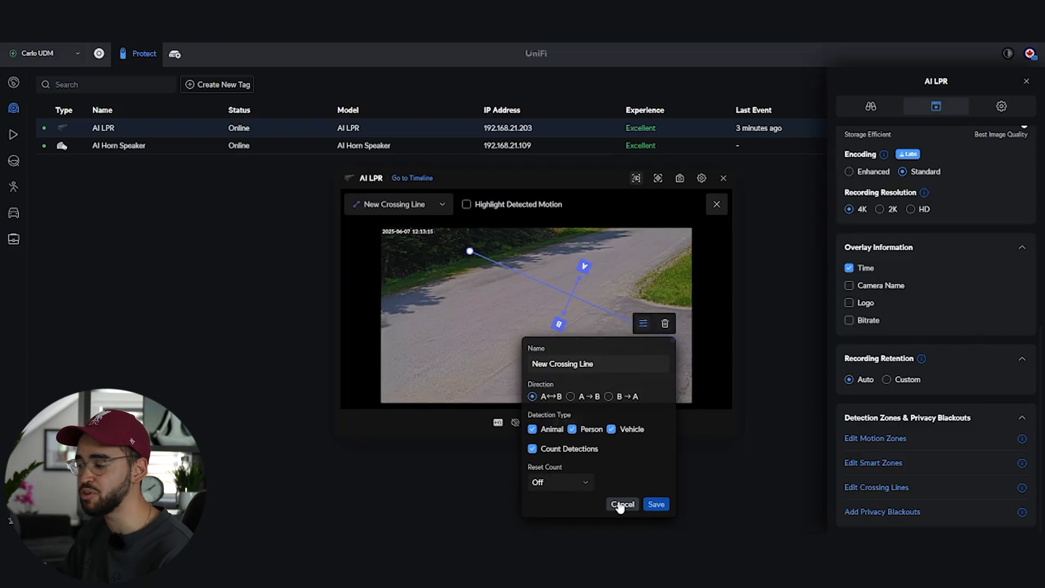
pyautogui.click(622, 504)
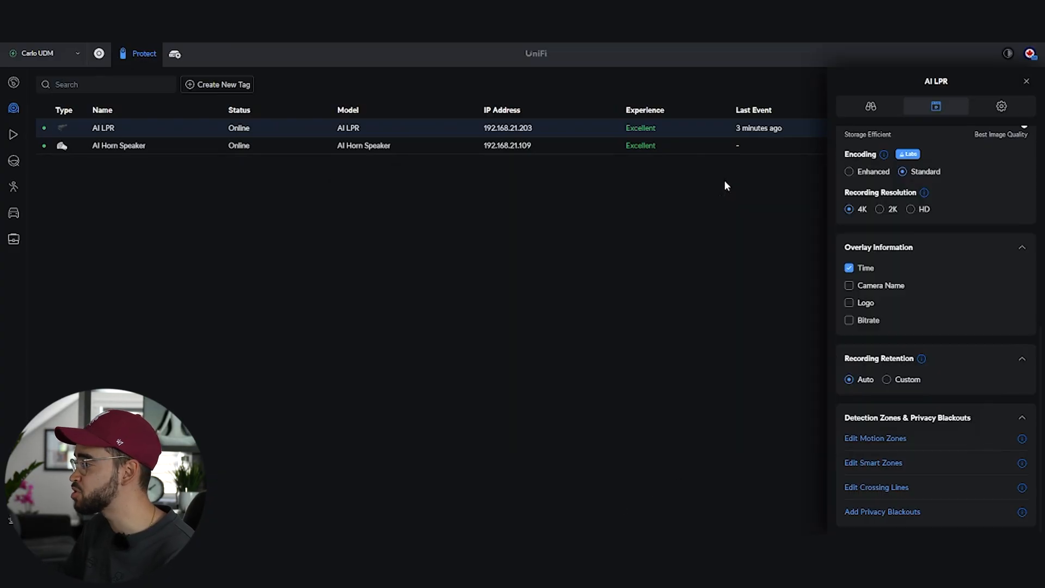
pyautogui.moveTo(882, 410)
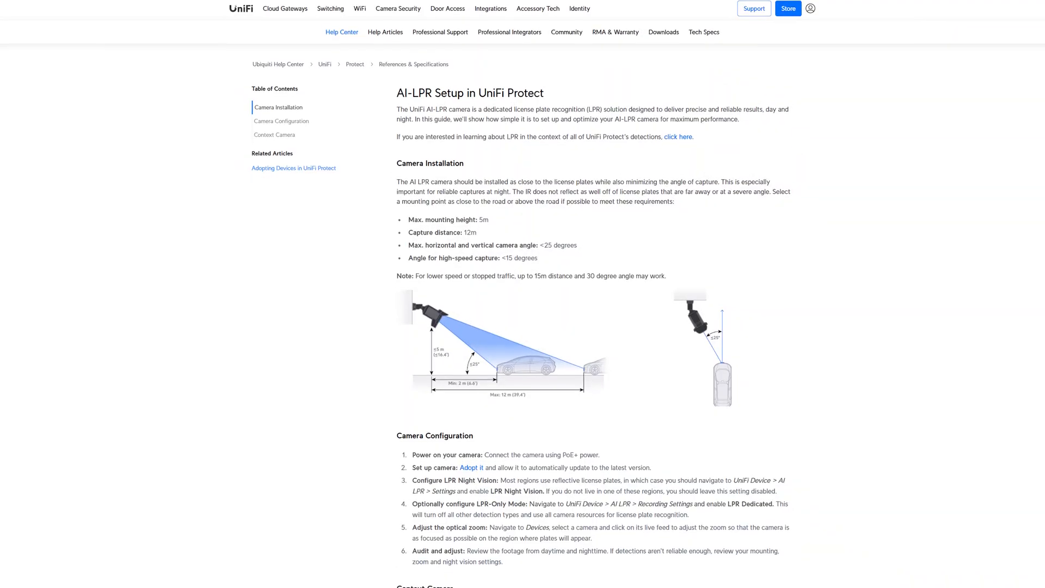
# - Scroll through the AI-LPR Setup guide's installation and configuration sections
pyautogui.scroll(-3)
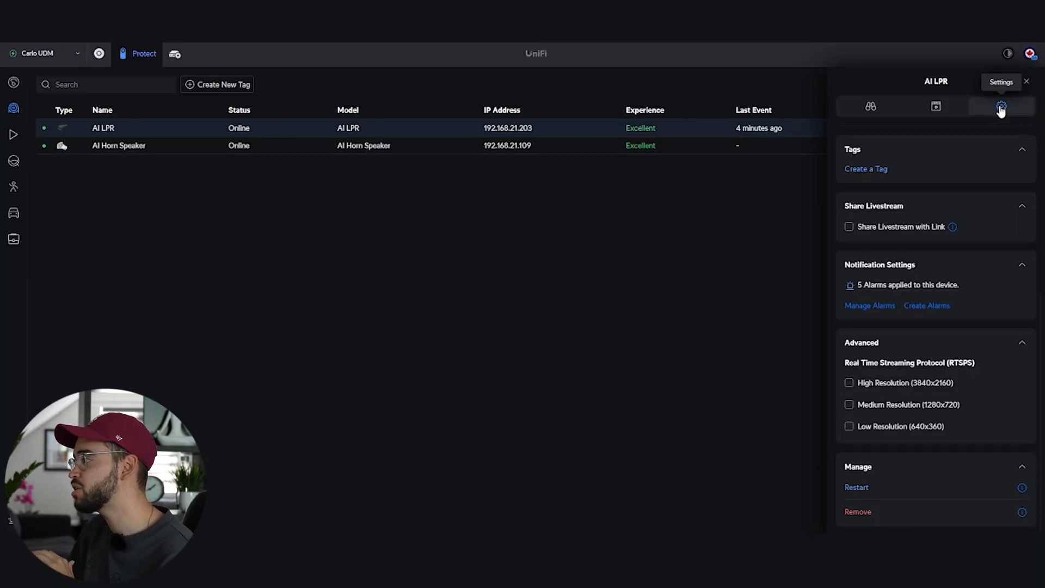
pyautogui.moveTo(992, 127)
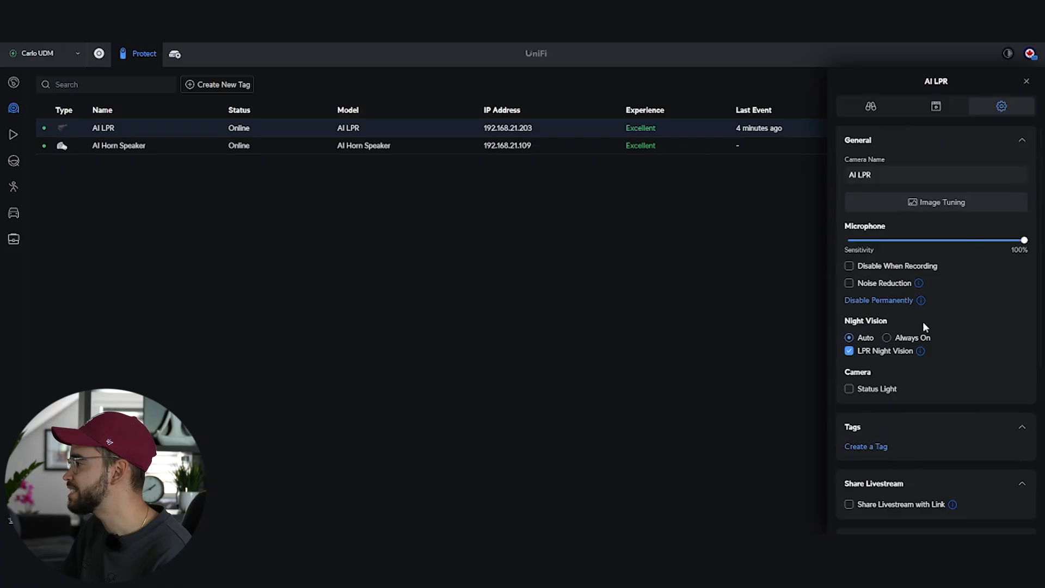
pyautogui.moveTo(921, 355)
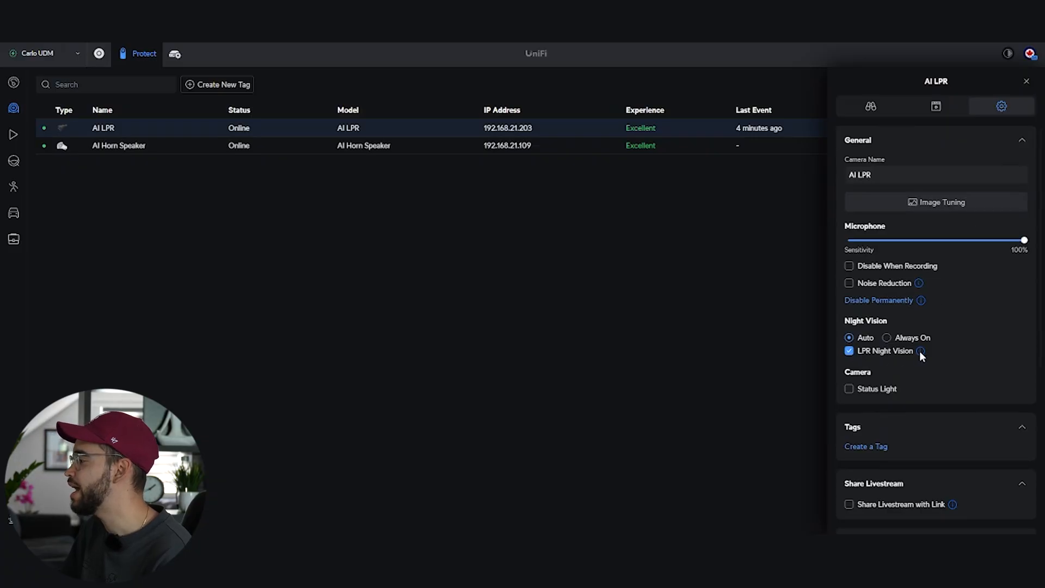
pyautogui.moveTo(921, 351)
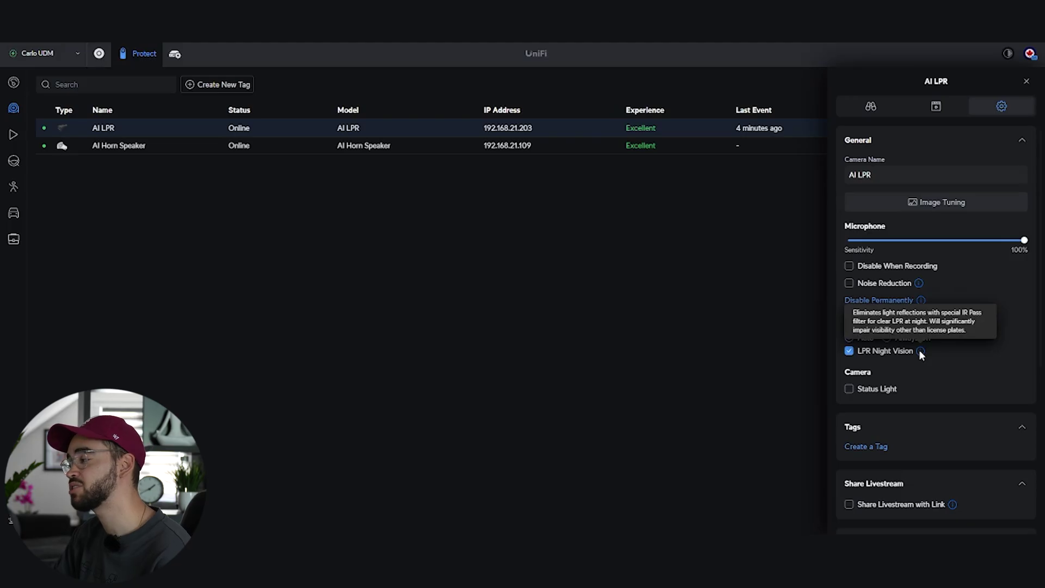
pyautogui.moveTo(989, 260)
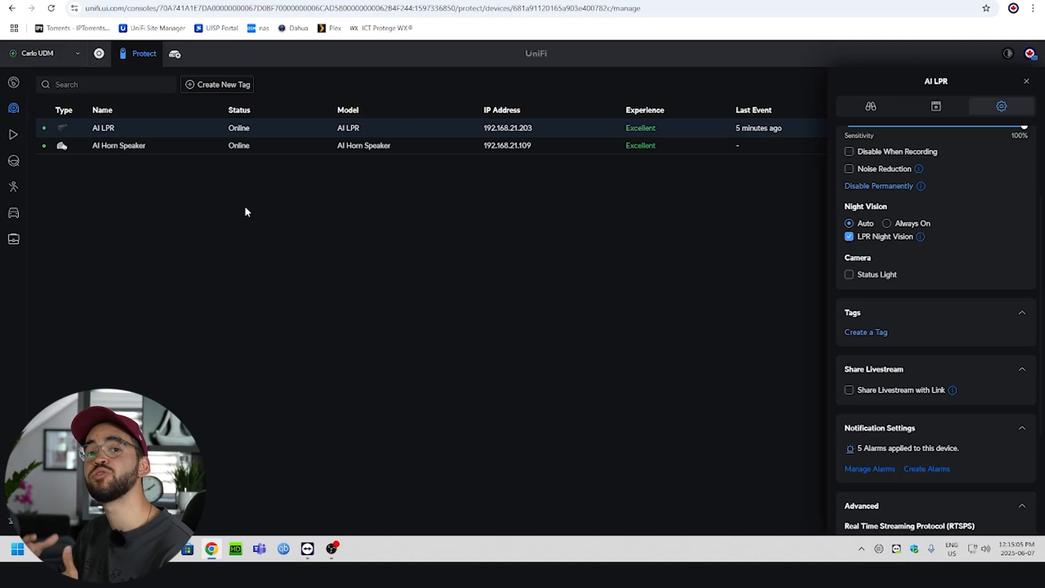
pyautogui.moveTo(424, 236)
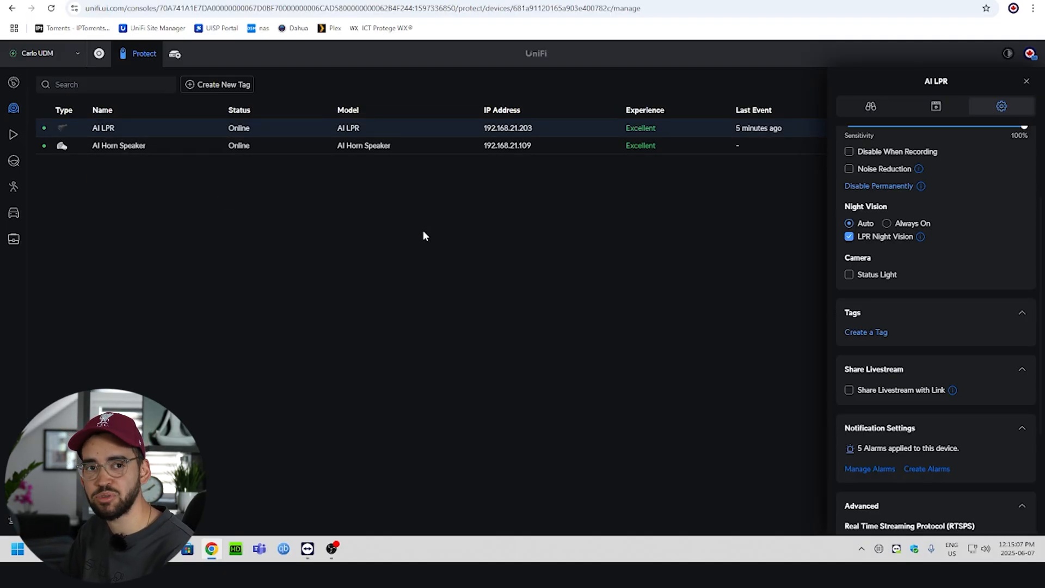
pyautogui.moveTo(896, 333)
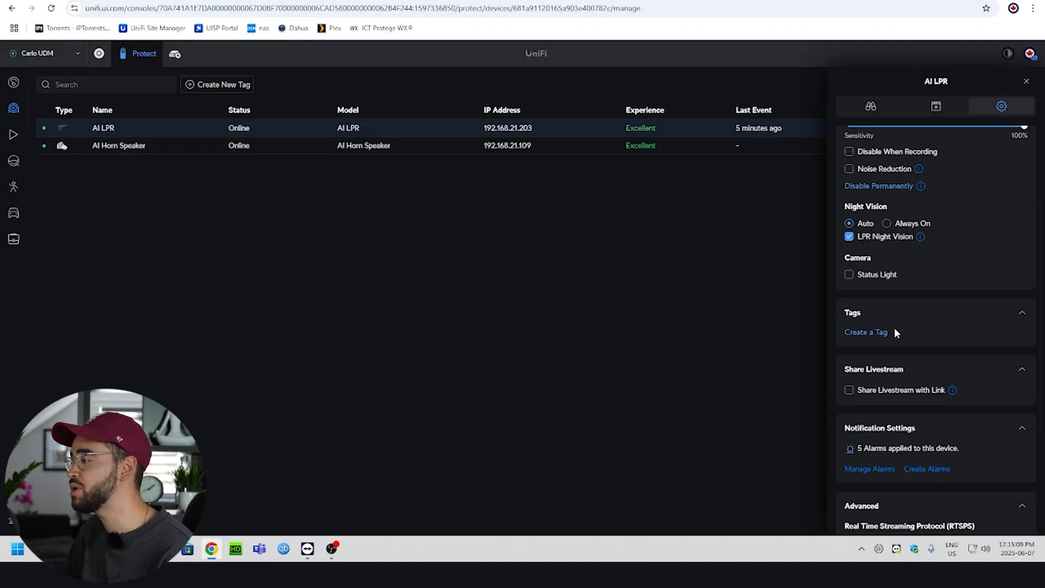
# - Scroll the AI LPR general settings down to the LPR Night Vision option
pyautogui.scroll(-3)
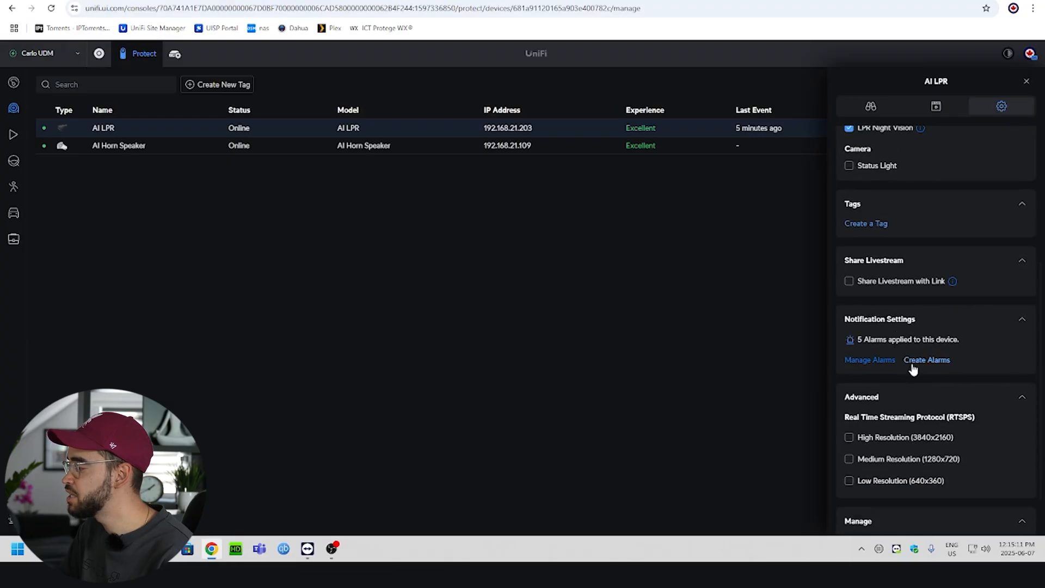
pyautogui.moveTo(960, 358)
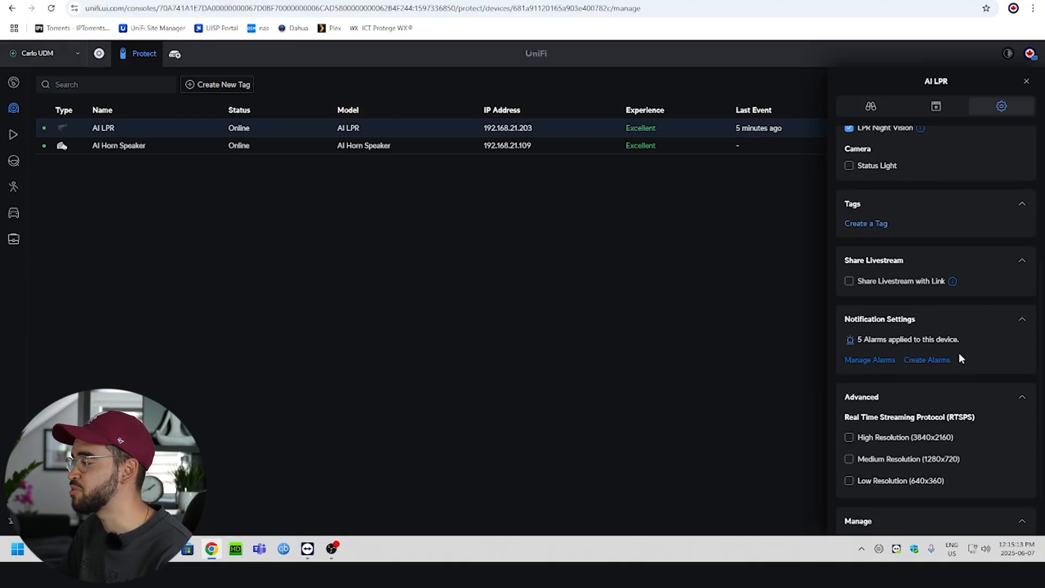
pyautogui.moveTo(14, 212)
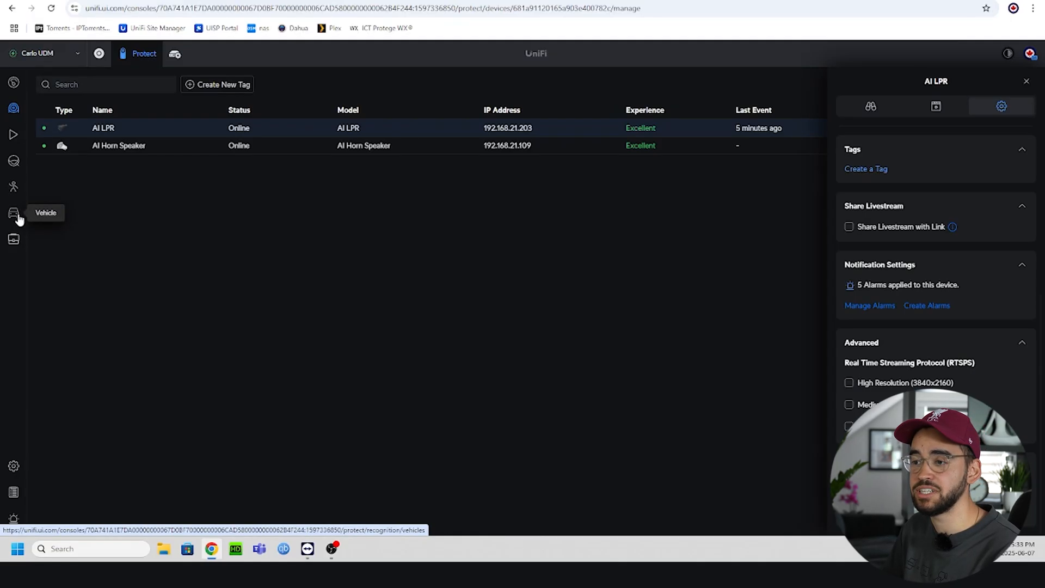
# - Show the detected vehicles gallery, then the License Plates view
pyautogui.click(13, 213)
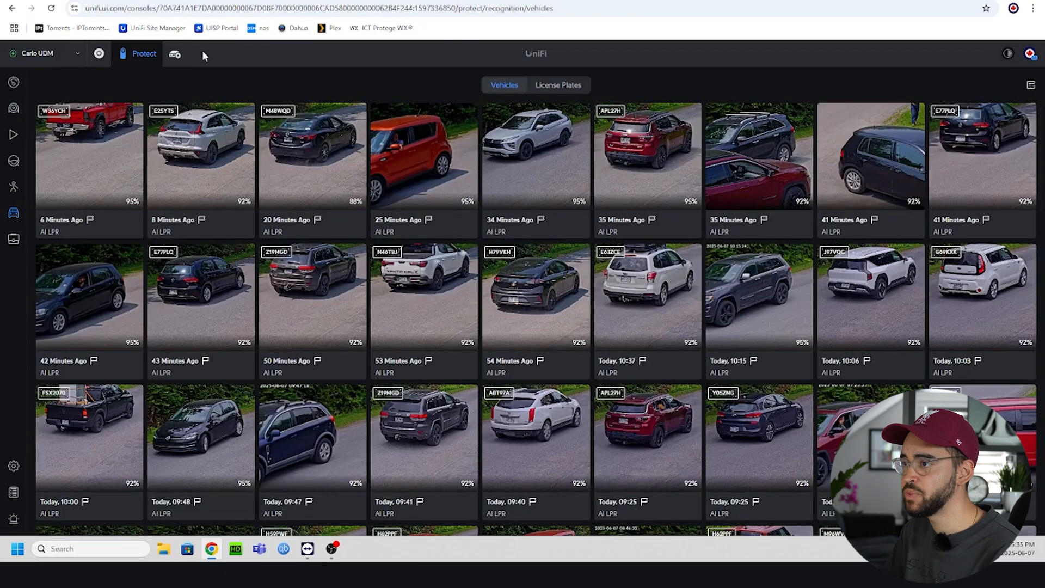
pyautogui.moveTo(307, 87)
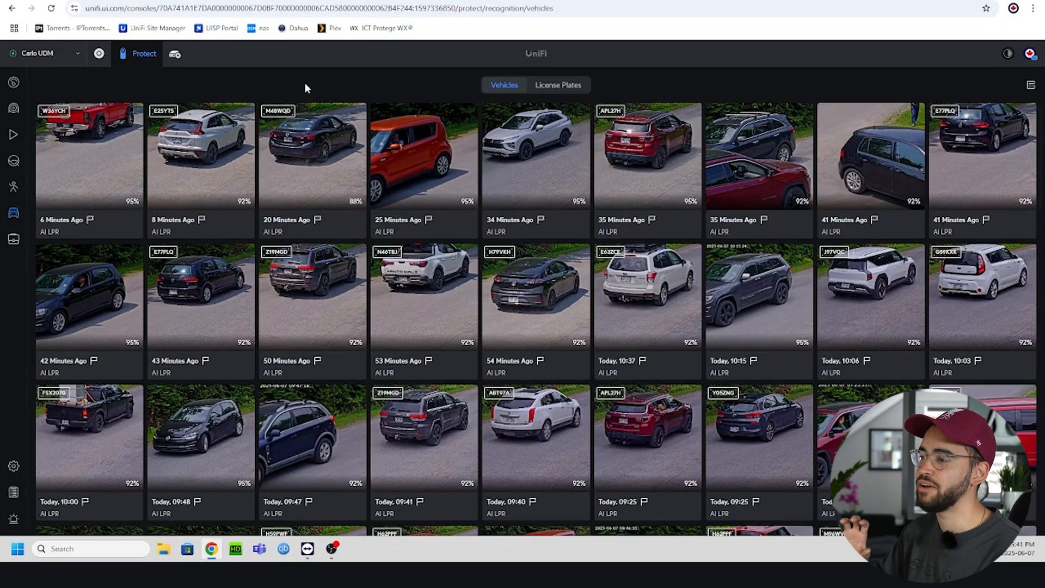
pyautogui.moveTo(828, 84)
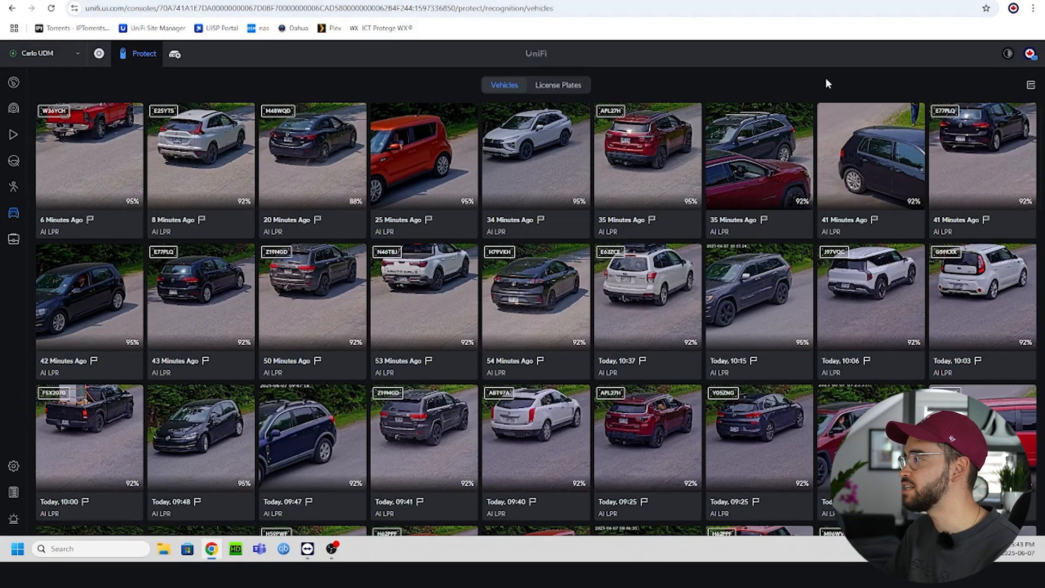
pyautogui.click(557, 84)
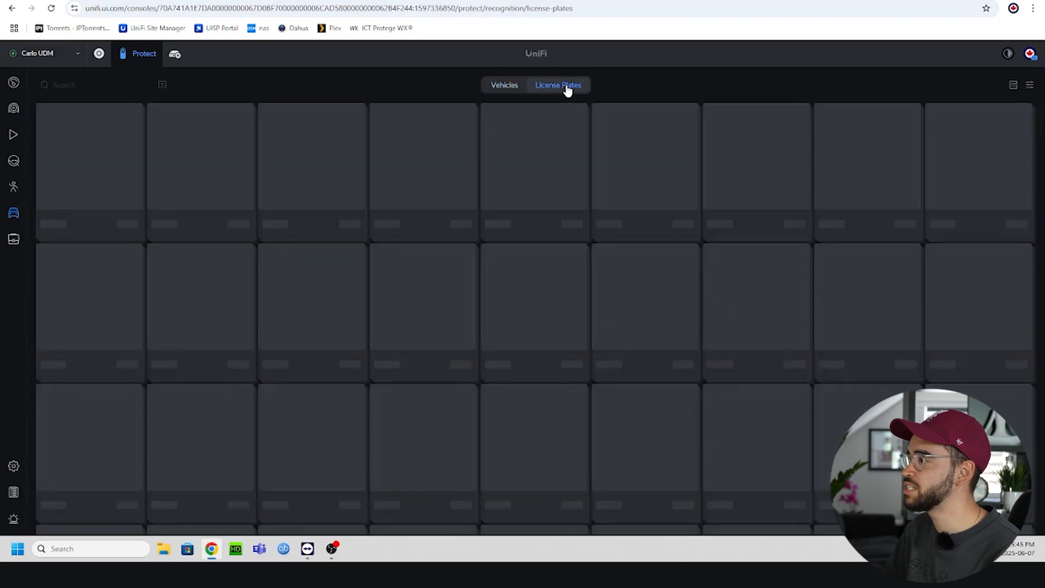
pyautogui.click(1012, 85)
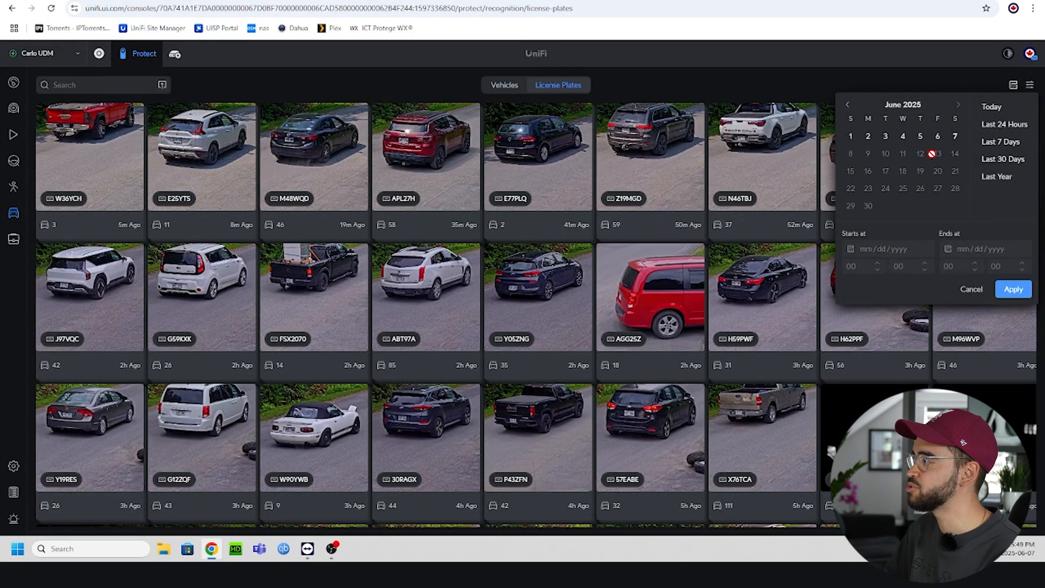
pyautogui.click(885, 136)
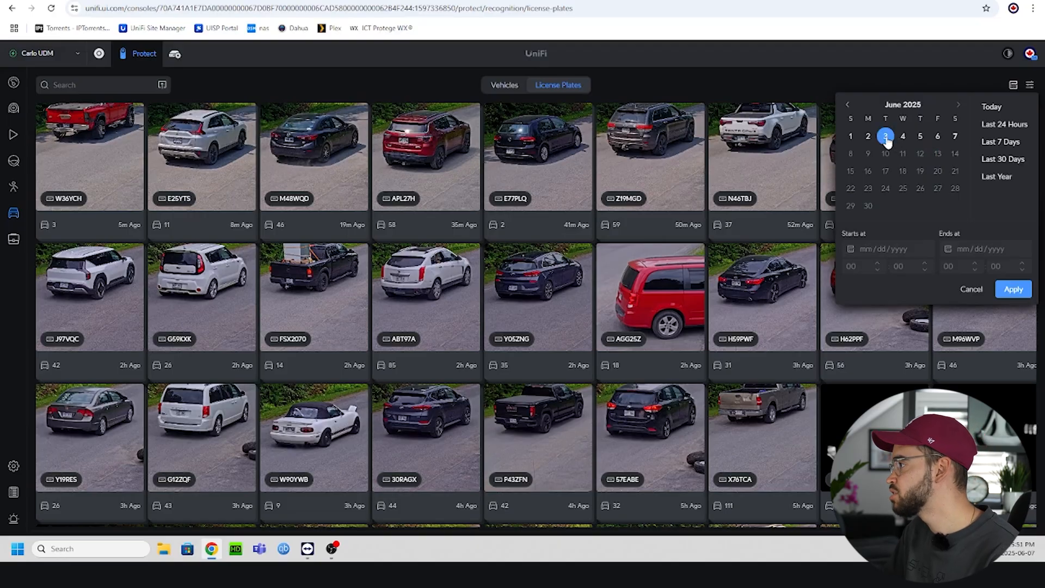
pyautogui.click(1013, 288)
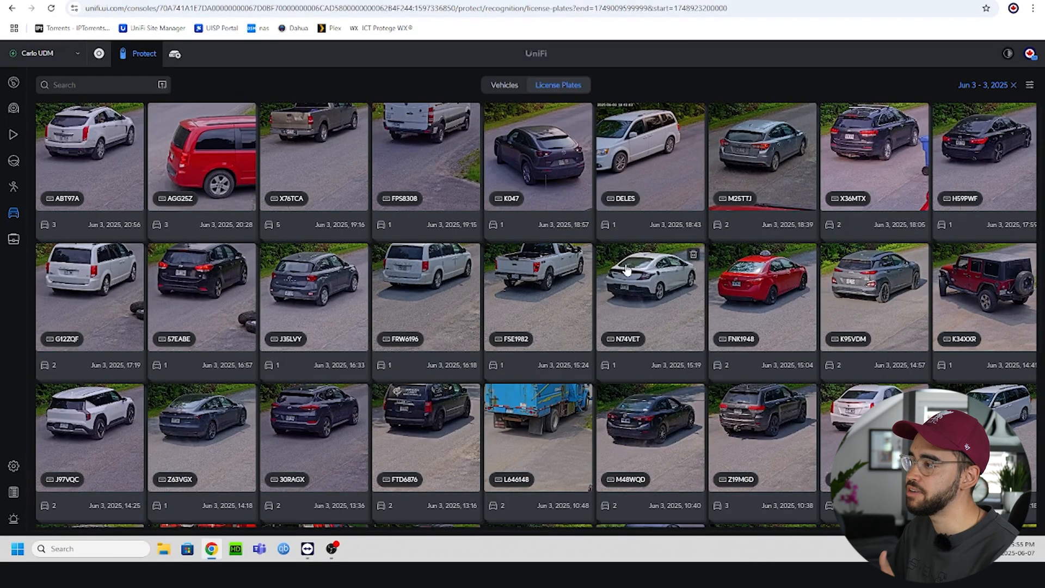
pyautogui.scroll(-3)
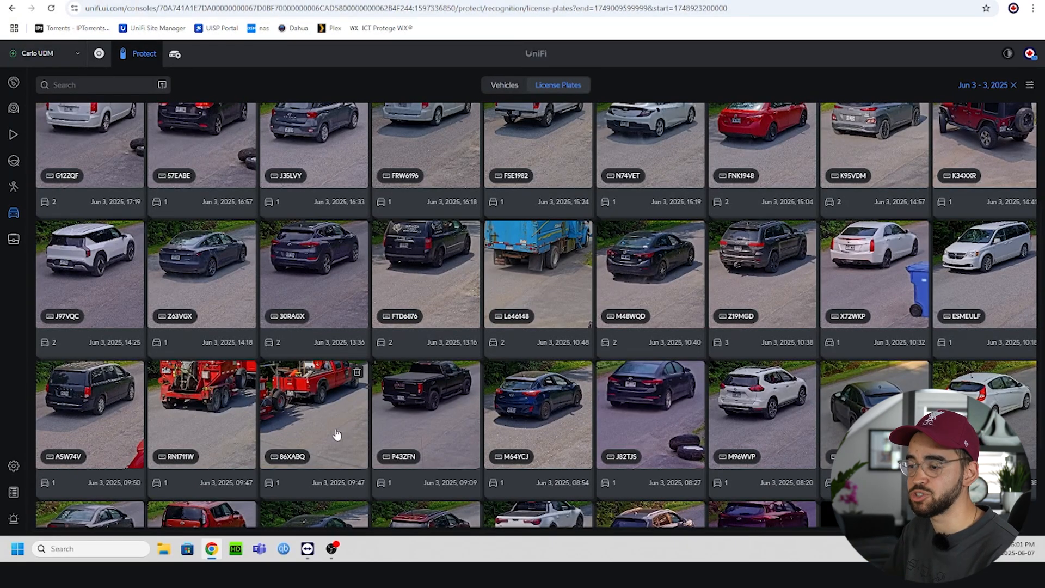
pyautogui.click(314, 413)
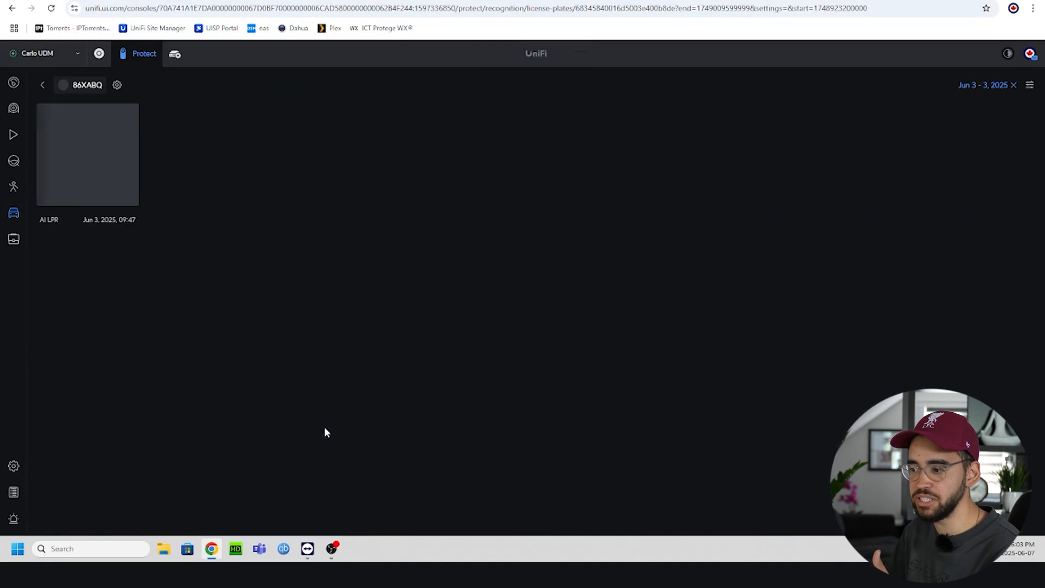
# - Play the red truck clip for 86XABQ, pause and view it full screen, then close the player
pyautogui.click(87, 153)
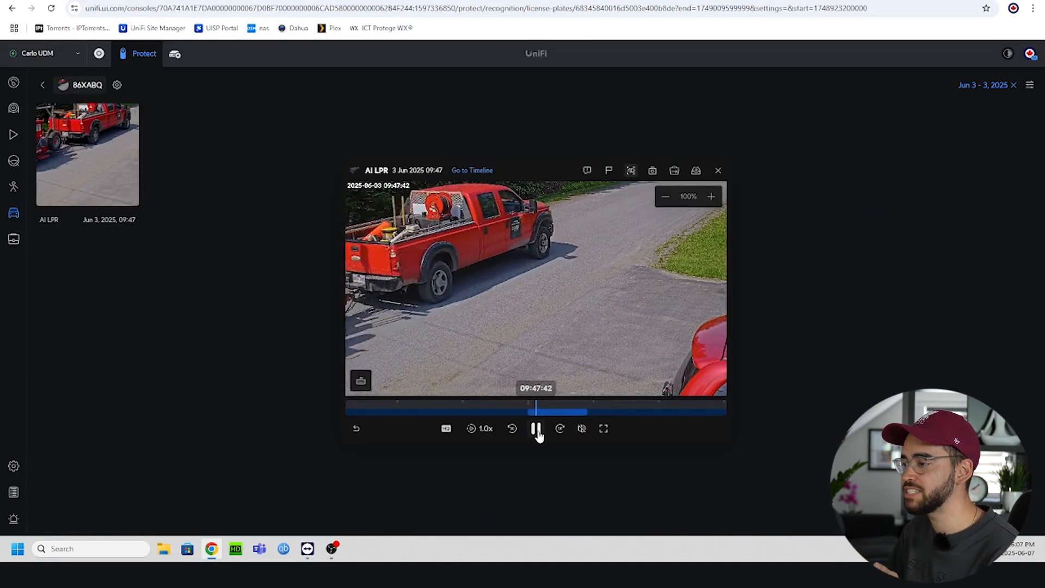
pyautogui.click(535, 429)
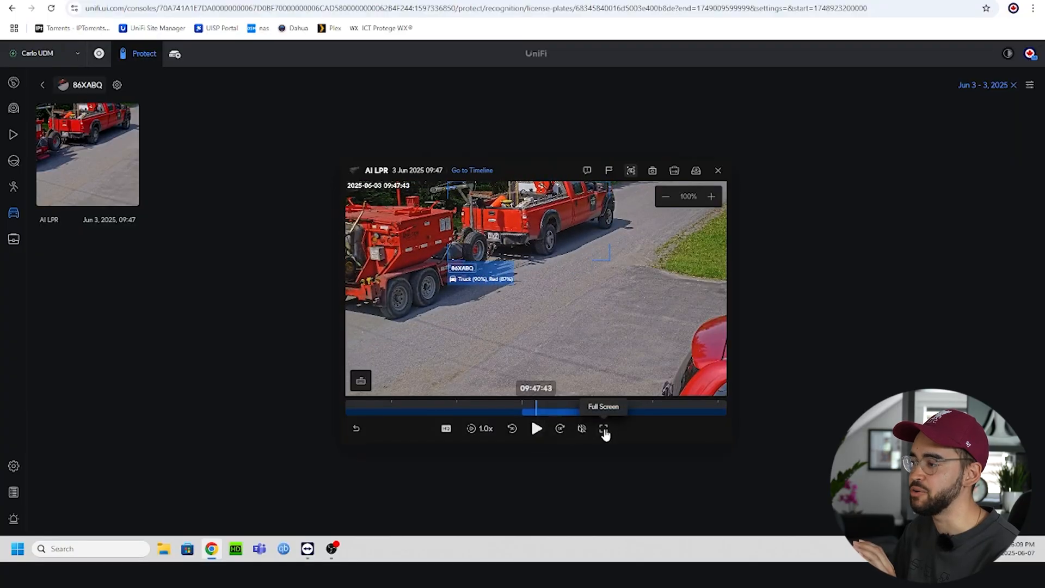
pyautogui.click(603, 429)
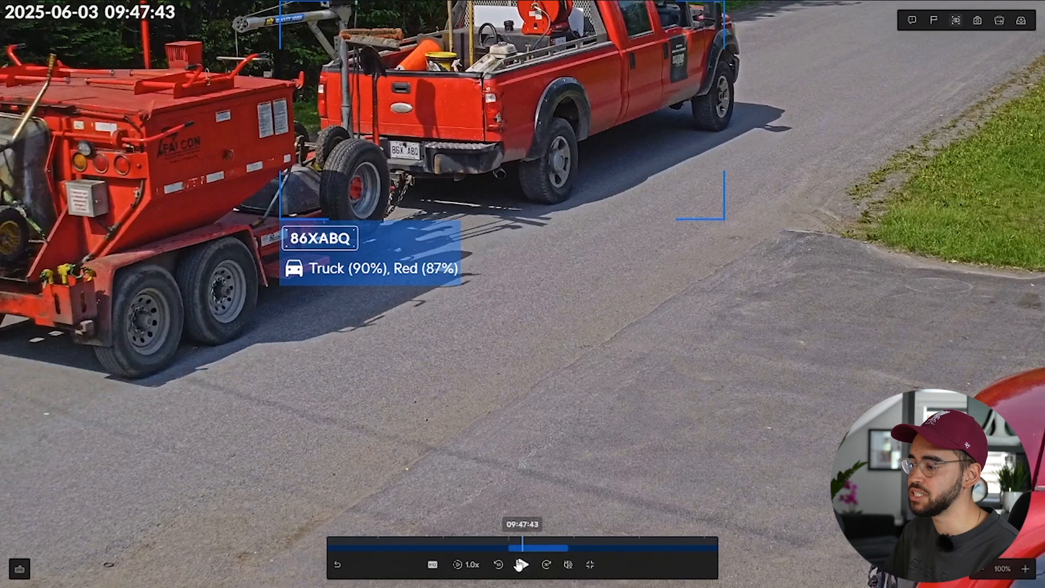
pyautogui.click(521, 564)
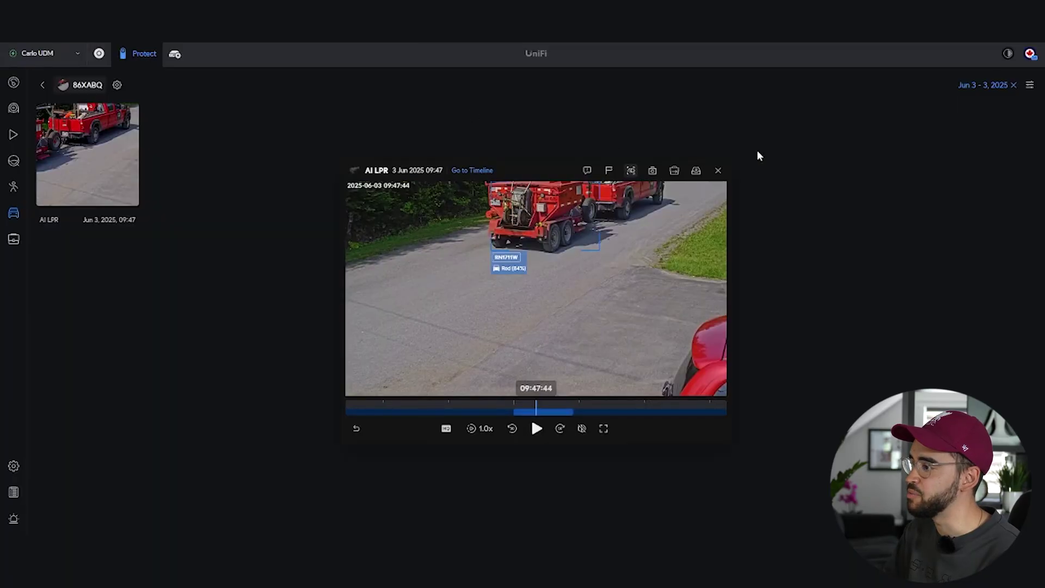
pyautogui.click(717, 171)
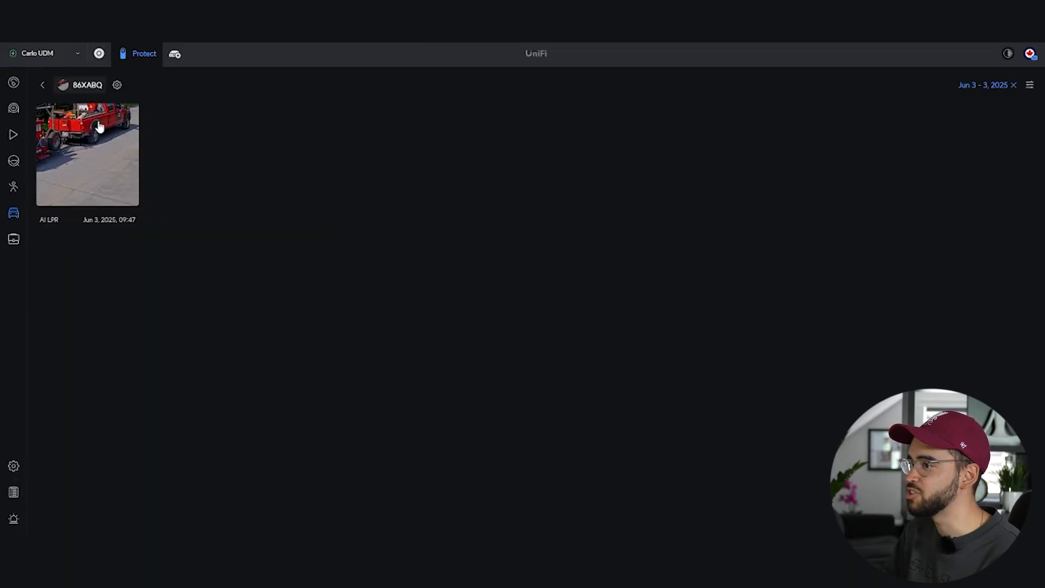
# - Back in License Plates, filter to June 2, 2025 and select the RP8805C plate card
pyautogui.click(43, 85)
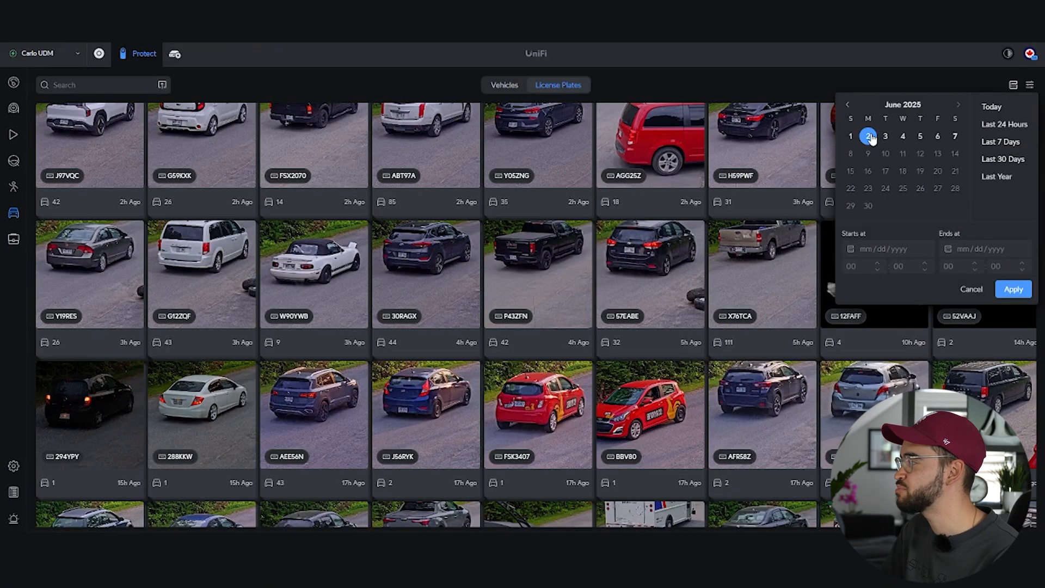
pyautogui.click(1012, 288)
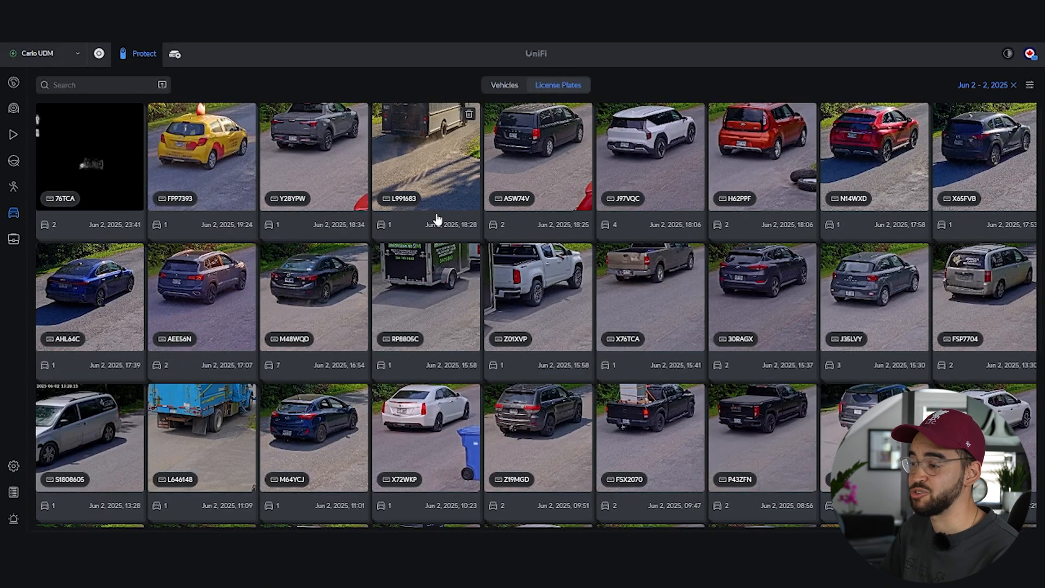
pyautogui.moveTo(475, 205)
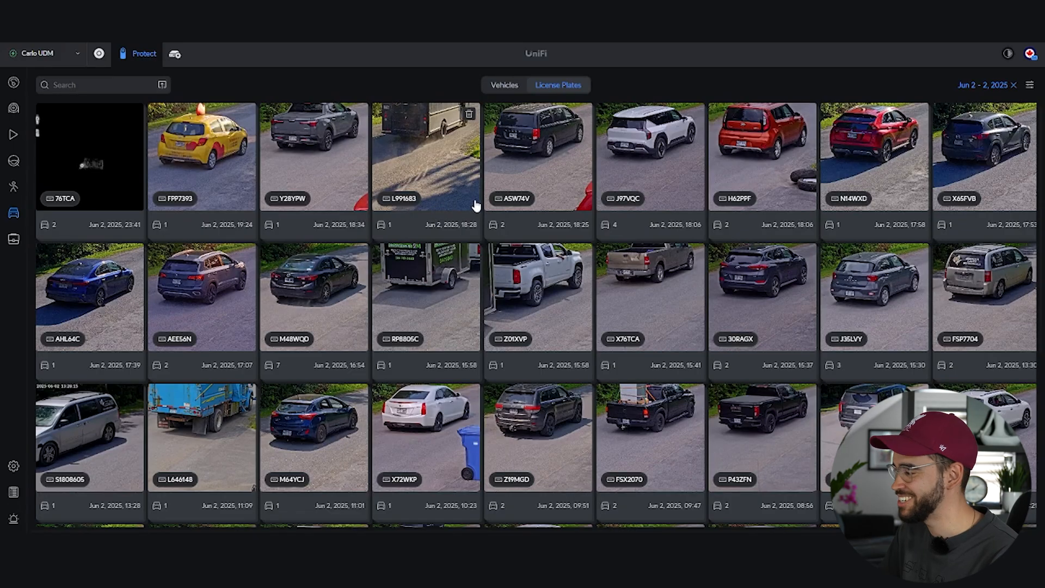
pyautogui.moveTo(425, 301)
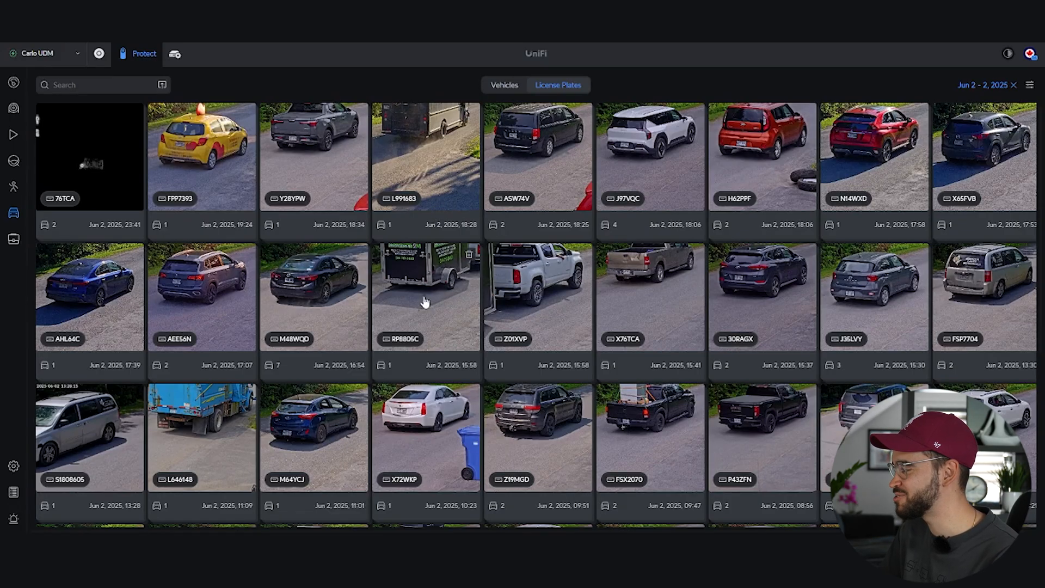
pyautogui.click(427, 296)
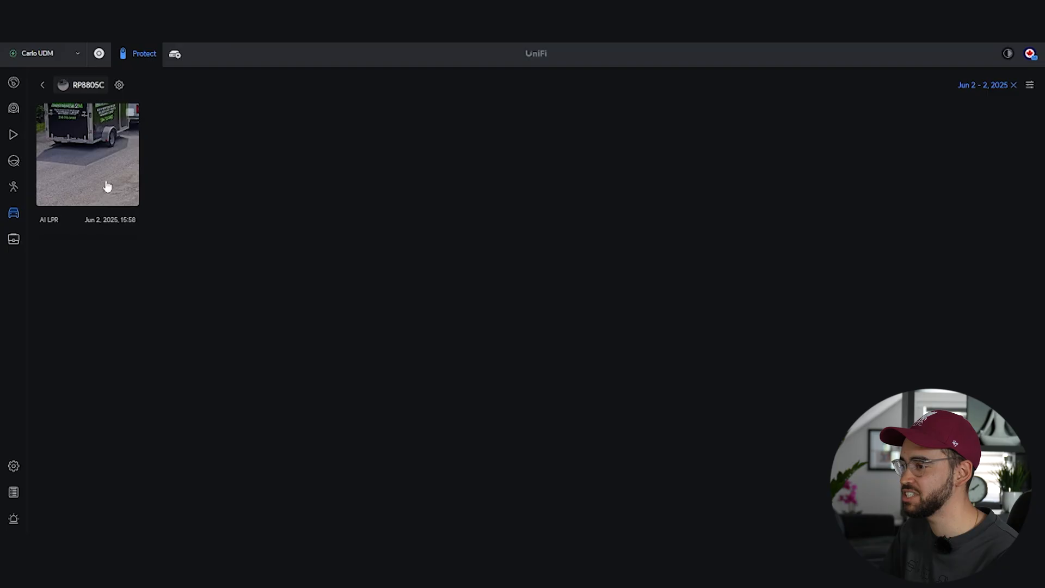
pyautogui.click(87, 155)
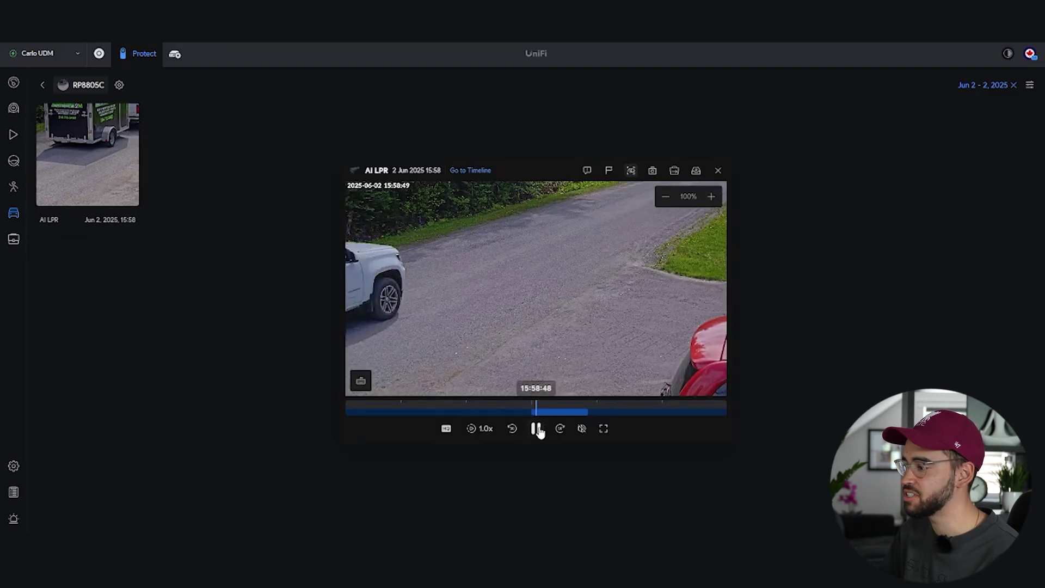
pyautogui.click(537, 429)
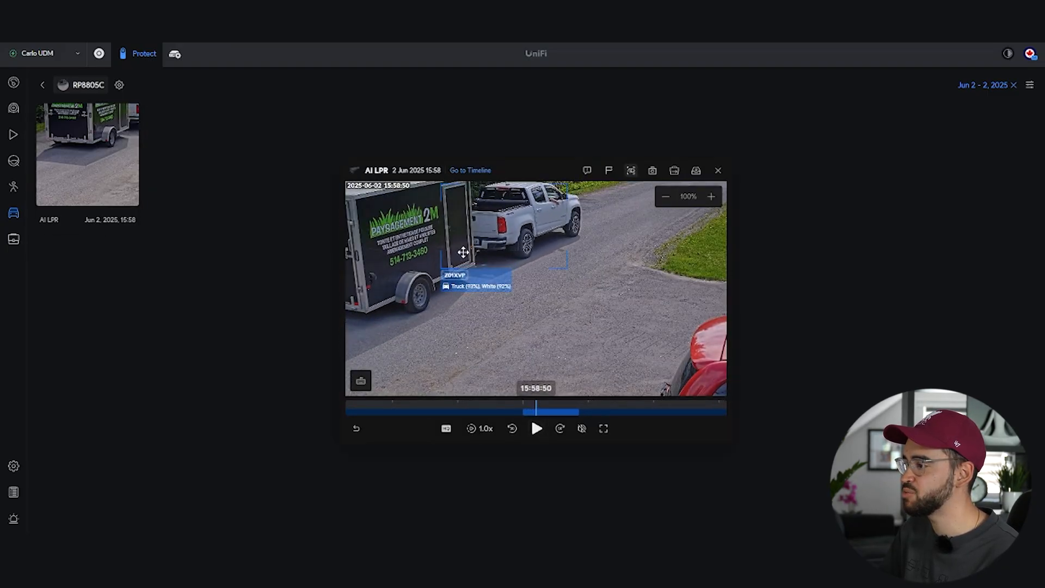
pyautogui.click(602, 428)
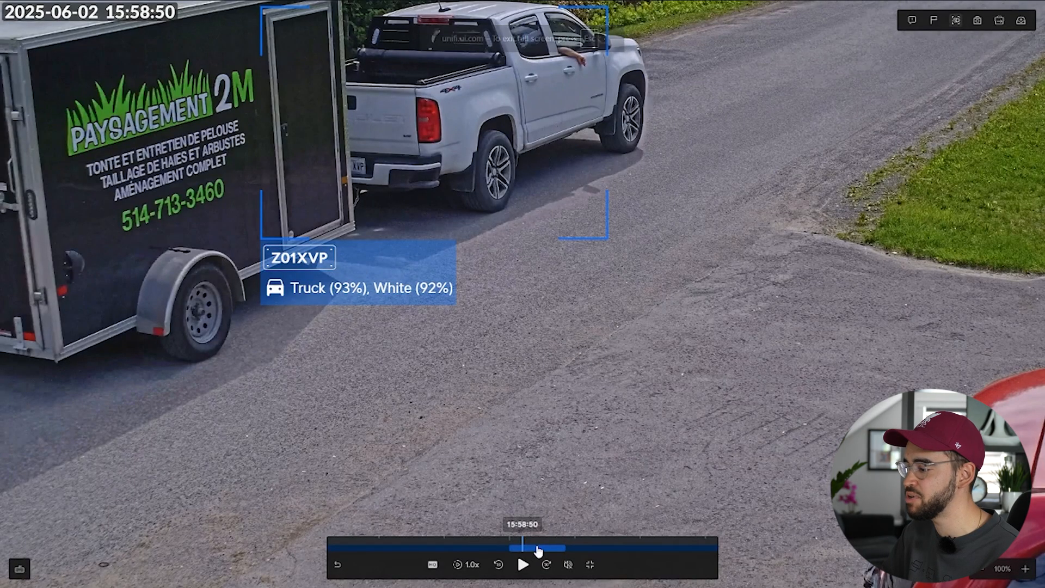
pyautogui.click(522, 565)
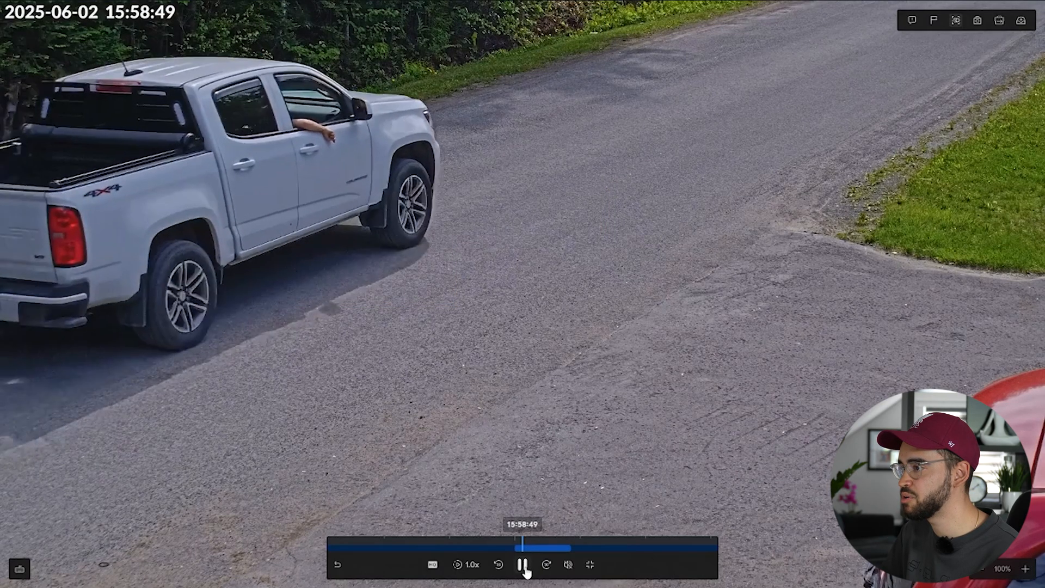
pyautogui.click(523, 565)
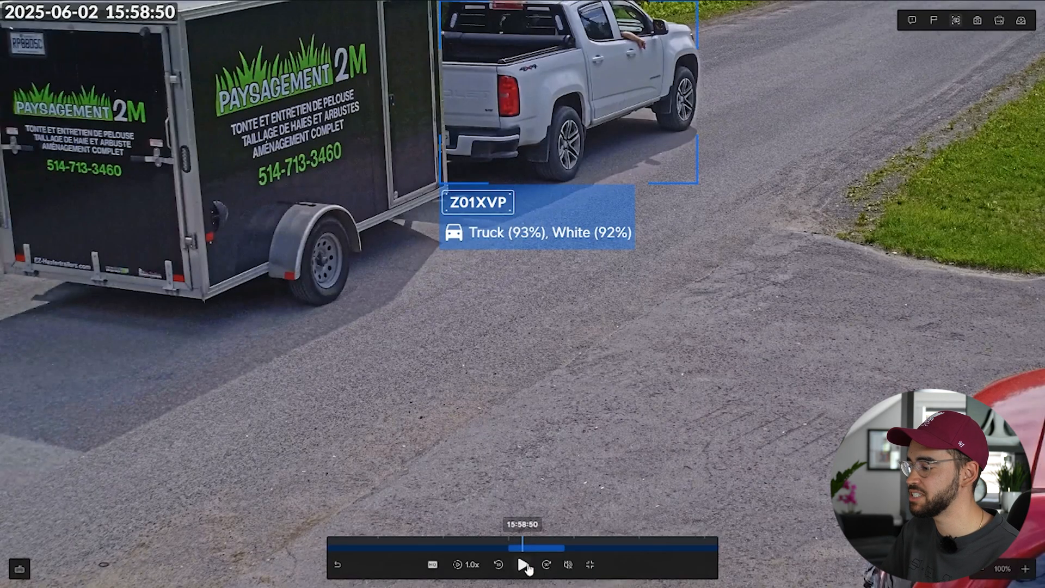
pyautogui.click(524, 564)
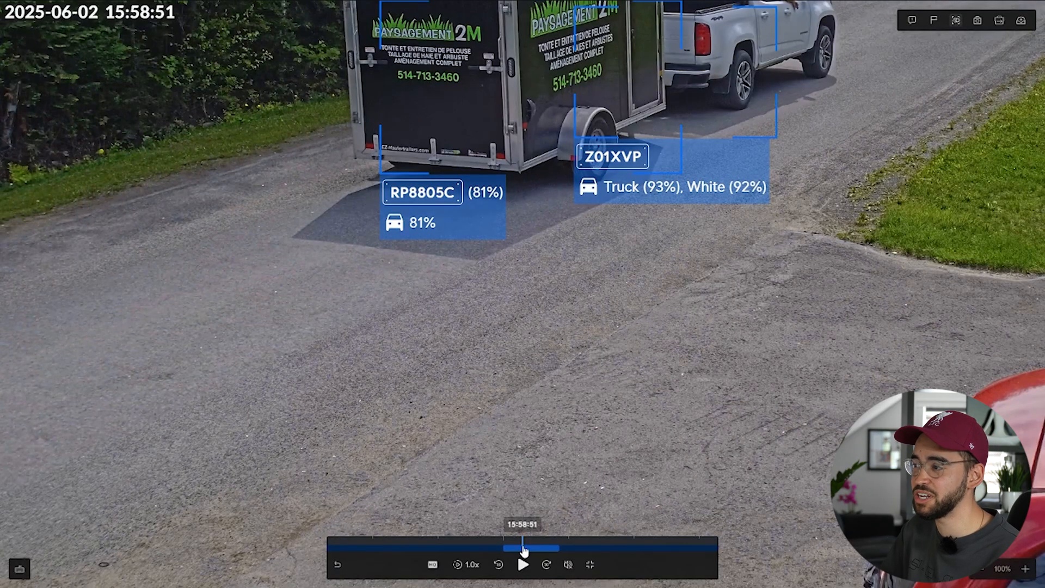
pyautogui.click(523, 565)
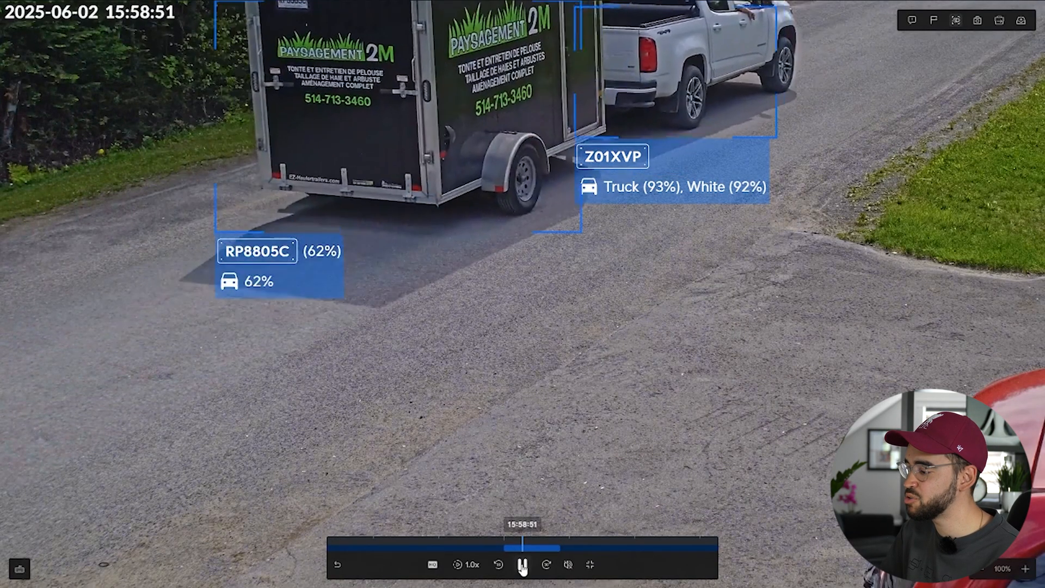
pyautogui.click(522, 565)
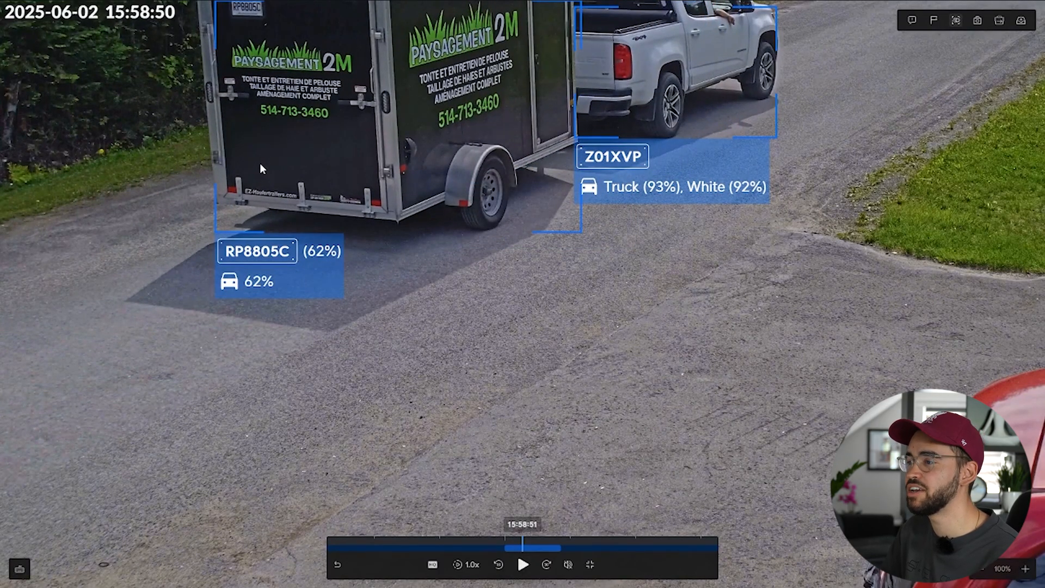
pyautogui.moveTo(398, 188)
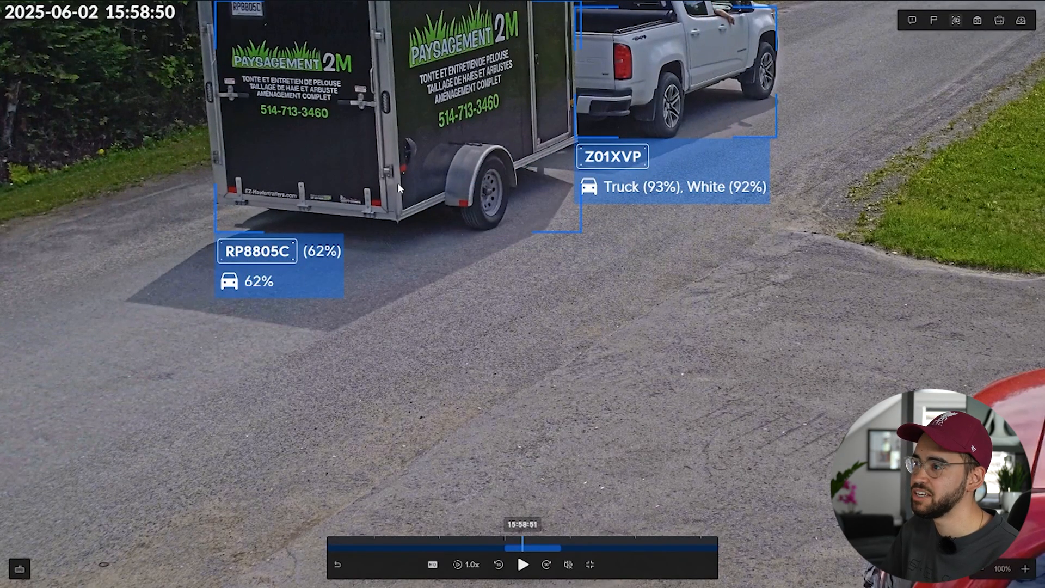
pyautogui.moveTo(255, 295)
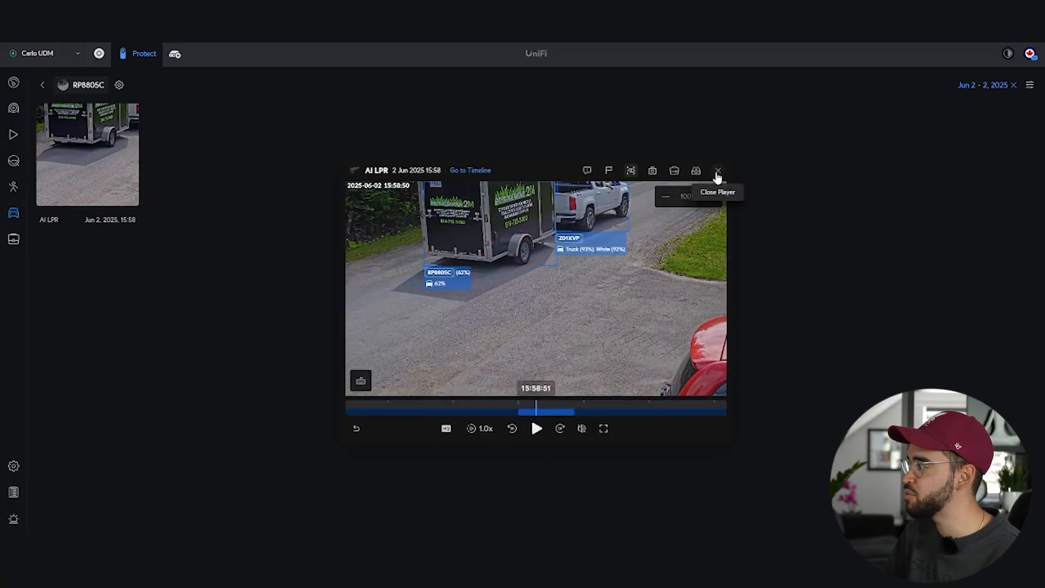
pyautogui.click(718, 171)
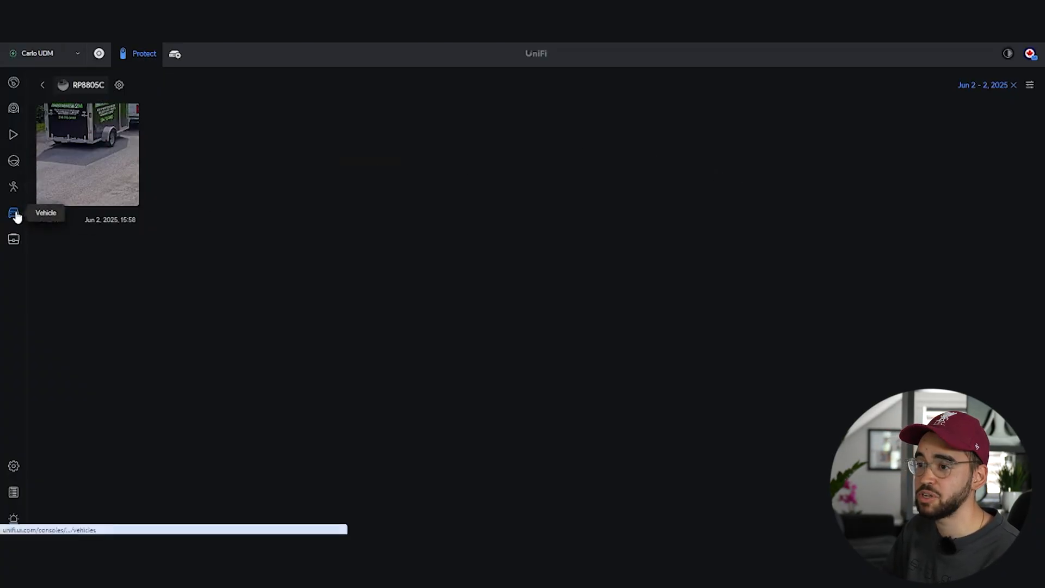
pyautogui.click(13, 213)
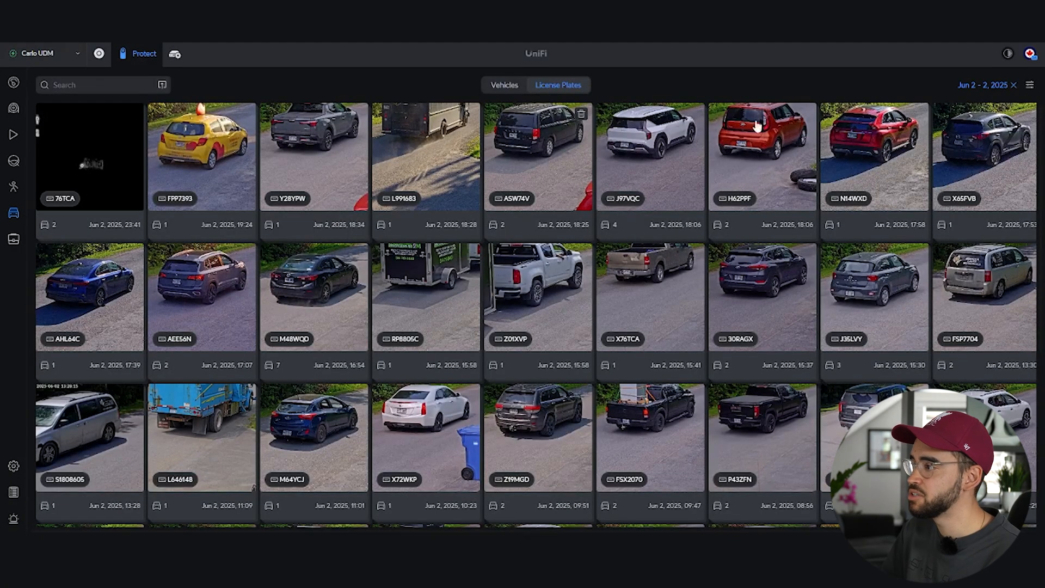
pyautogui.click(1022, 84)
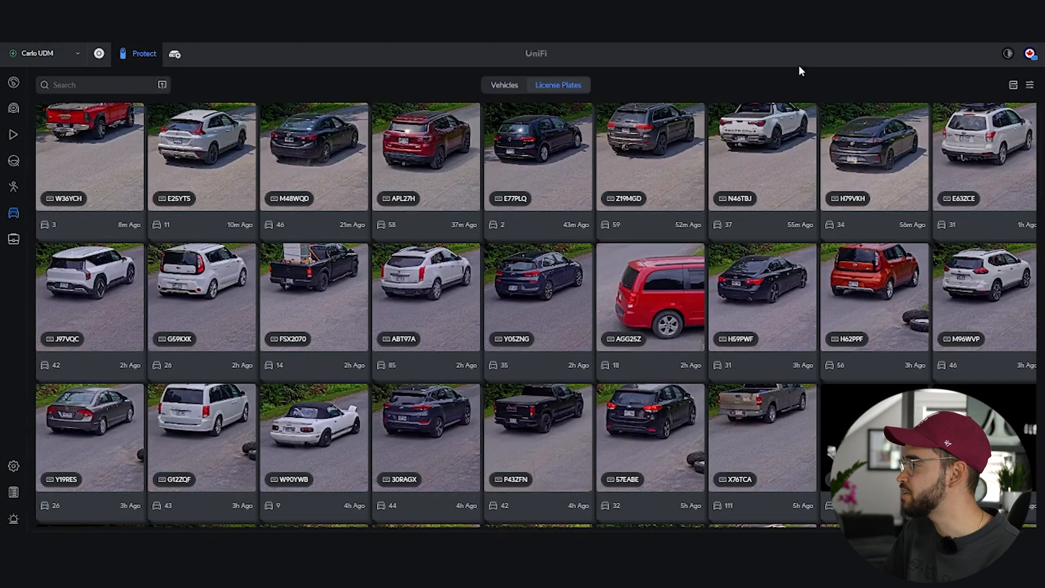
pyautogui.click(536, 157)
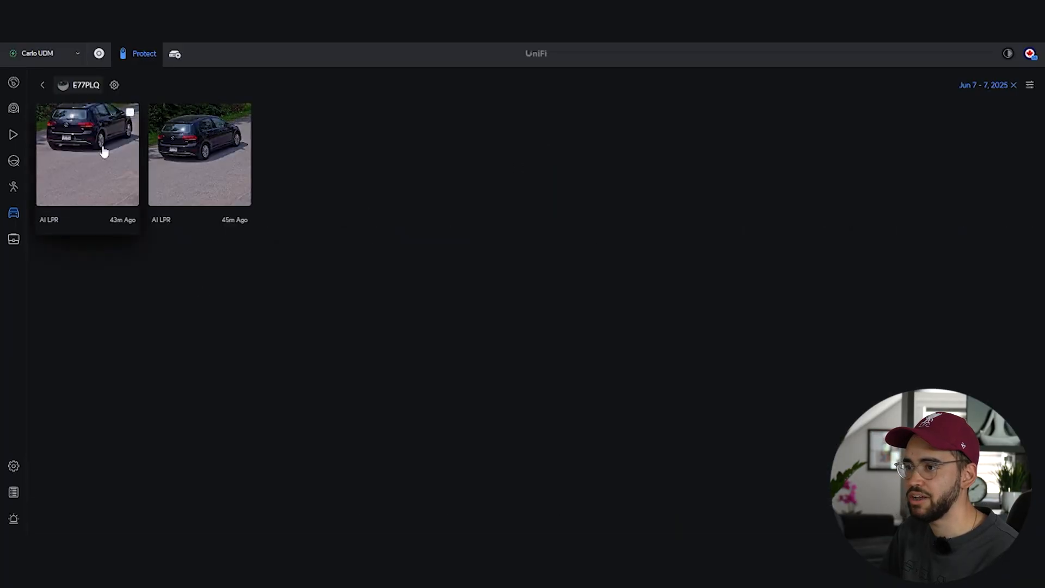
# - Watch the latest E77PLQ clip full screen, pausing on the black car tagged SUV 91%, then close it
pyautogui.click(87, 155)
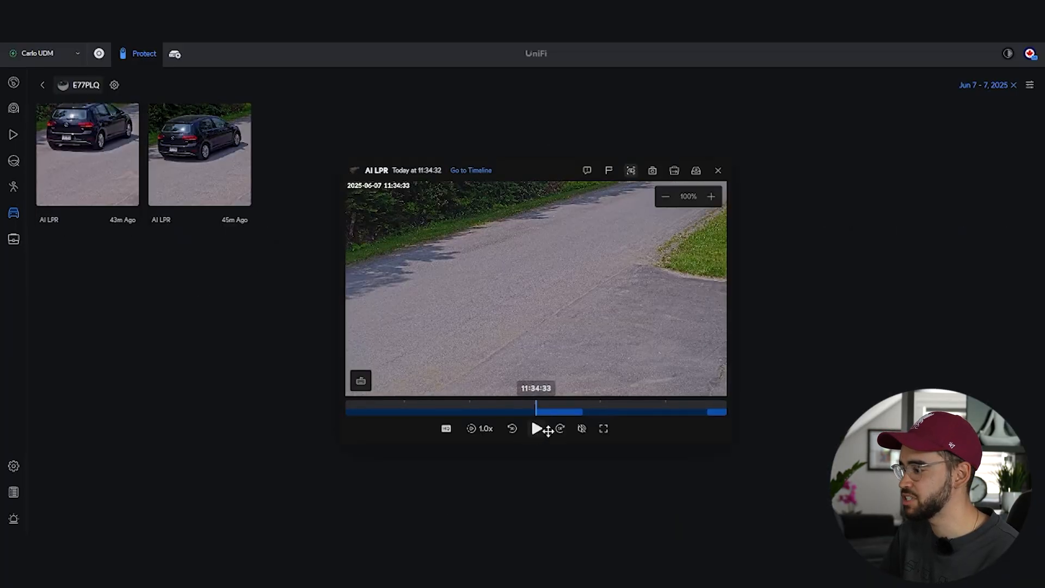
pyautogui.click(602, 428)
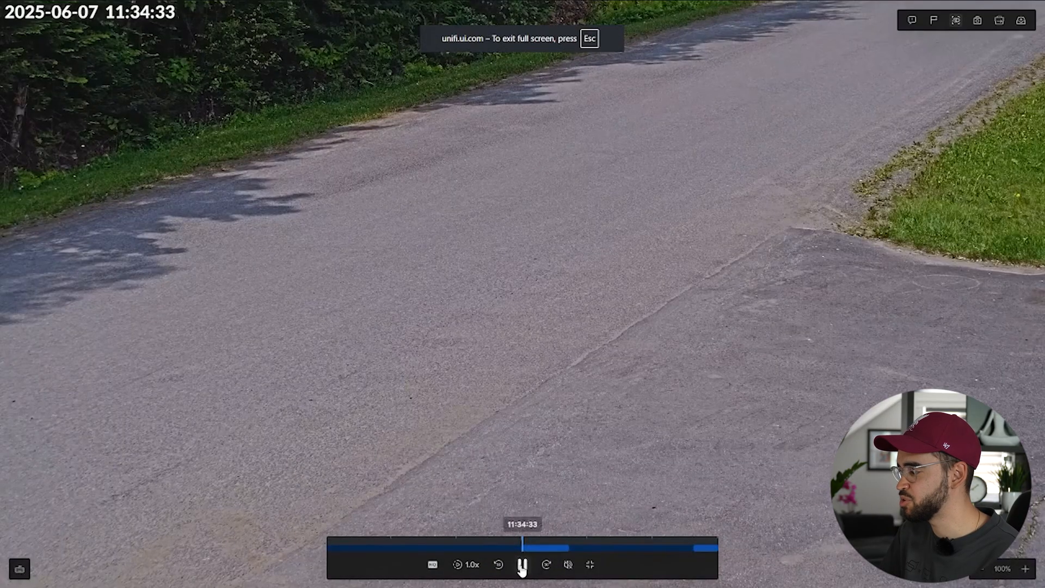
pyautogui.click(521, 565)
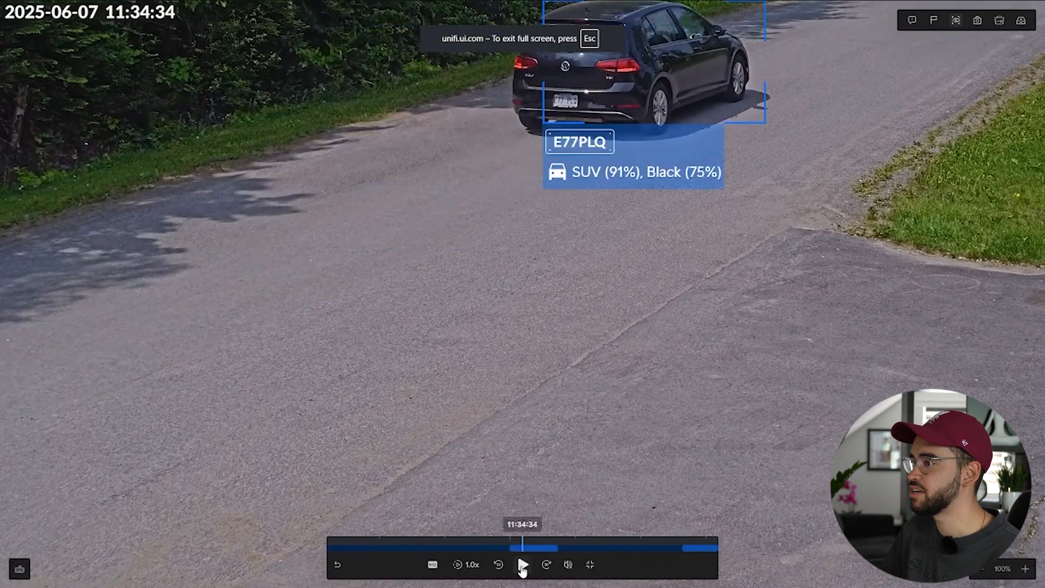
pyautogui.click(523, 565)
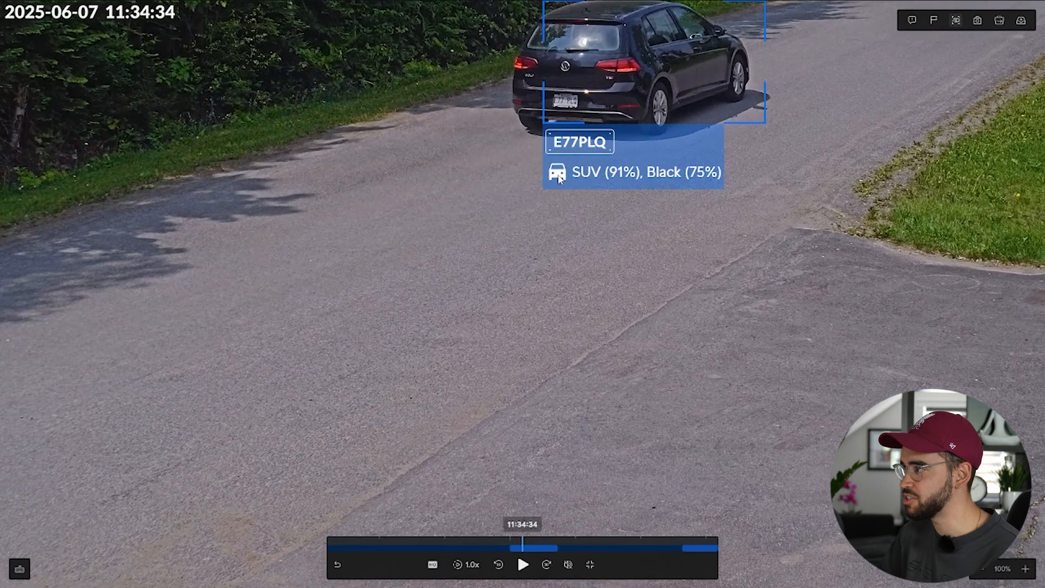
pyautogui.moveTo(585, 206)
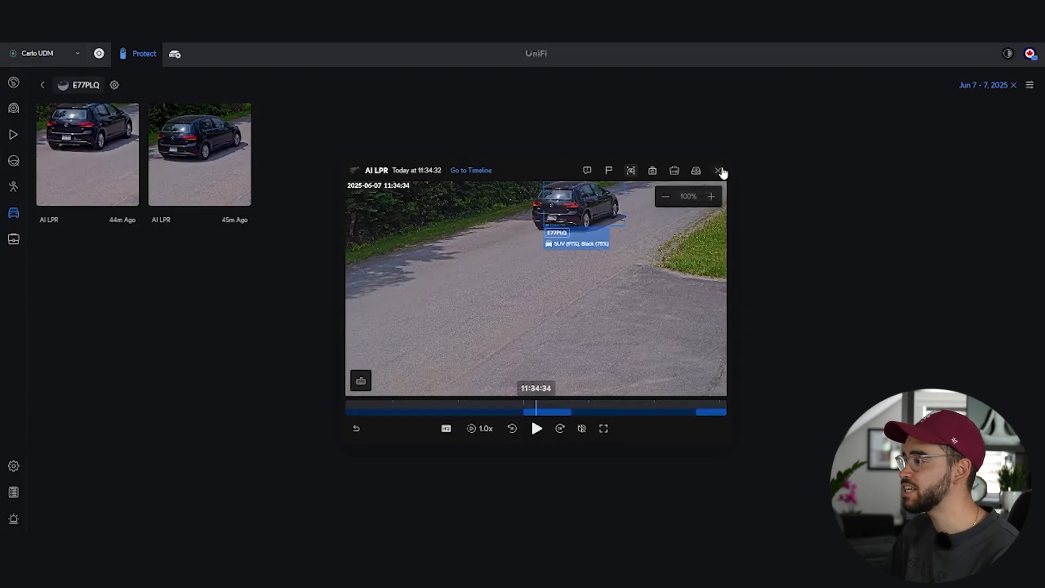
pyautogui.click(720, 170)
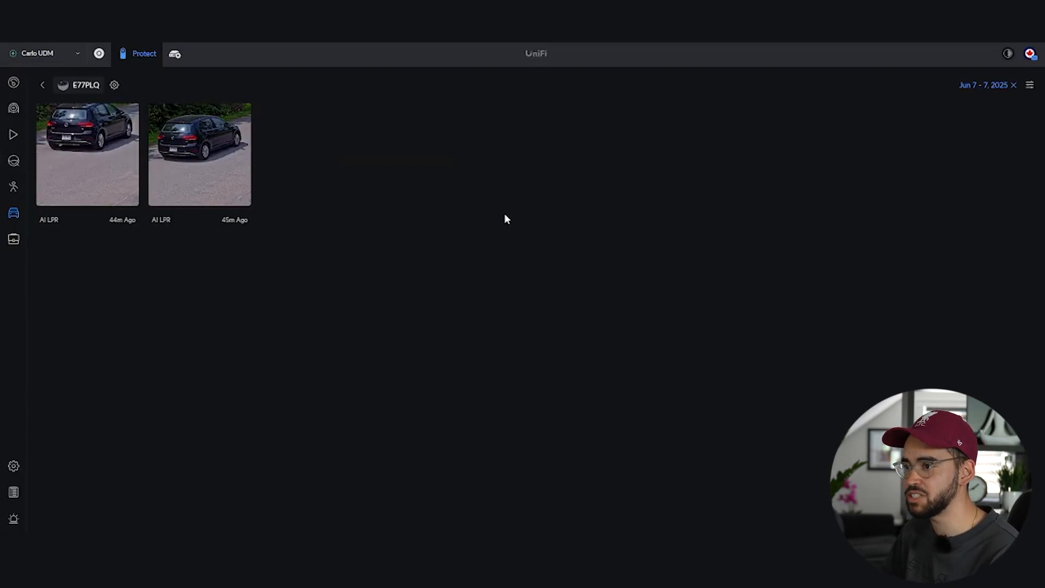
# - Remove the Jun 7 date filter and rerun the recent k04 plate search, listing K047Z and K04MZZ
pyautogui.click(42, 85)
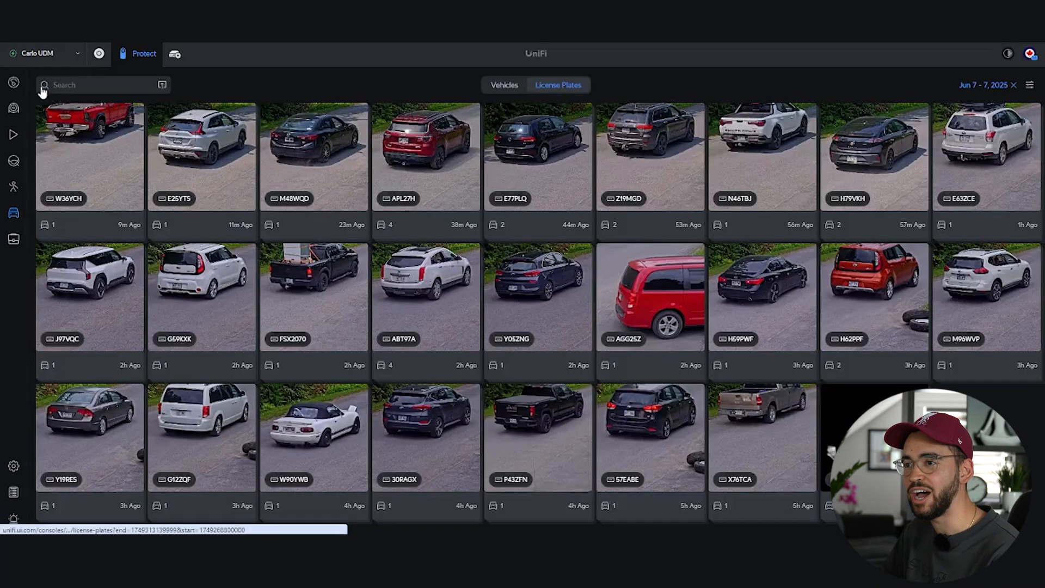
pyautogui.click(101, 85)
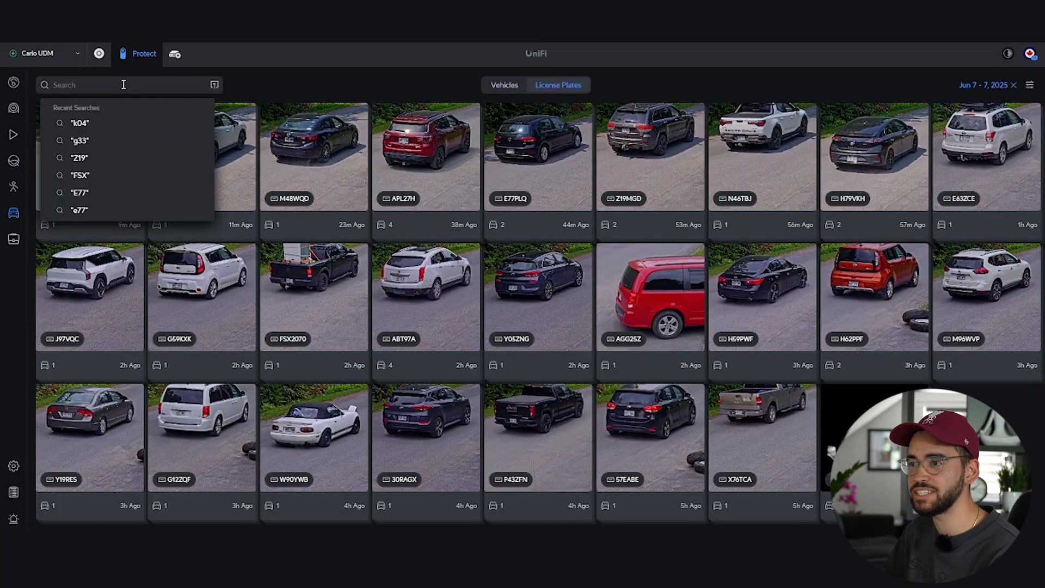
pyautogui.click(79, 123)
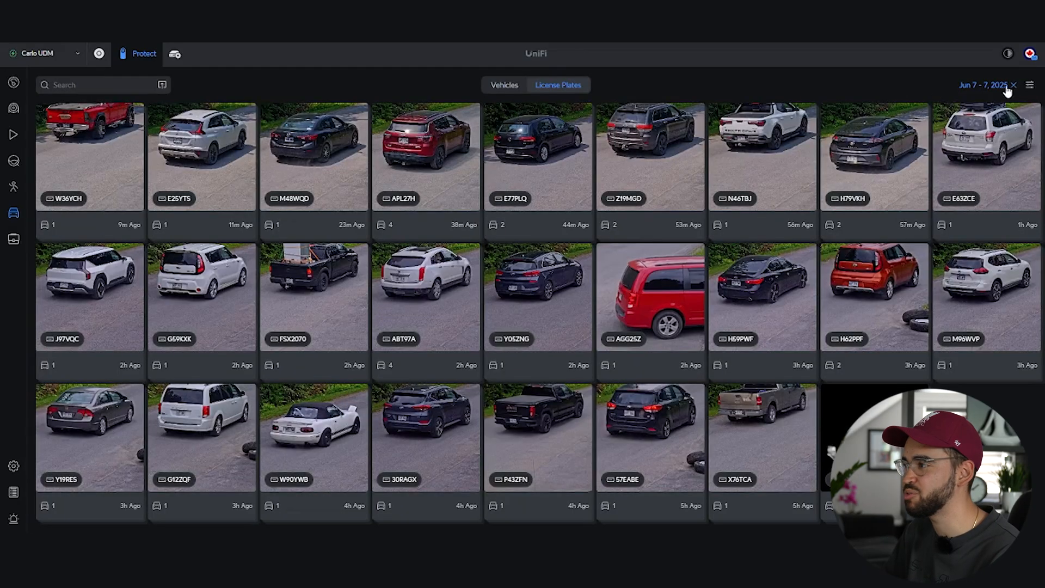
pyautogui.click(100, 85)
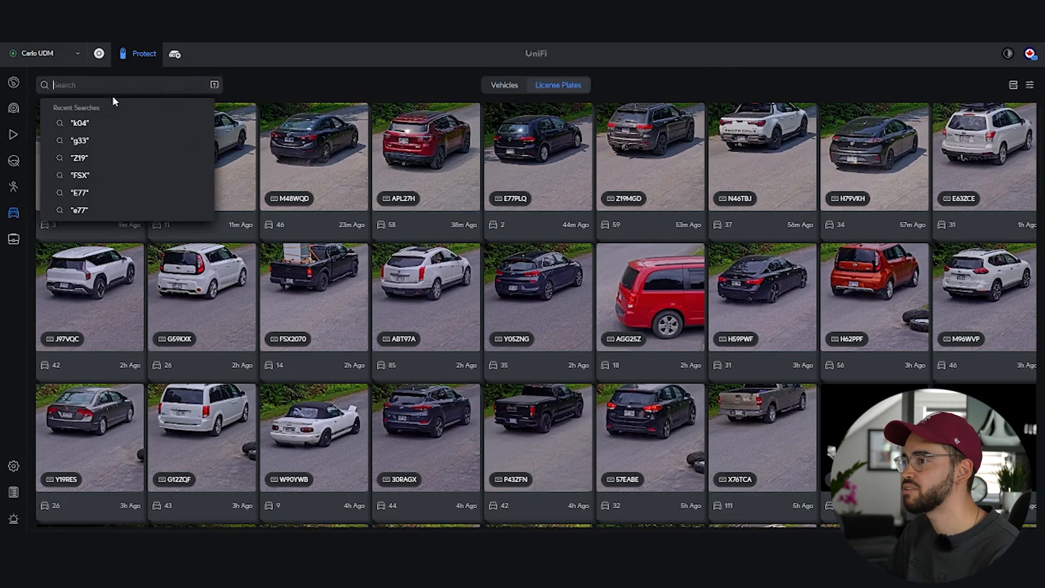
pyautogui.click(79, 123)
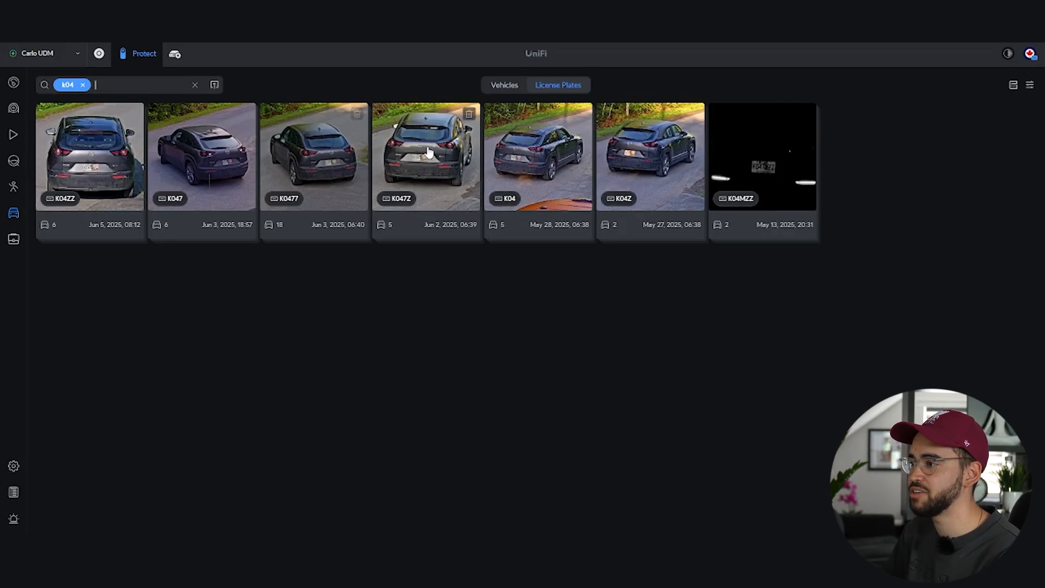
# - Play K047Z's latest clip, pause on the grey SUV tagged 94%, zoom out and close it
pyautogui.click(427, 156)
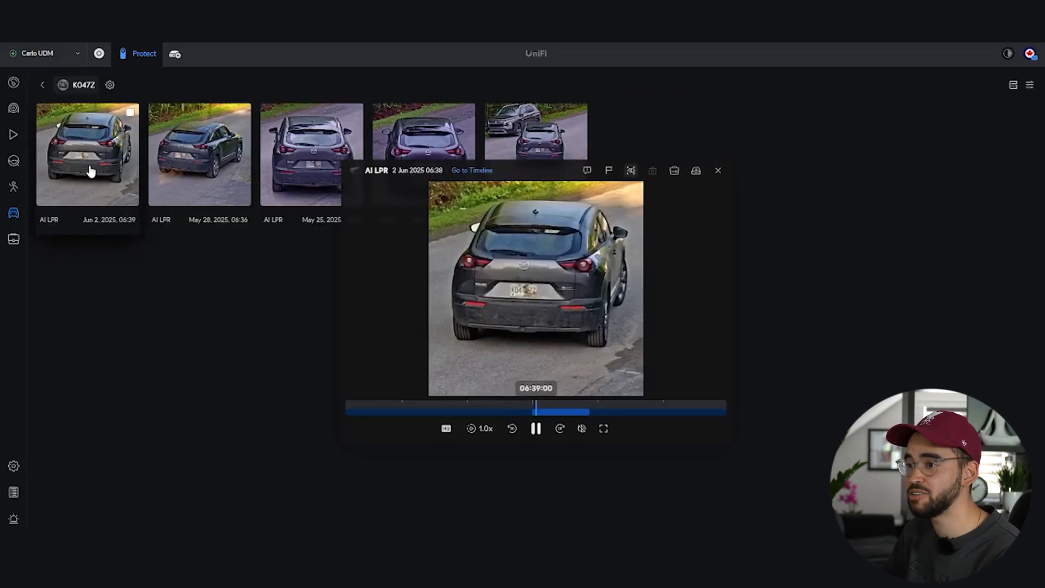
pyautogui.click(535, 429)
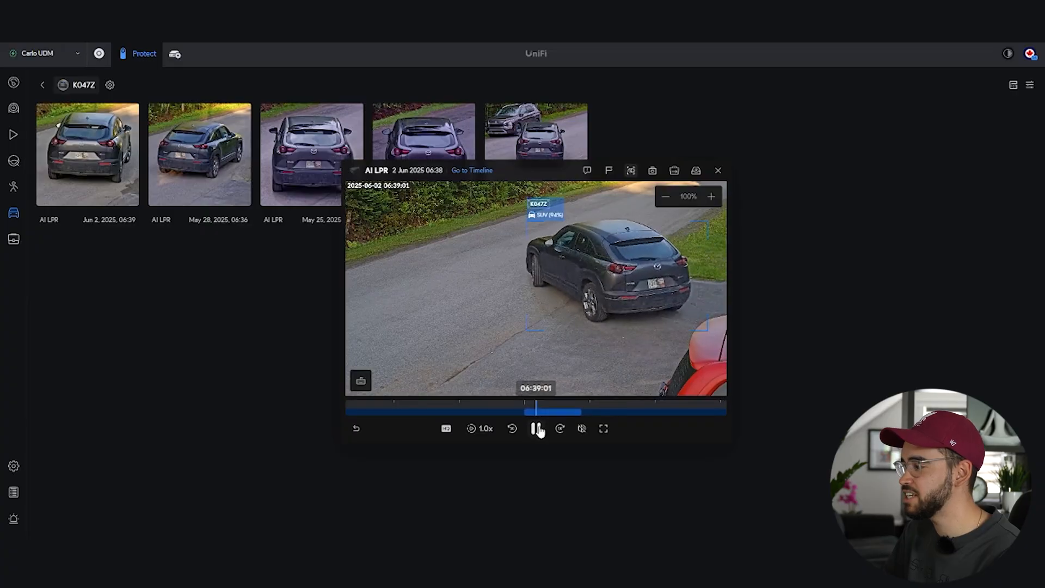
pyautogui.click(603, 427)
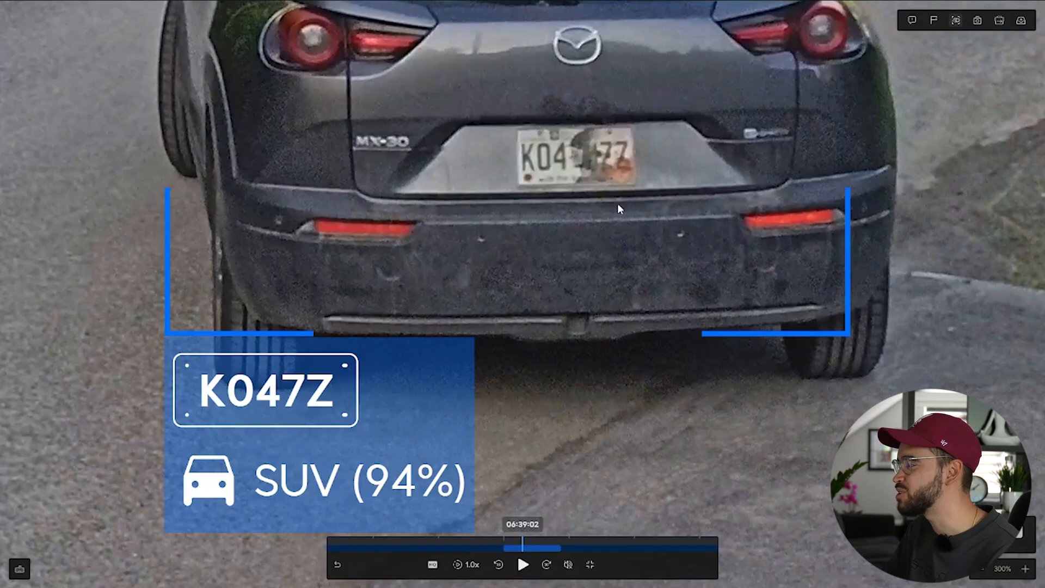
pyautogui.moveTo(594, 178)
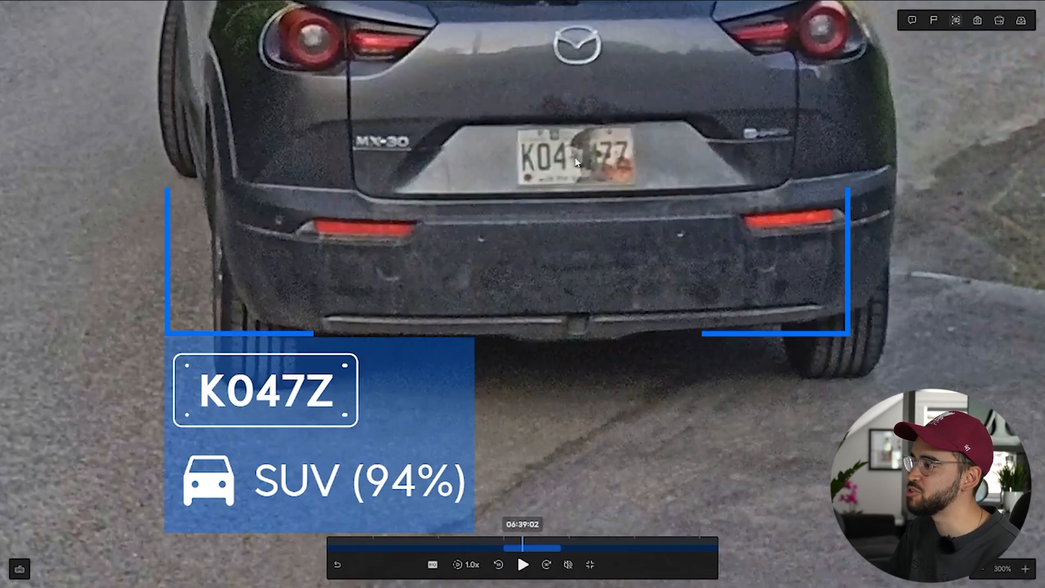
pyautogui.moveTo(373, 452)
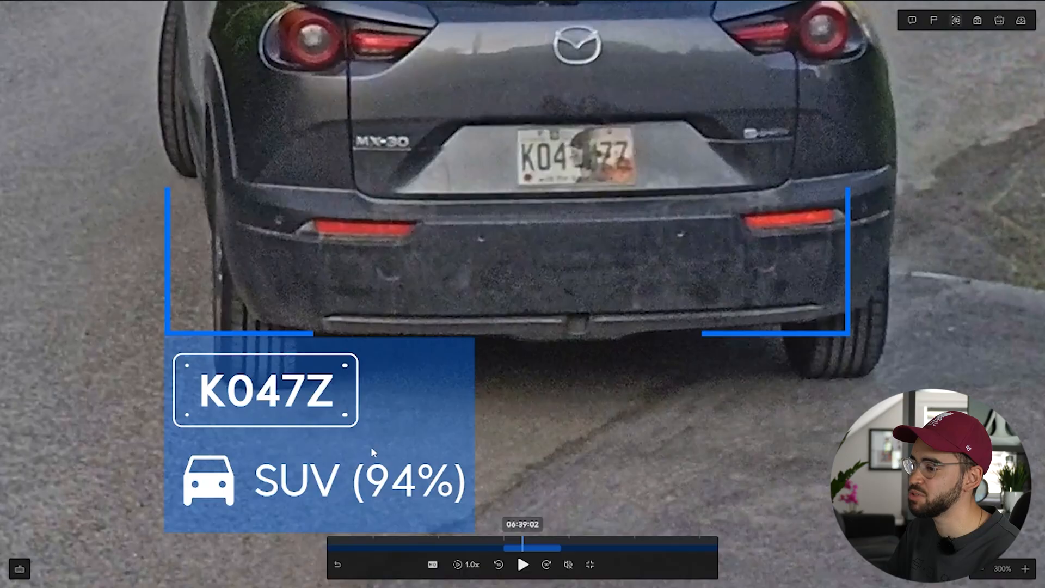
pyautogui.moveTo(270, 400)
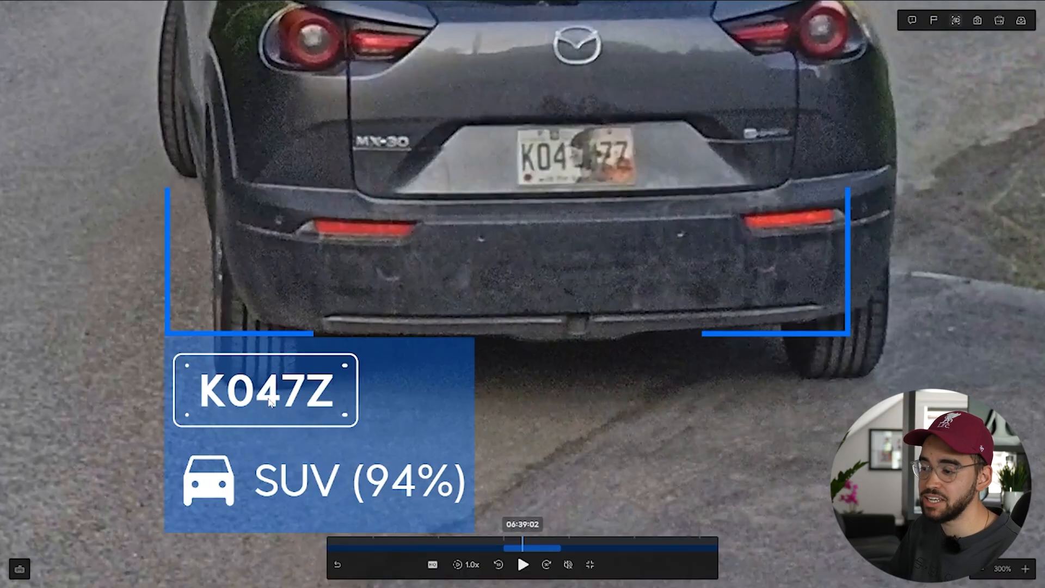
pyautogui.click(997, 567)
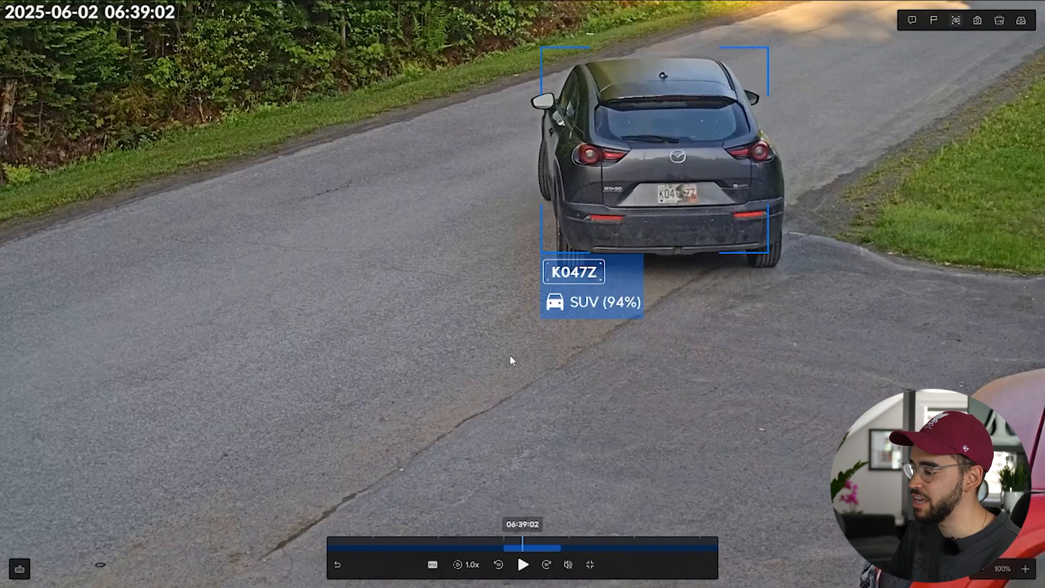
pyautogui.moveTo(593, 318)
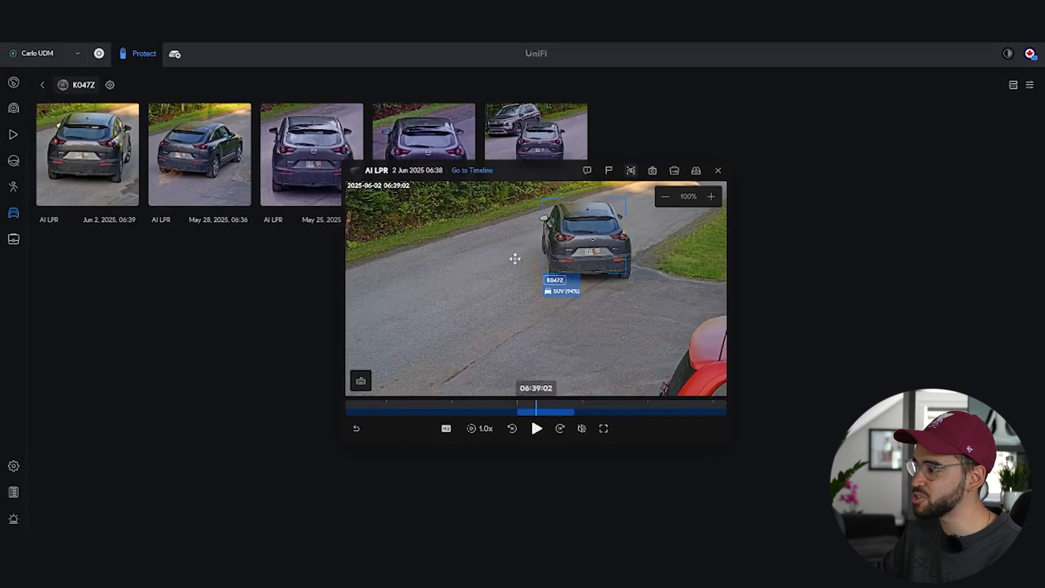
pyautogui.click(717, 171)
pyautogui.write('k04m')
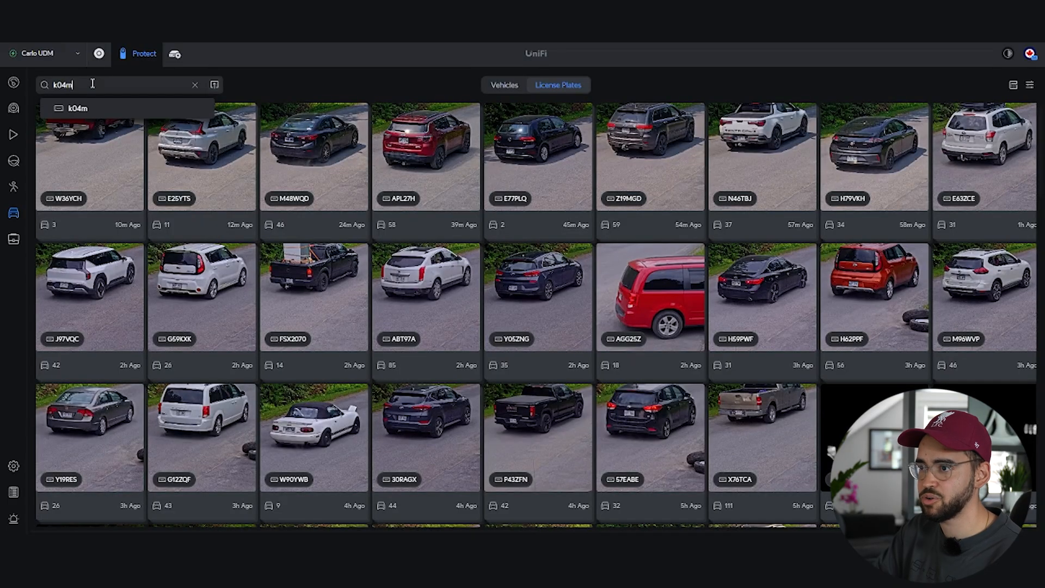
pyautogui.write('zz')
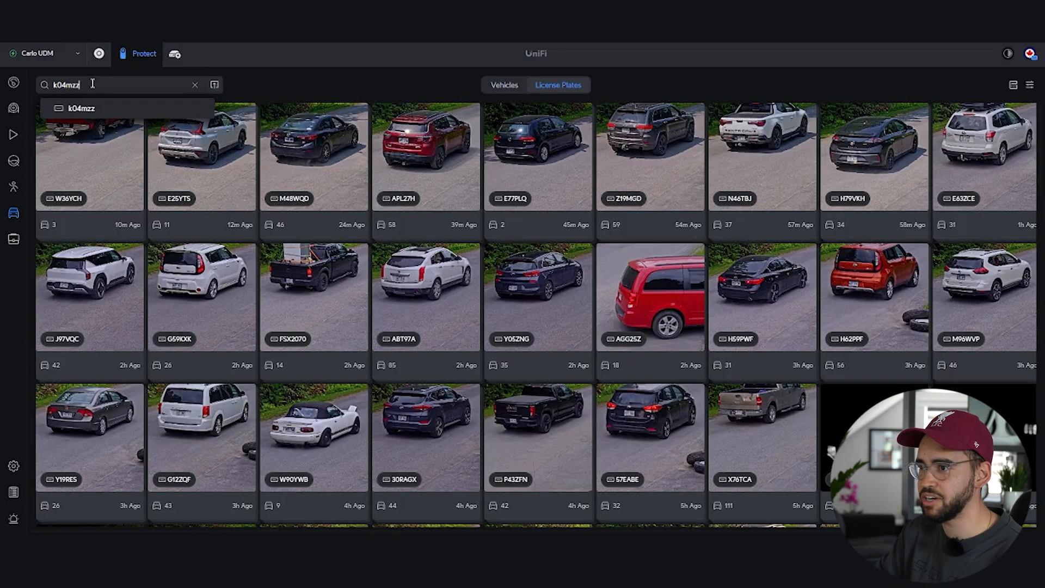
pyautogui.click(80, 108)
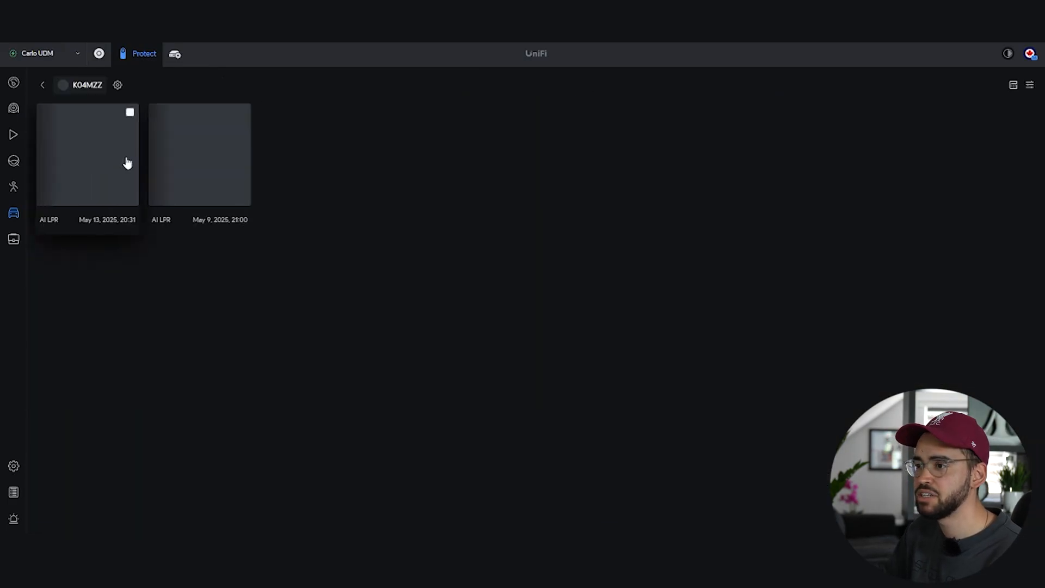
pyautogui.click(87, 154)
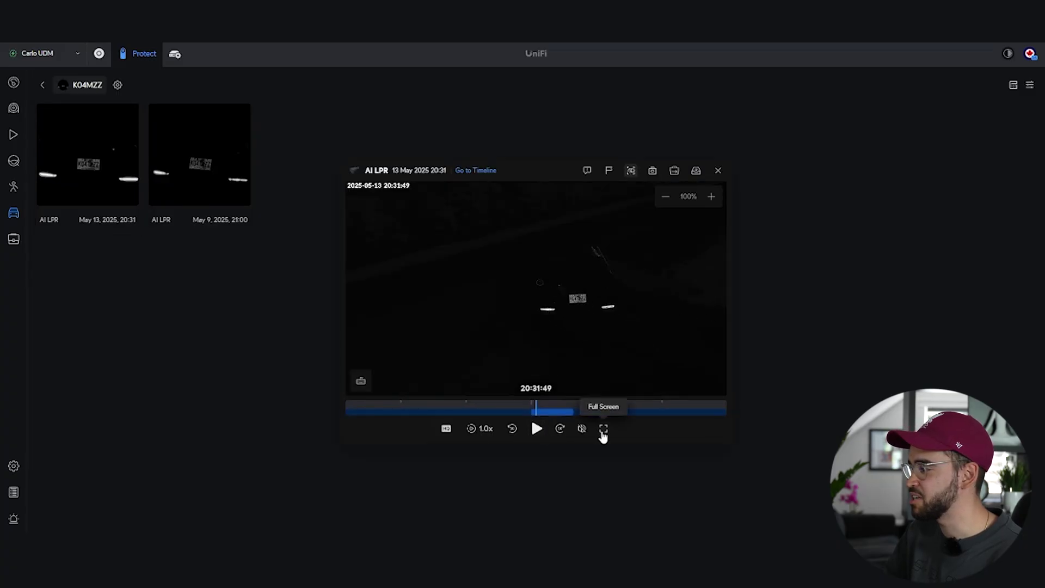
pyautogui.click(602, 429)
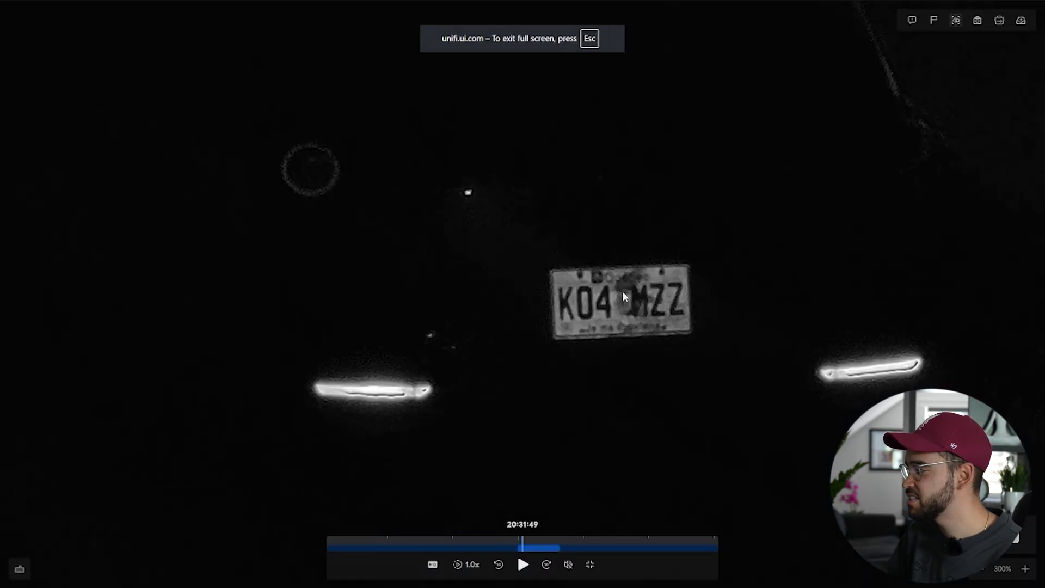
pyautogui.moveTo(643, 300)
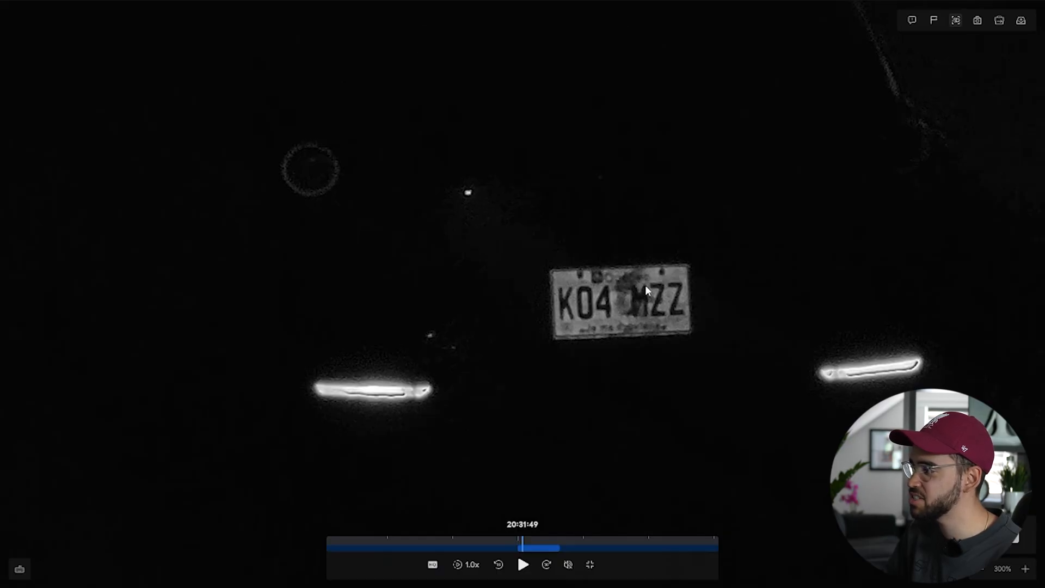
pyautogui.moveTo(645, 319)
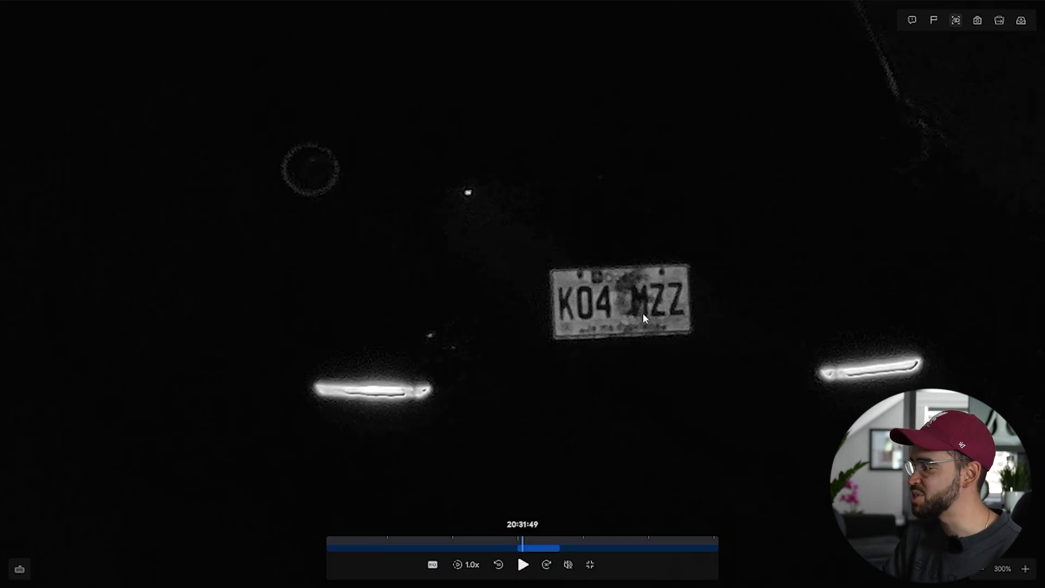
pyautogui.moveTo(627, 235)
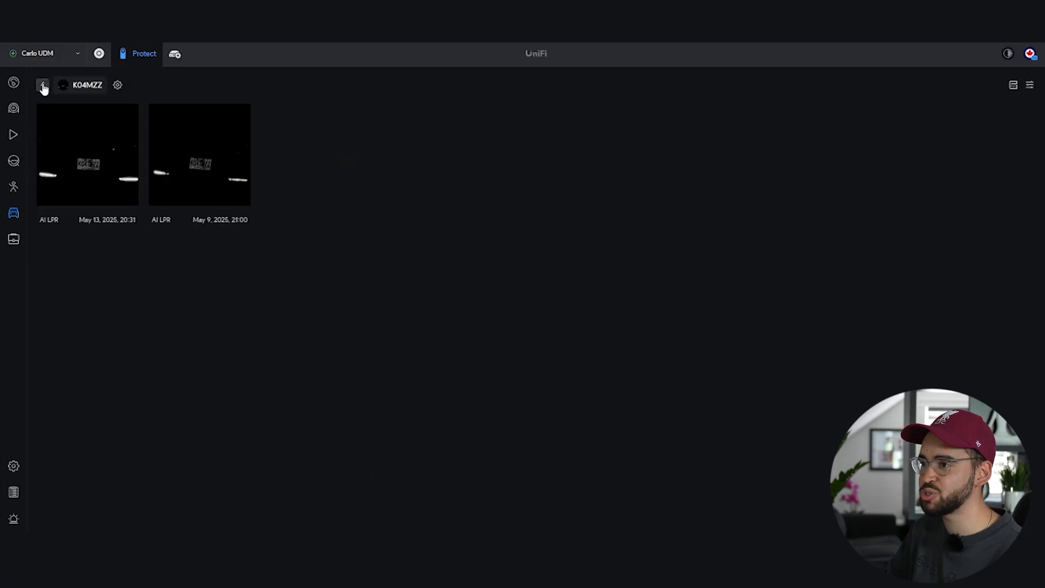
# - Rerun the g33 search and open G33EJS's four May 8 night detections and its first clip
pyautogui.click(43, 85)
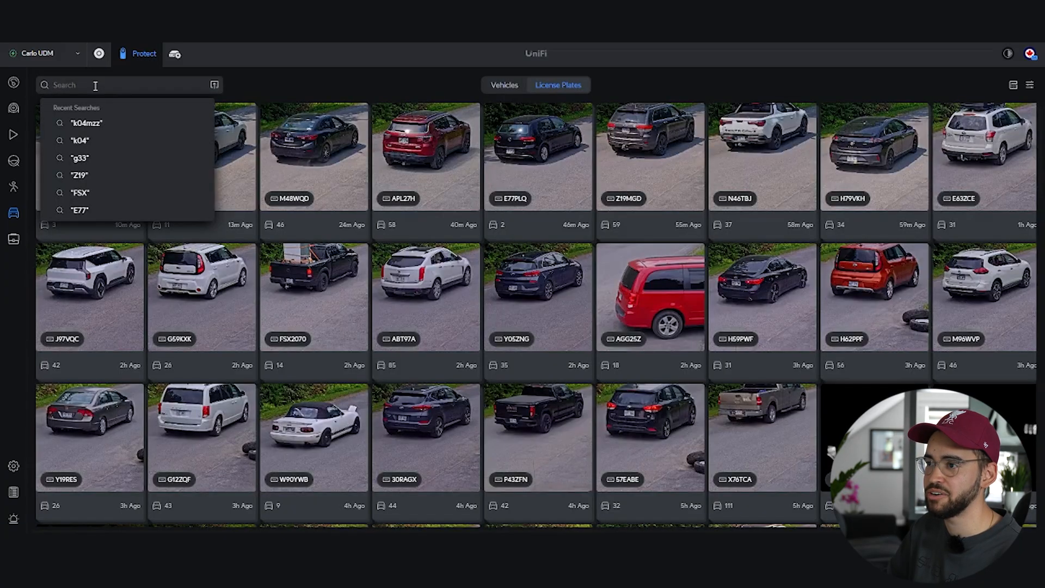
pyautogui.click(80, 158)
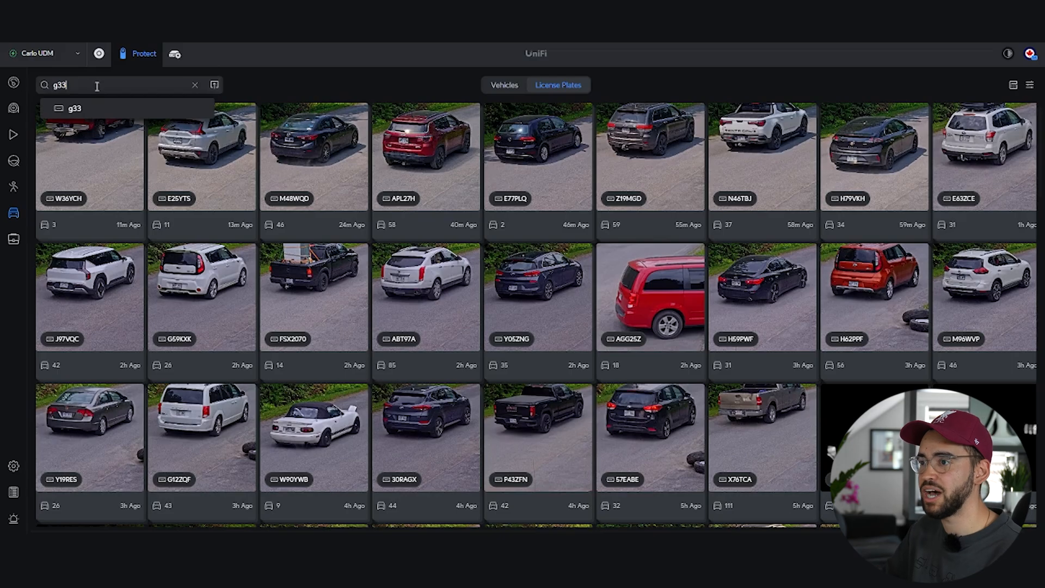
pyautogui.click(75, 108)
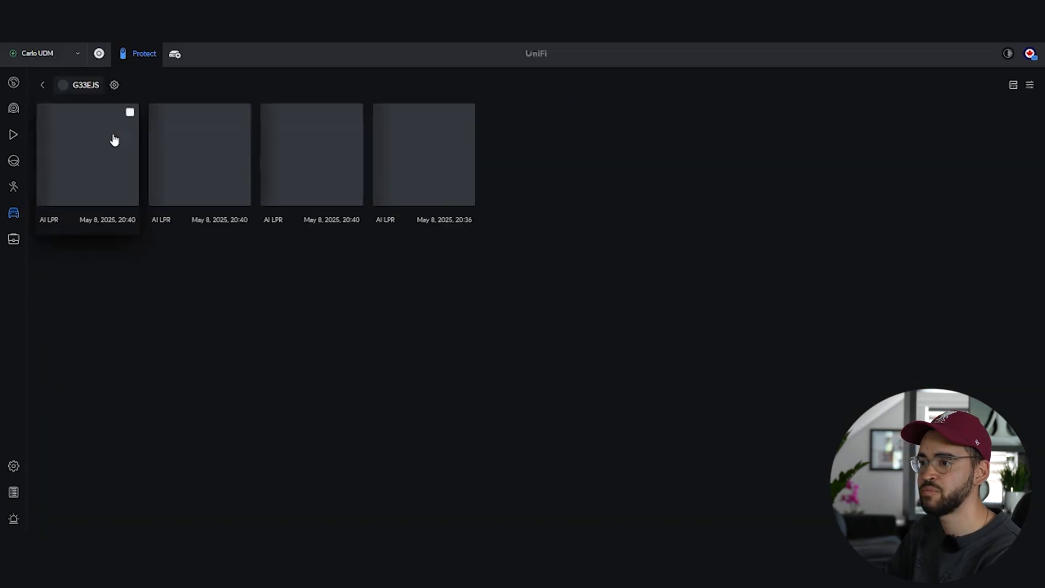
pyautogui.click(87, 154)
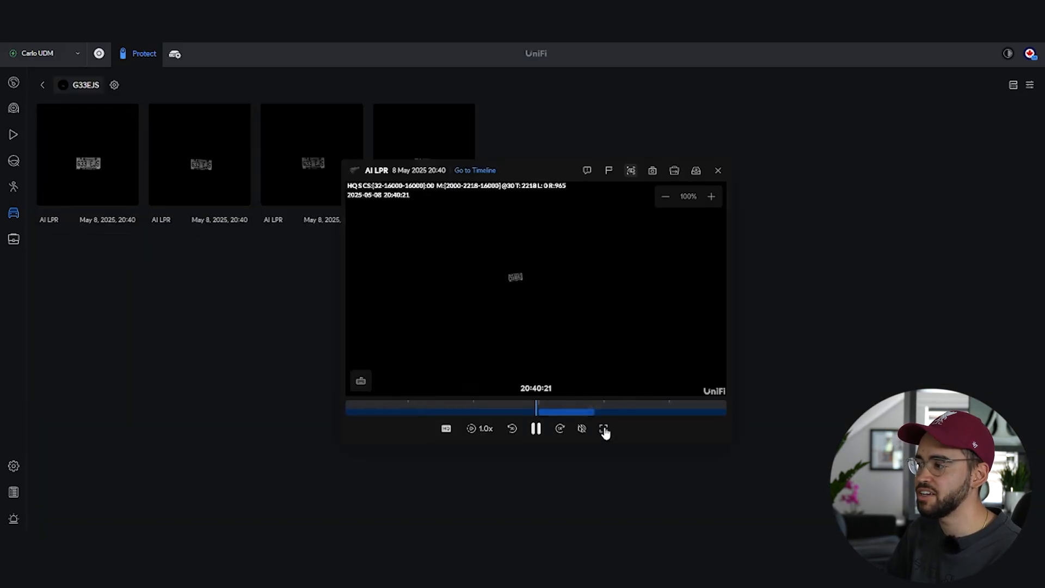
# - Watch the night clip full screen, pause on the G33EJS 97% plate read, then close it
pyautogui.click(604, 428)
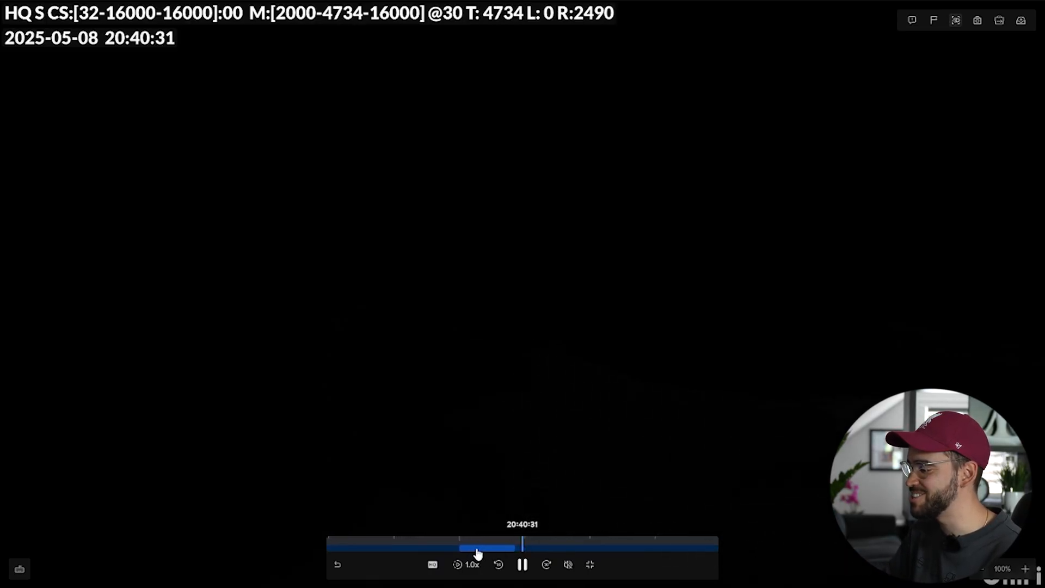
pyautogui.click(523, 564)
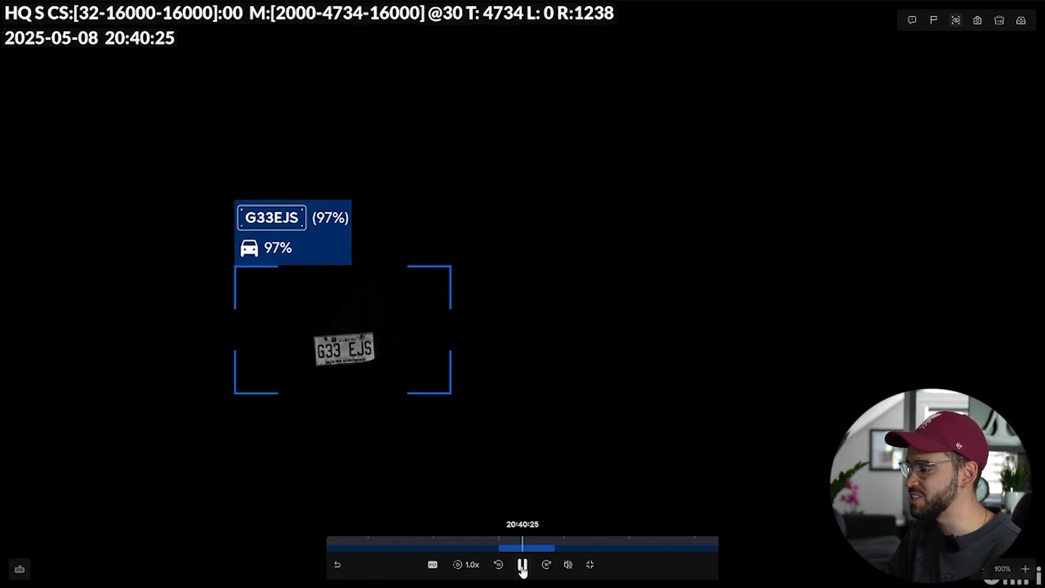
pyautogui.click(523, 565)
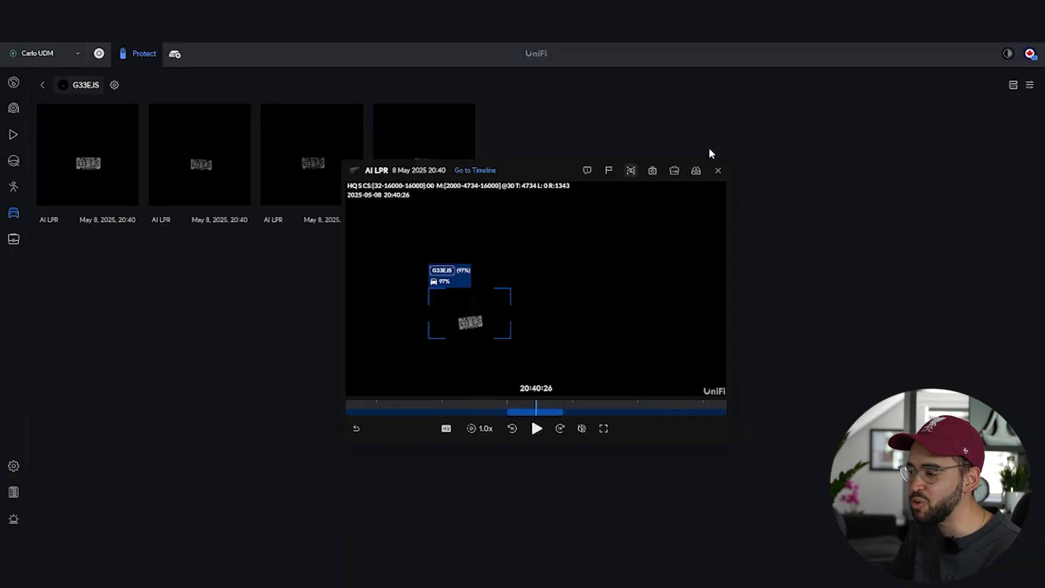
pyautogui.click(717, 170)
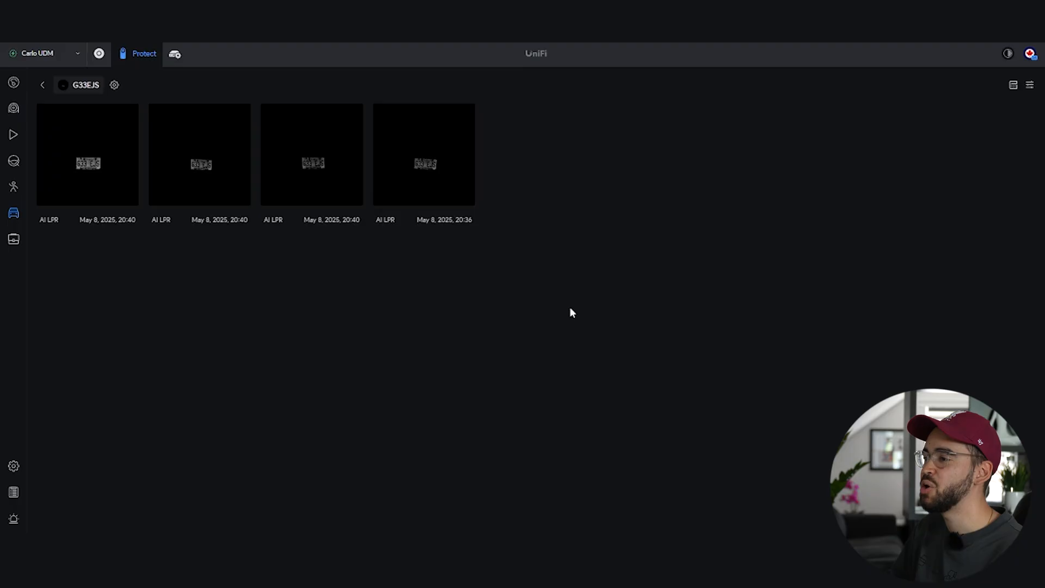
pyautogui.moveTo(547, 301)
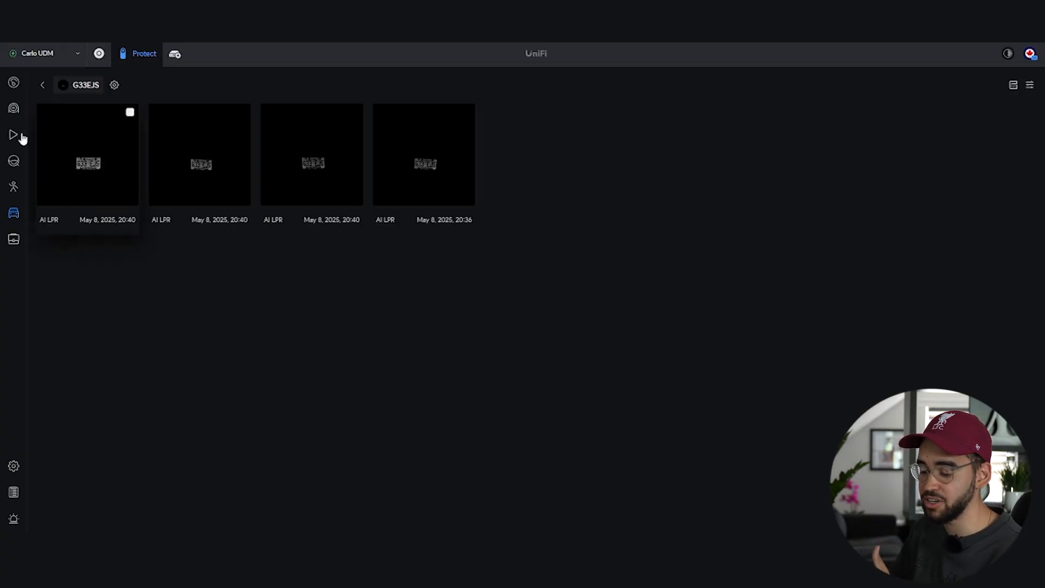
# - Search plates for 12f and list plate 12FAFF's four detections
pyautogui.click(42, 85)
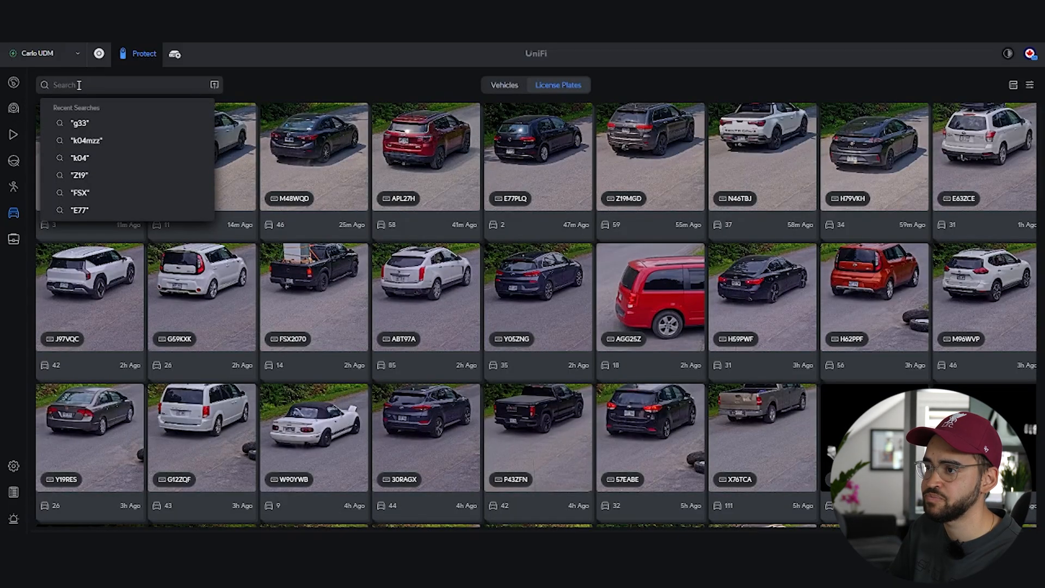
pyautogui.write('12faff')
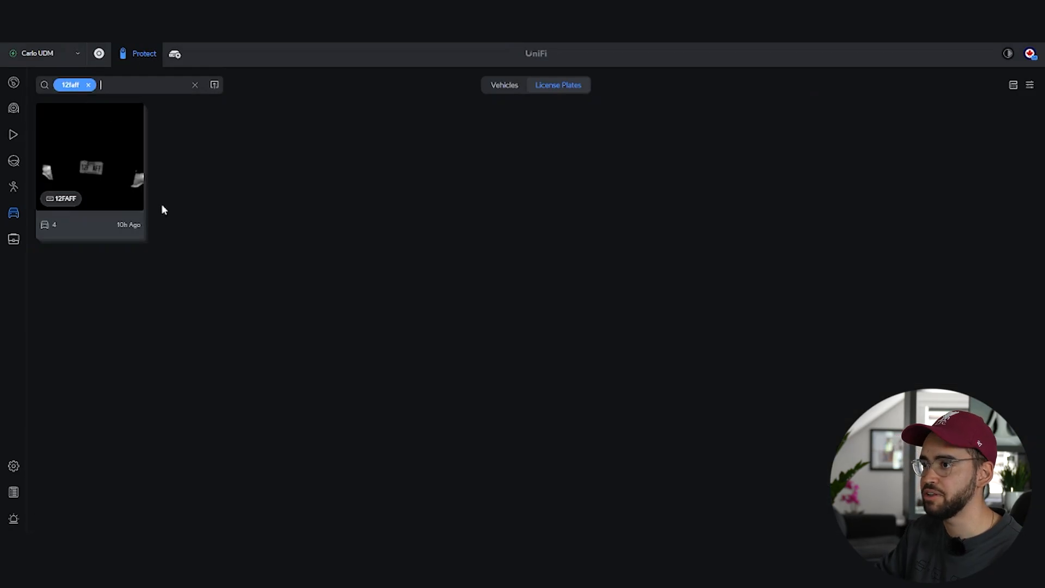
pyautogui.click(89, 155)
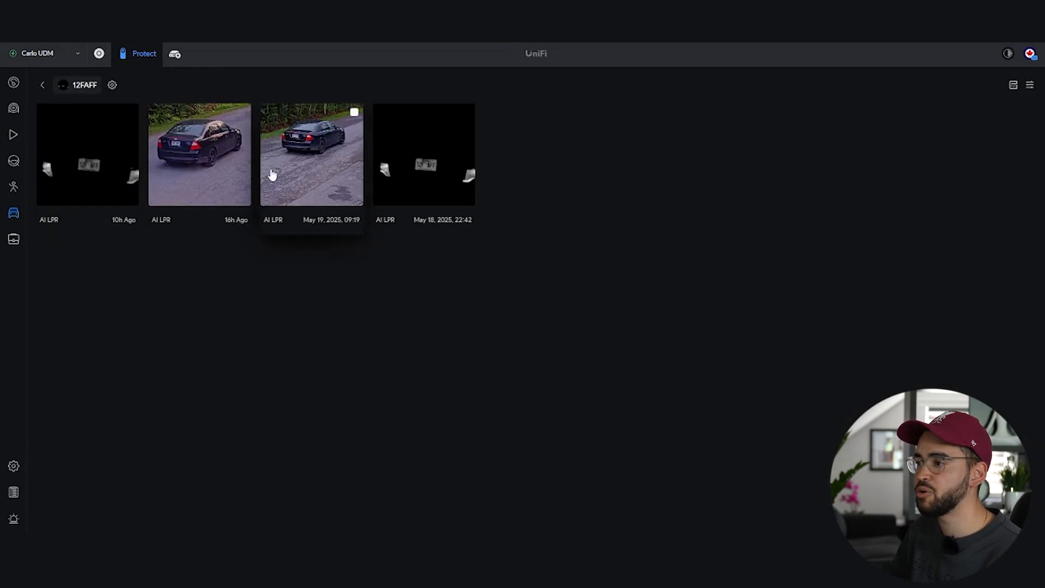
# - Play the May 19 daytime clip, then view the May 18 night clip full screen and pause it
pyautogui.click(311, 154)
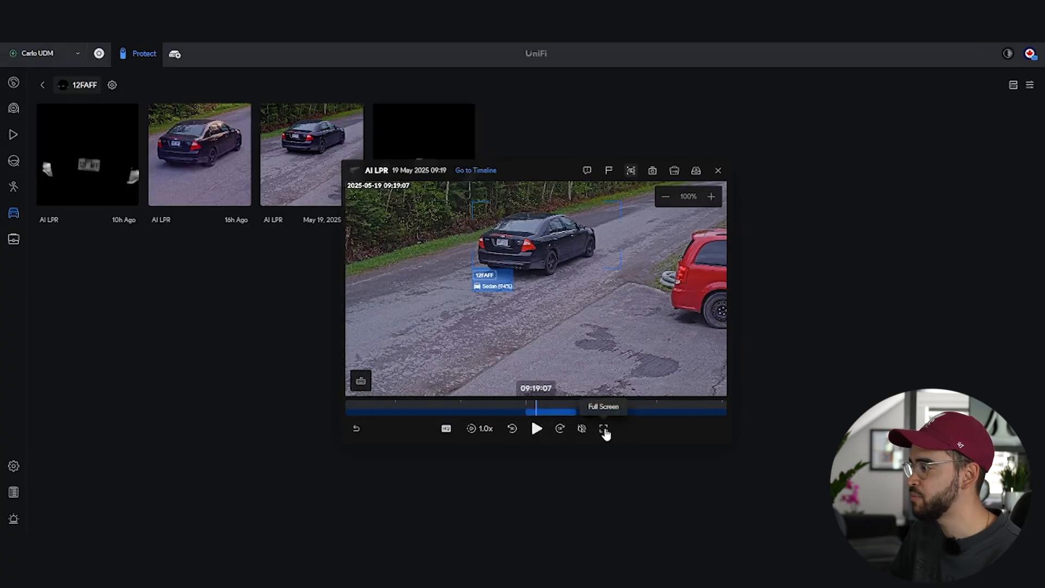
pyautogui.click(603, 429)
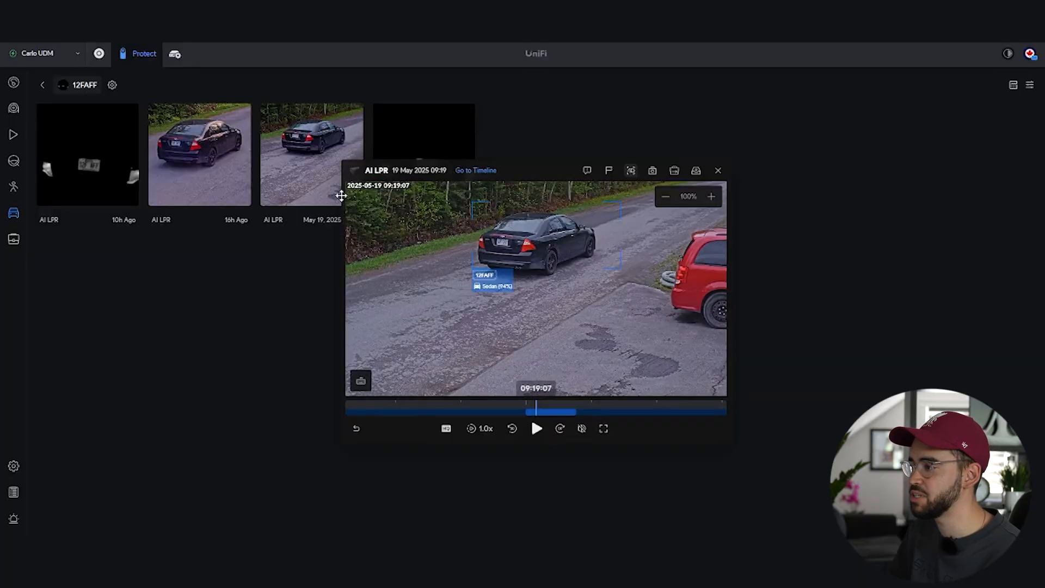
pyautogui.click(601, 428)
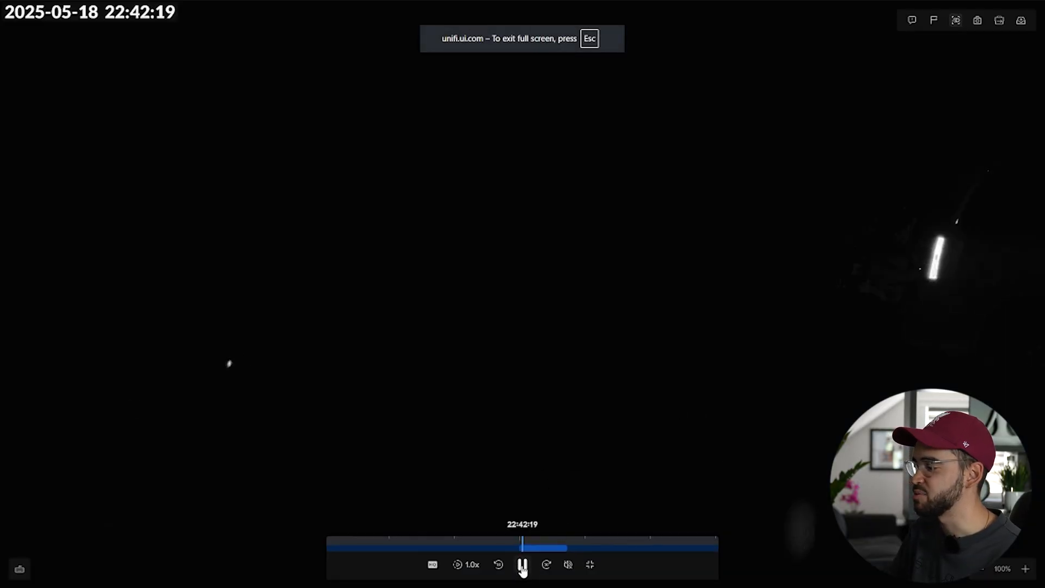
pyautogui.click(523, 565)
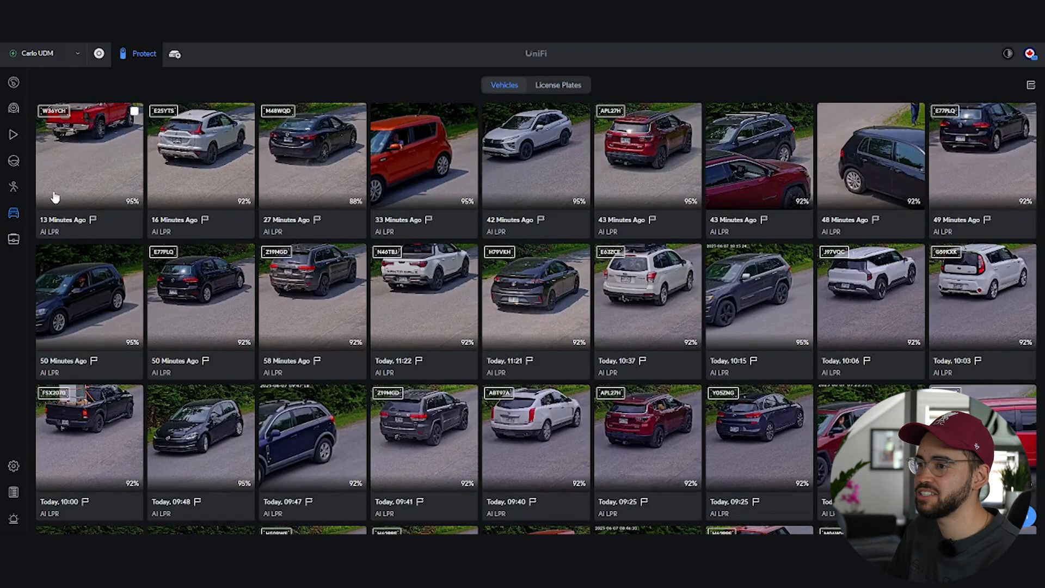
# - Open the detections event list and browse the vehicle colour/type and loitering filter options
pyautogui.click(14, 160)
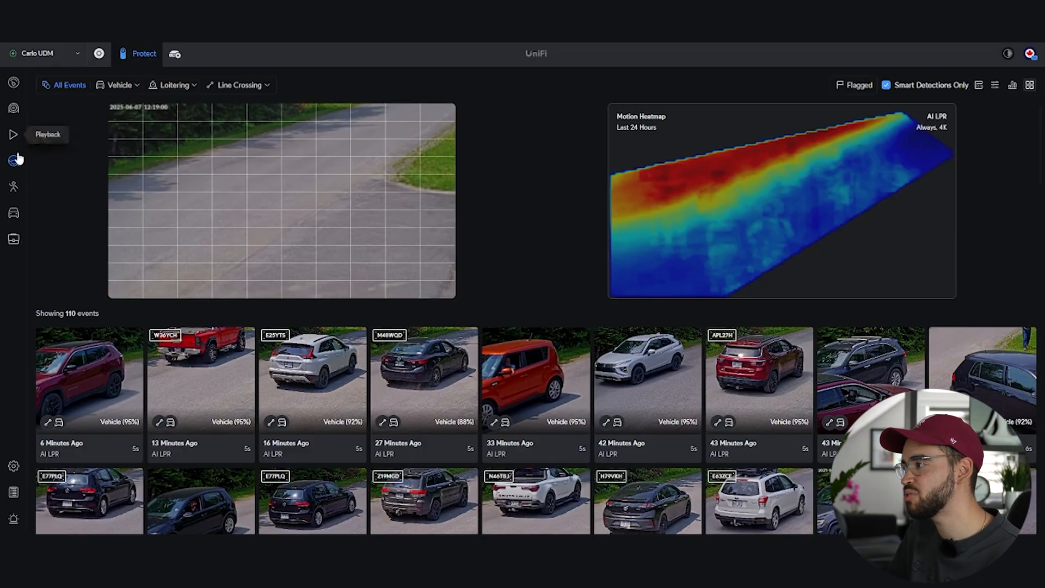
pyautogui.moveTo(131, 89)
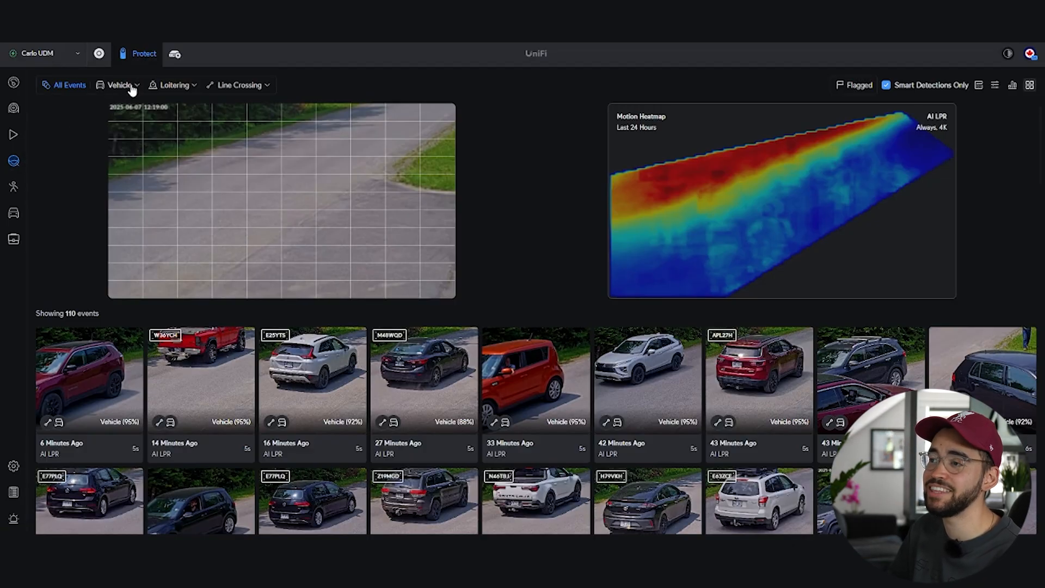
pyautogui.click(120, 85)
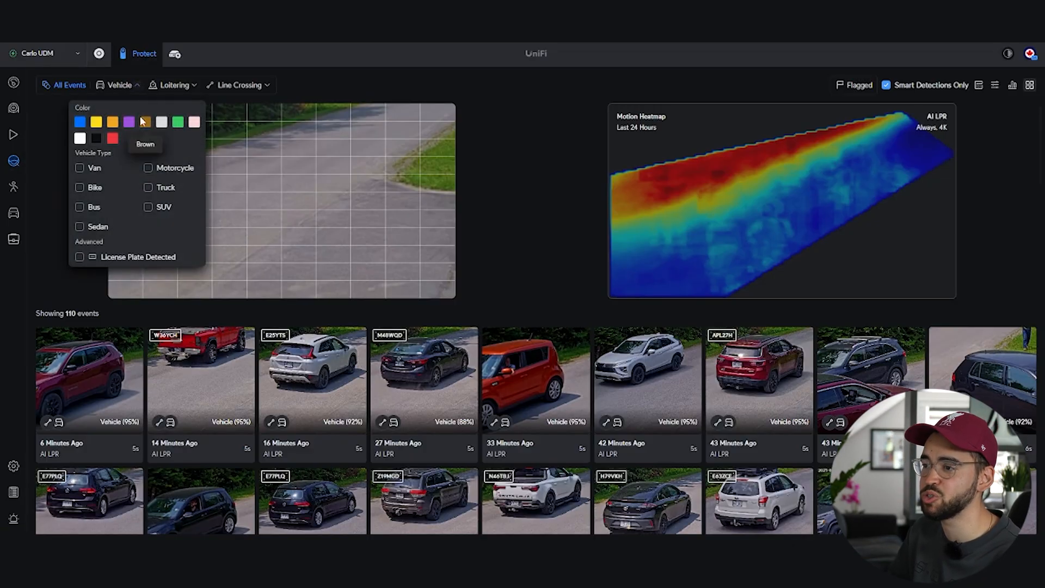
pyautogui.moveTo(157, 259)
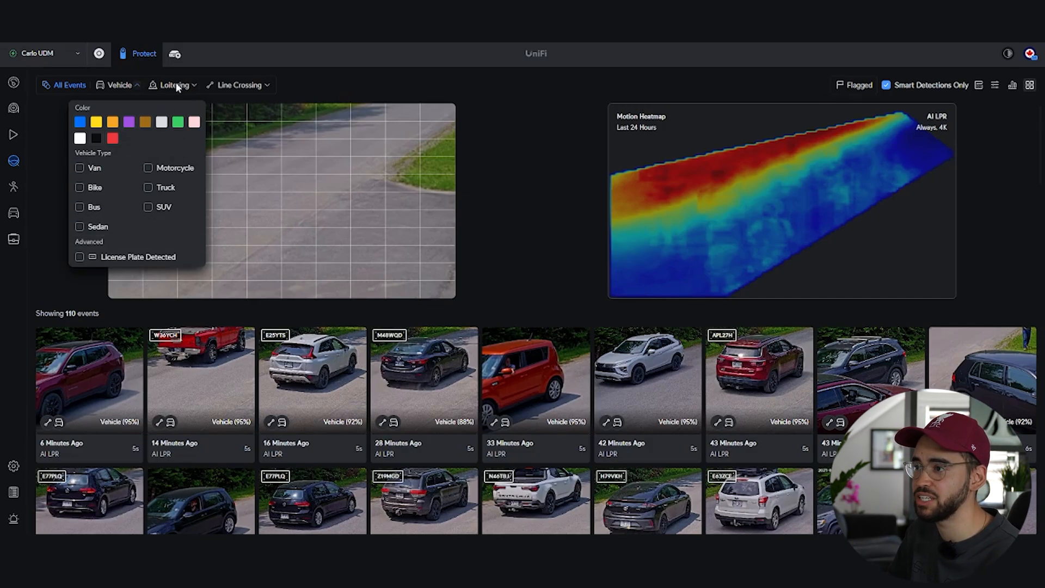
pyautogui.click(174, 85)
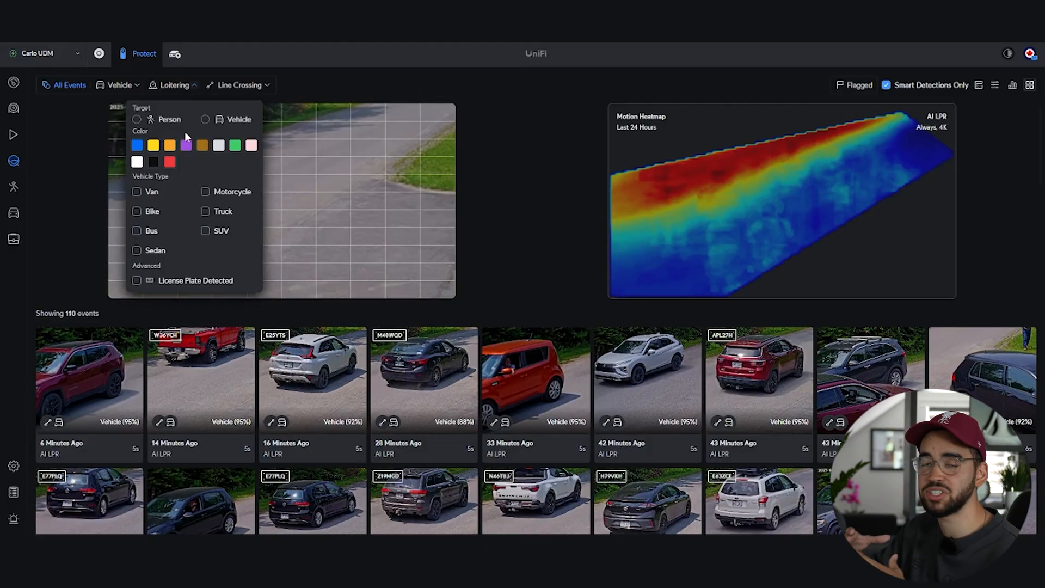
pyautogui.moveTo(138, 89)
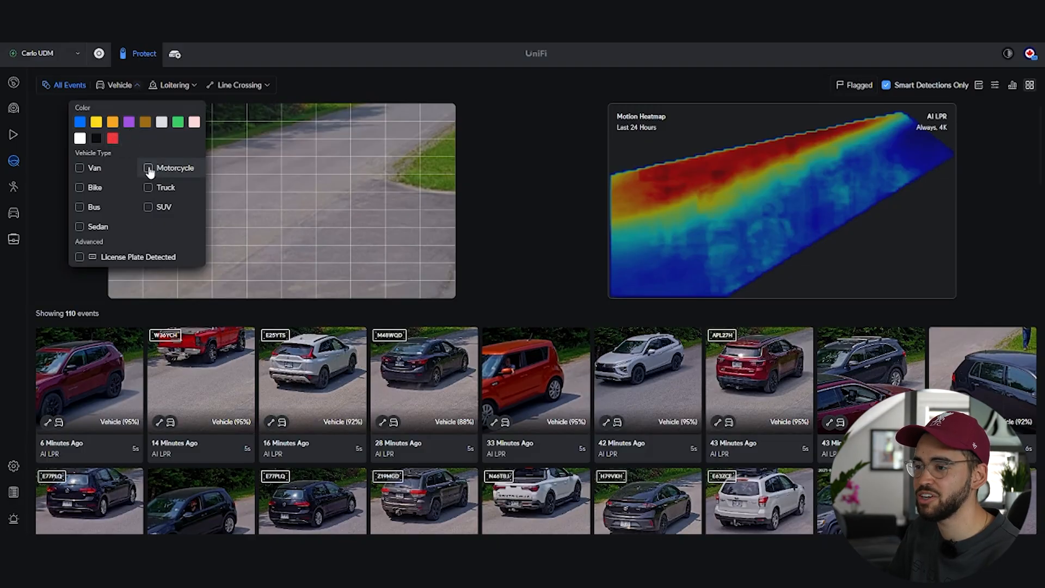
# - Filter detections to Motorcycle only (51 objects) and play the Jun 4 stroller clip tagged motorcycle, then close it
pyautogui.click(148, 168)
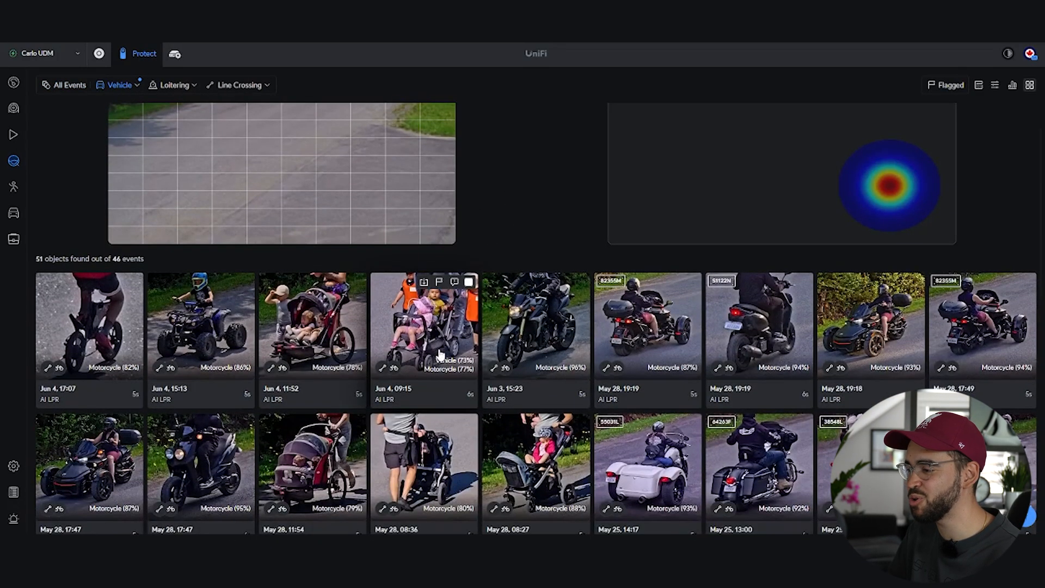
pyautogui.moveTo(341, 376)
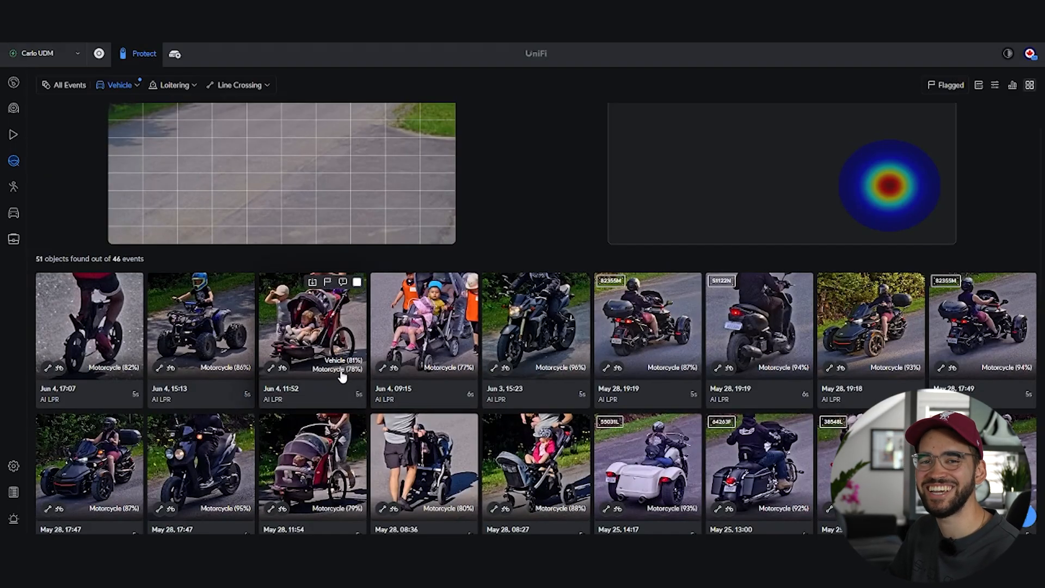
pyautogui.click(311, 325)
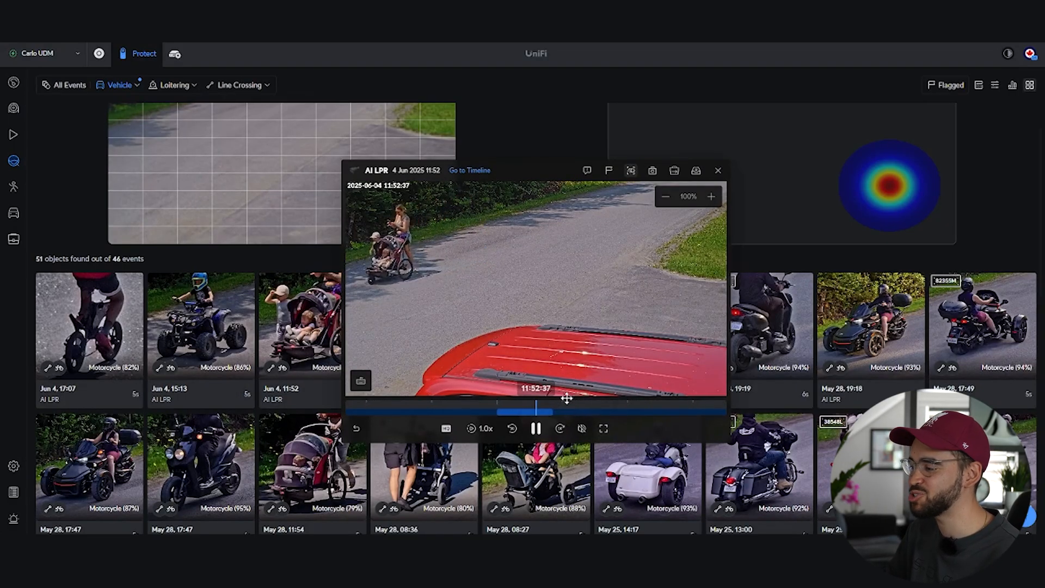
pyautogui.click(536, 428)
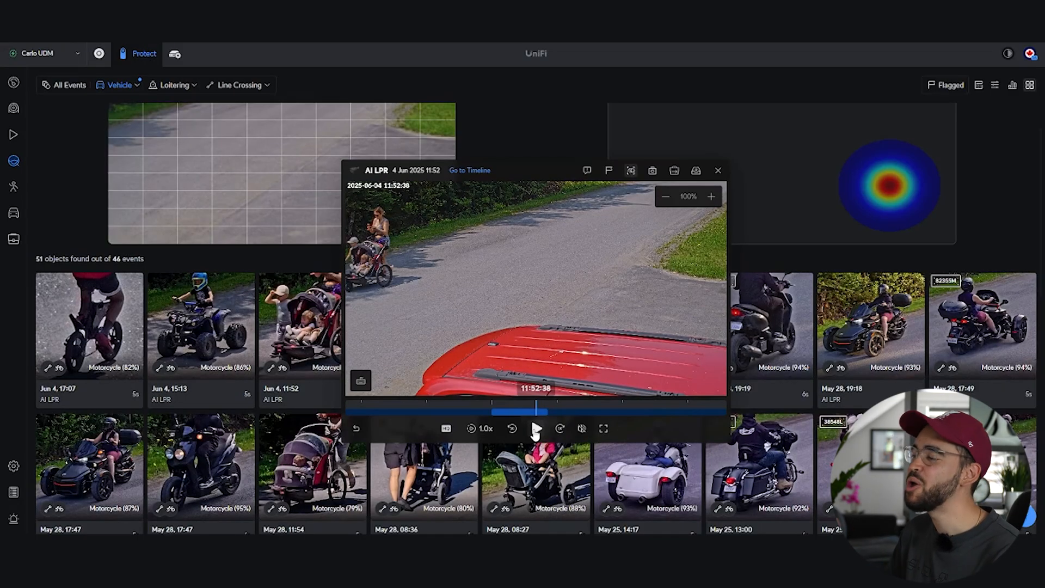
pyautogui.click(718, 171)
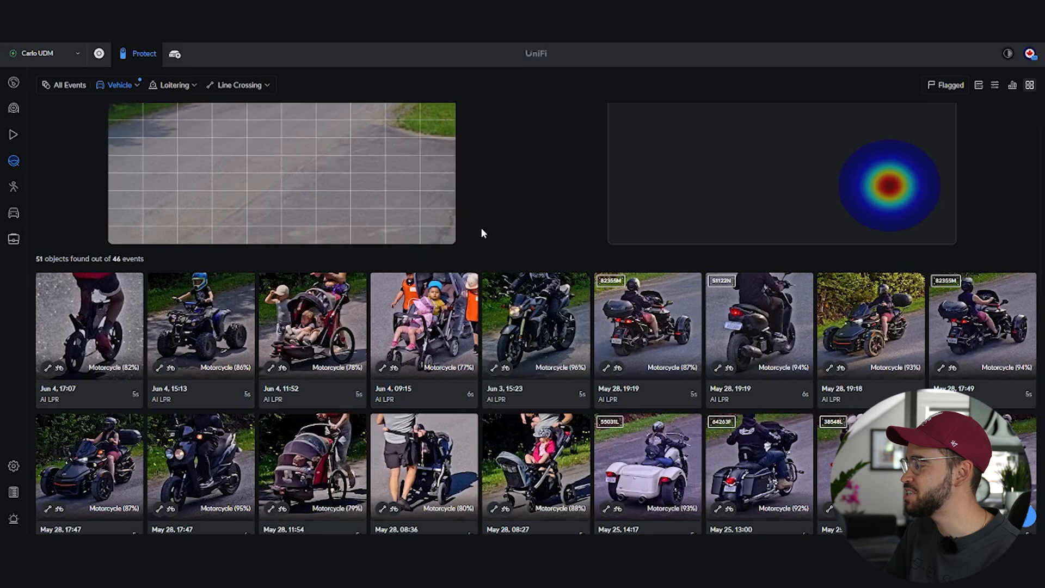
pyautogui.moveTo(862, 185)
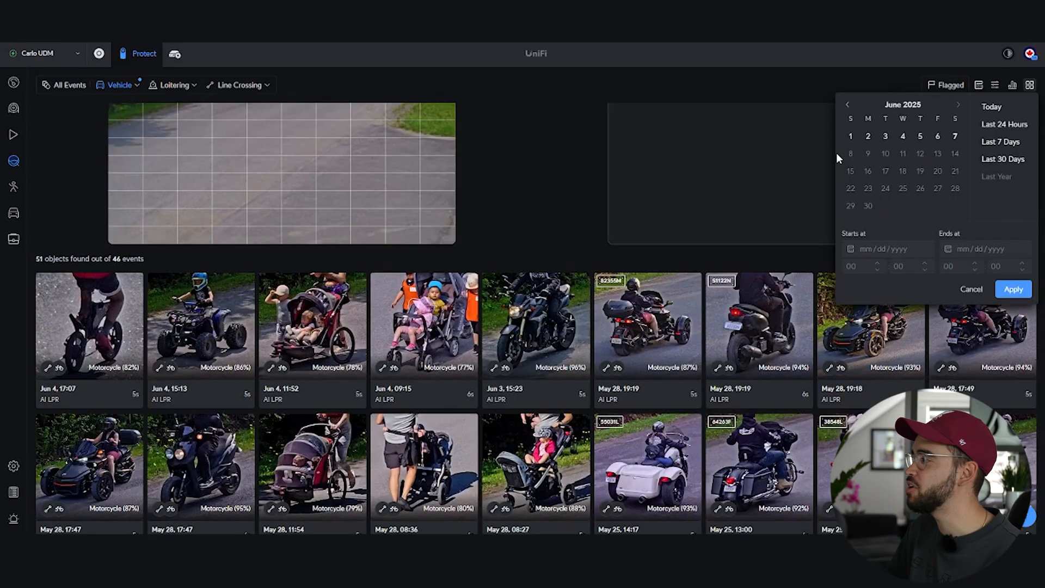
pyautogui.moveTo(656, 129)
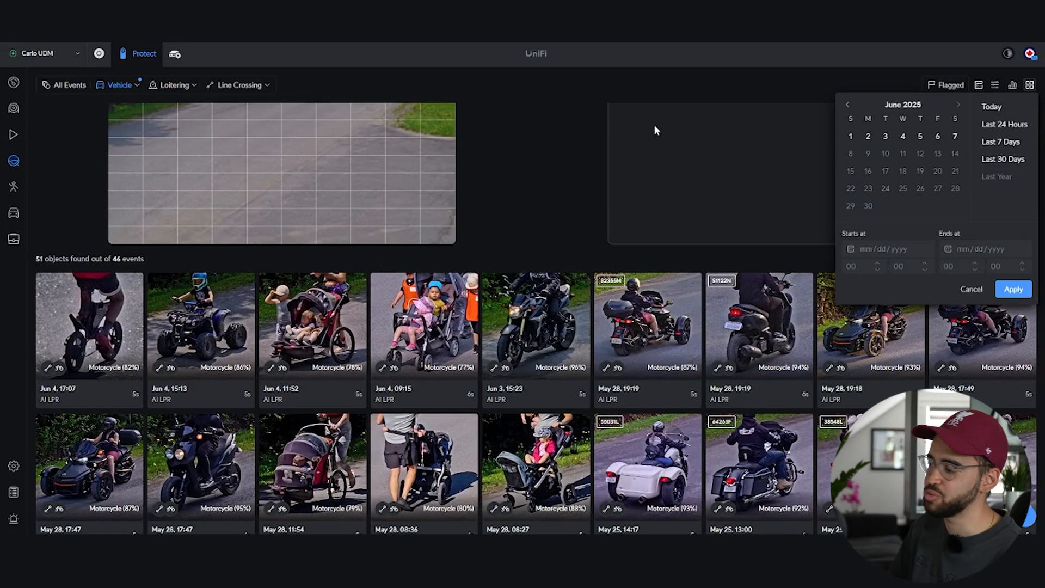